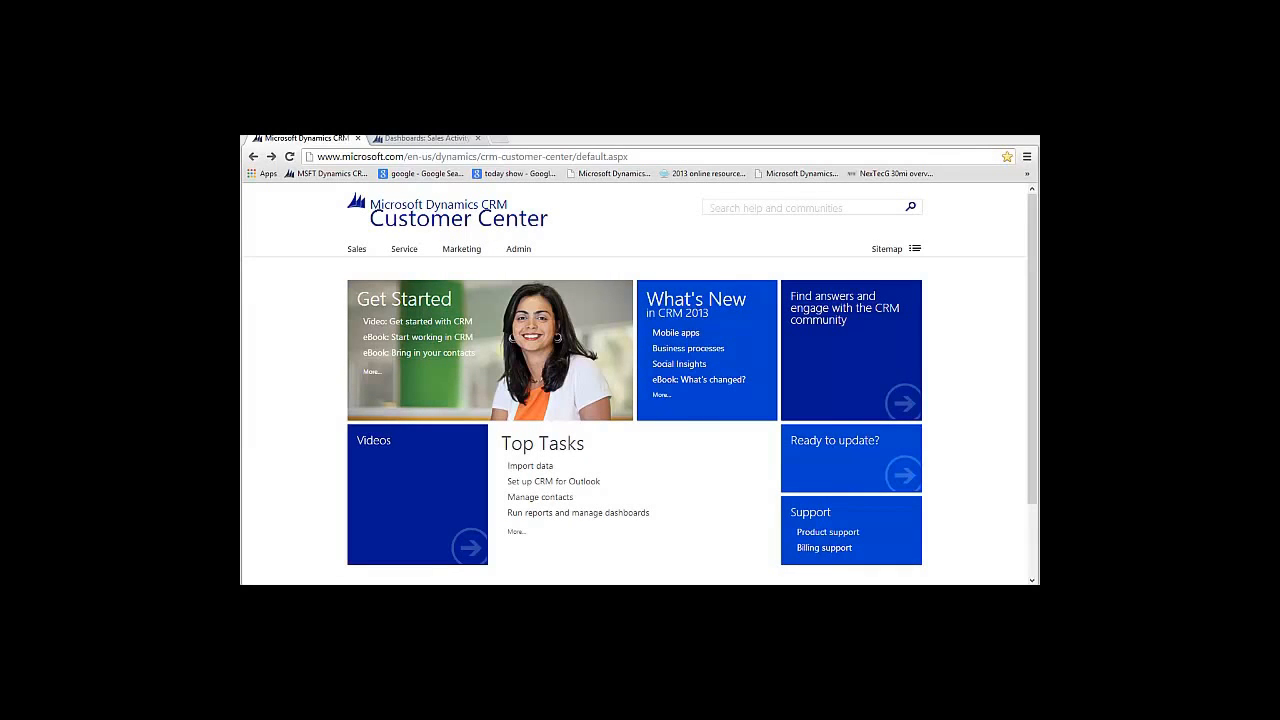
# - Switch to the Dashboards: Sales Activity tab to show the CRM Social Dashboard
pyautogui.click(425, 138)
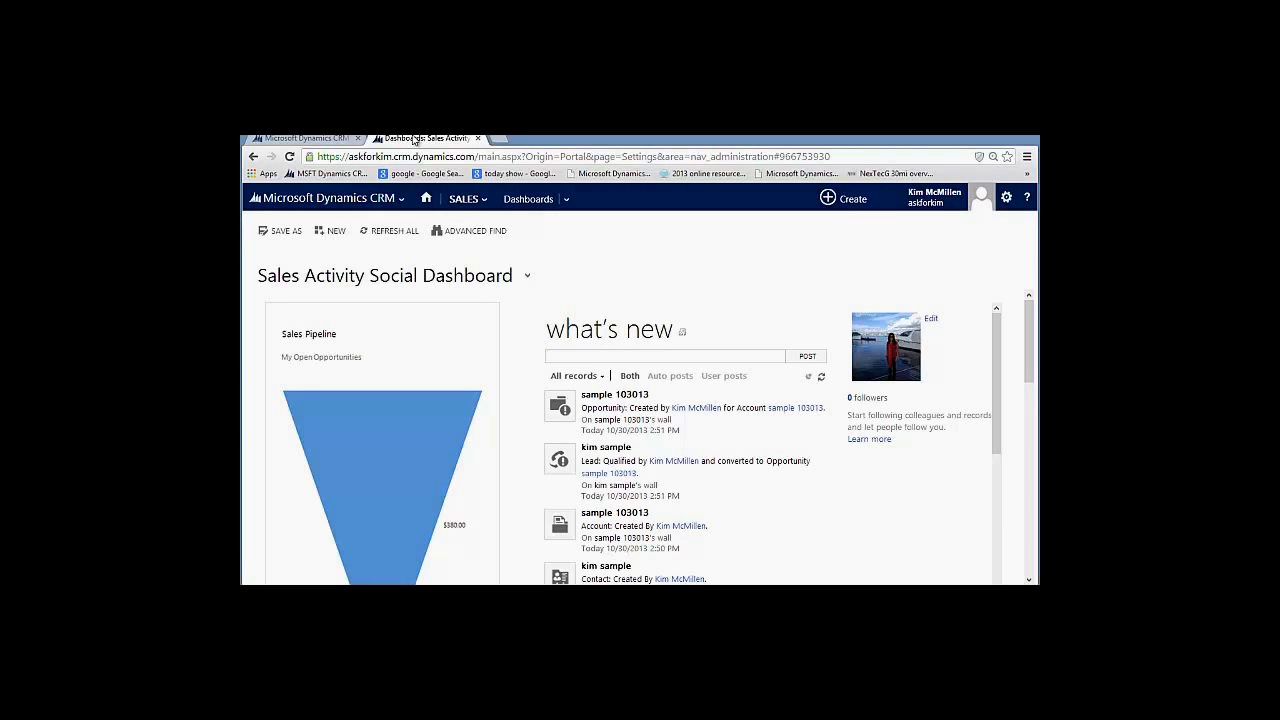
pyautogui.click(330, 197)
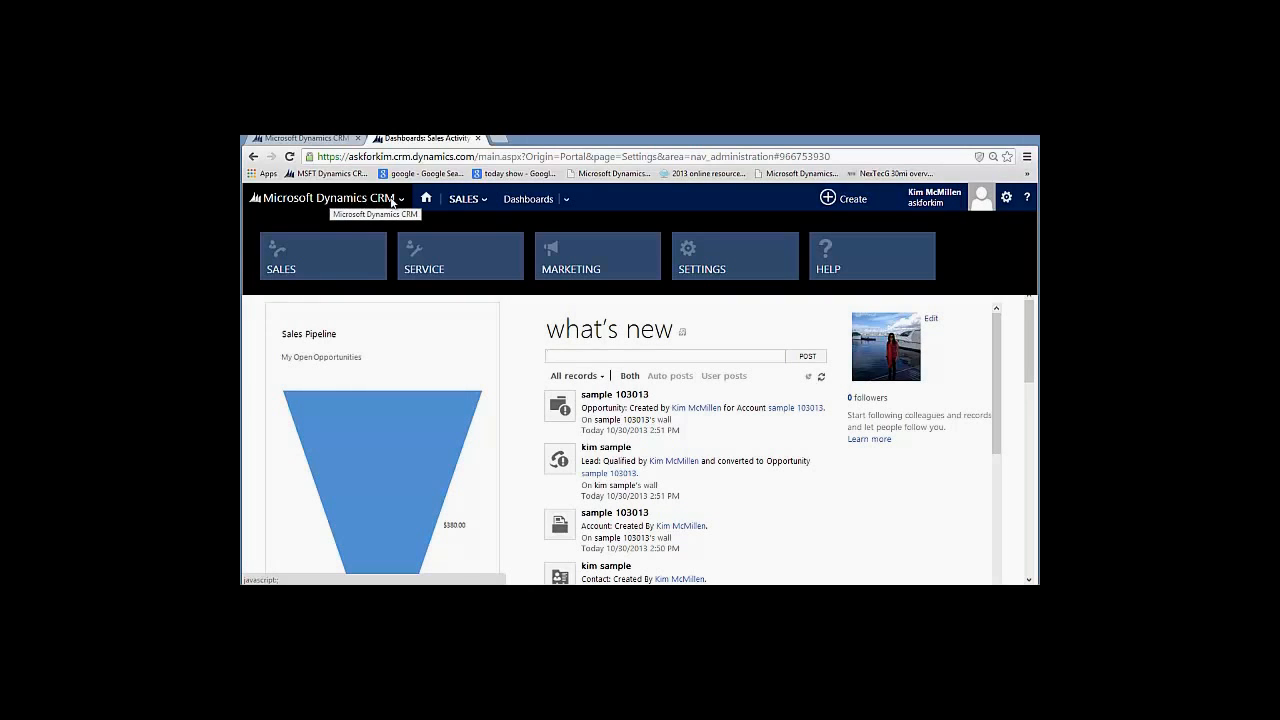
pyautogui.click(426, 197)
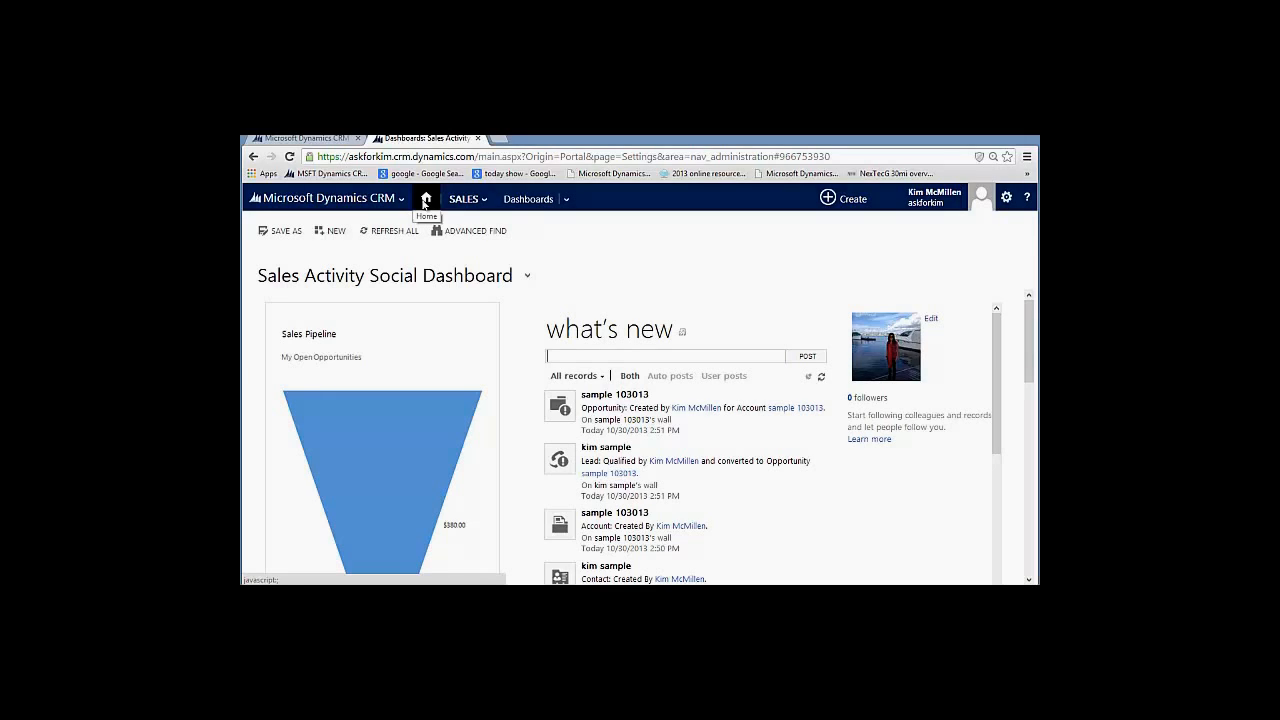
pyautogui.click(463, 198)
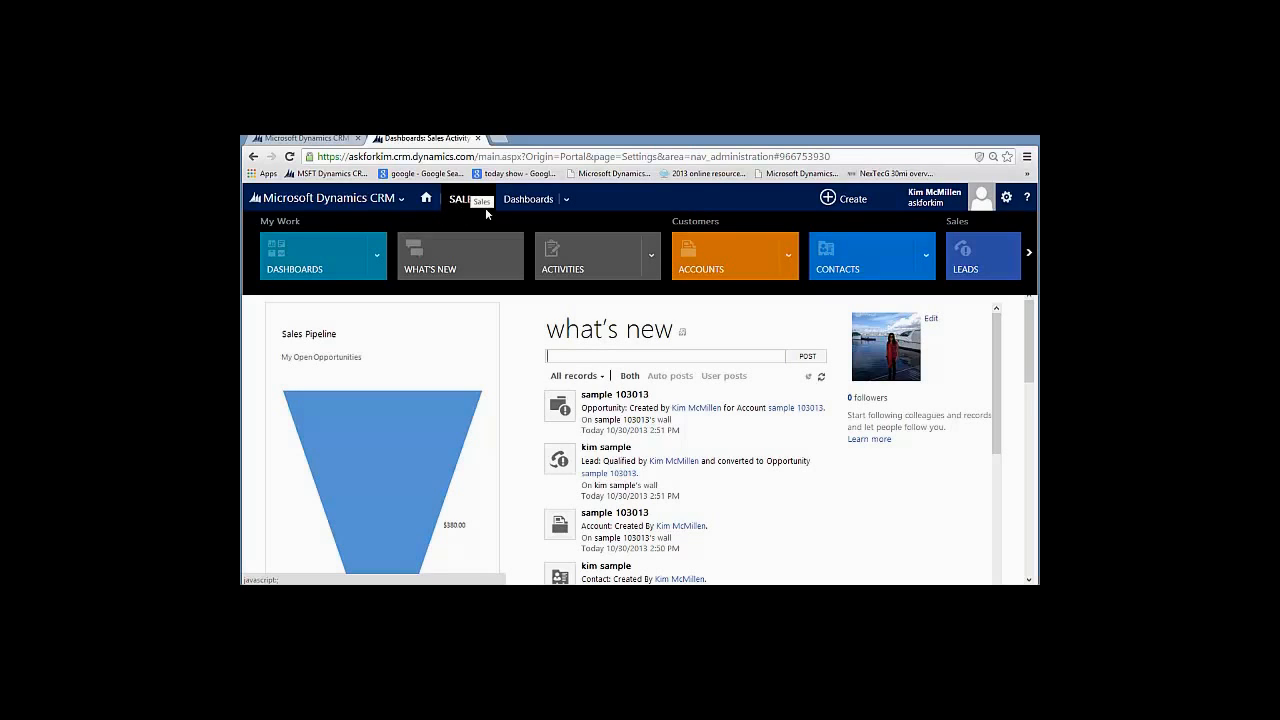
pyautogui.moveTo(1027, 257)
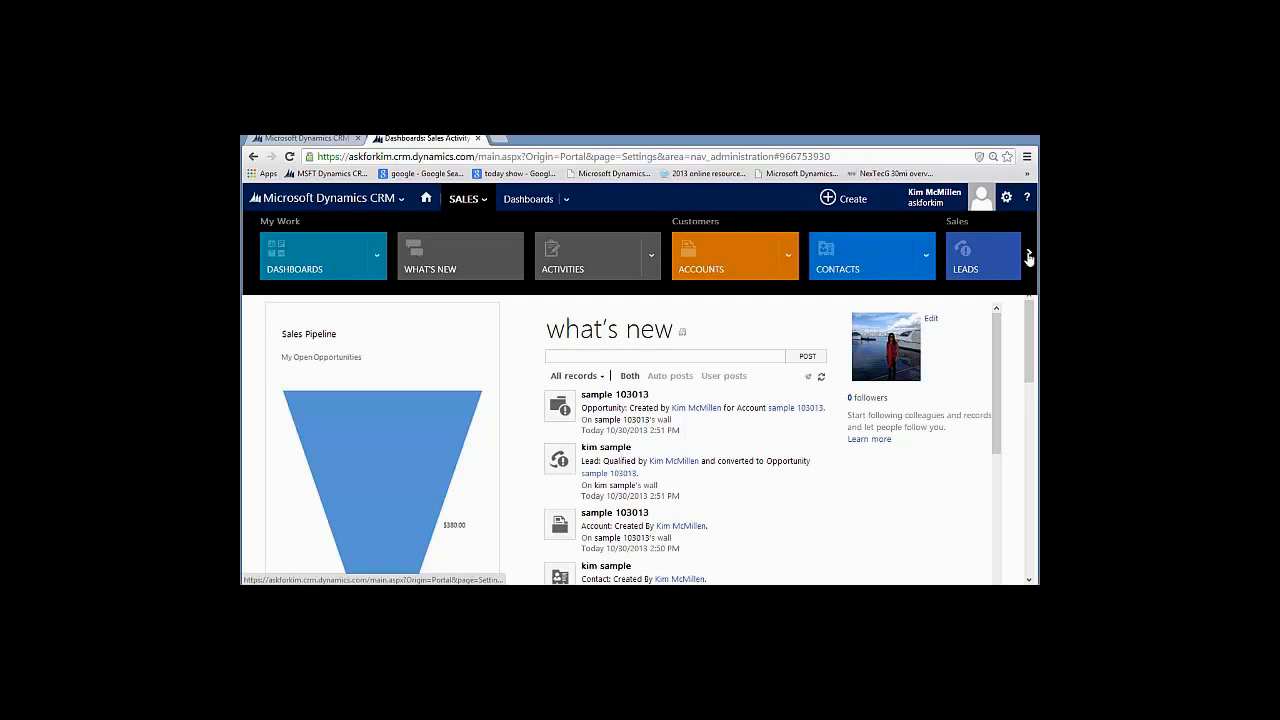
pyautogui.click(1028, 255)
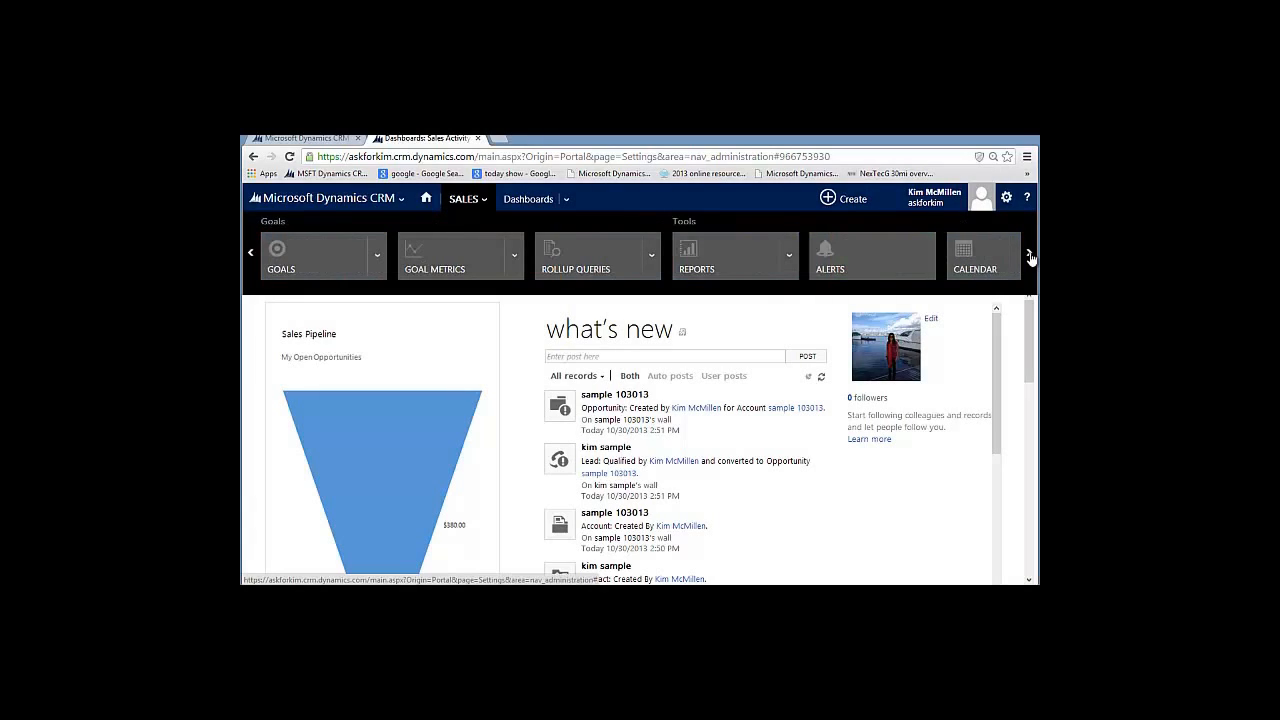
pyautogui.click(1029, 256)
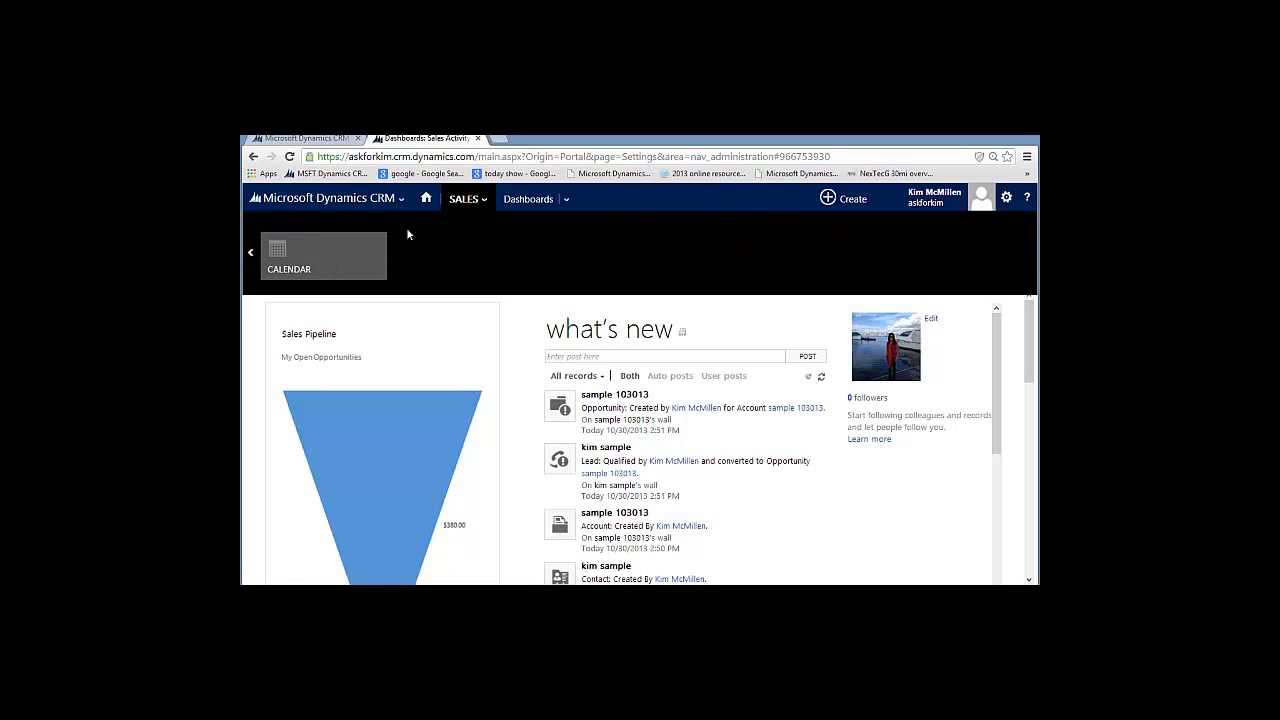
pyautogui.click(251, 253)
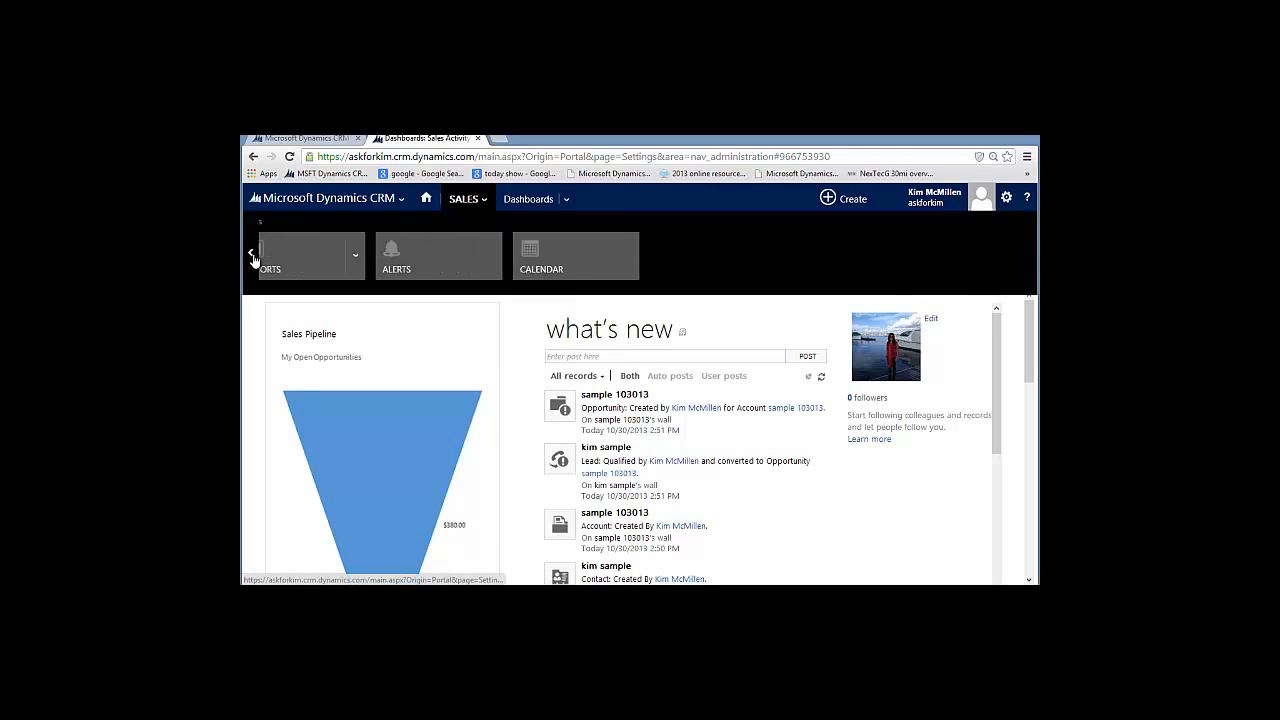
pyautogui.click(251, 252)
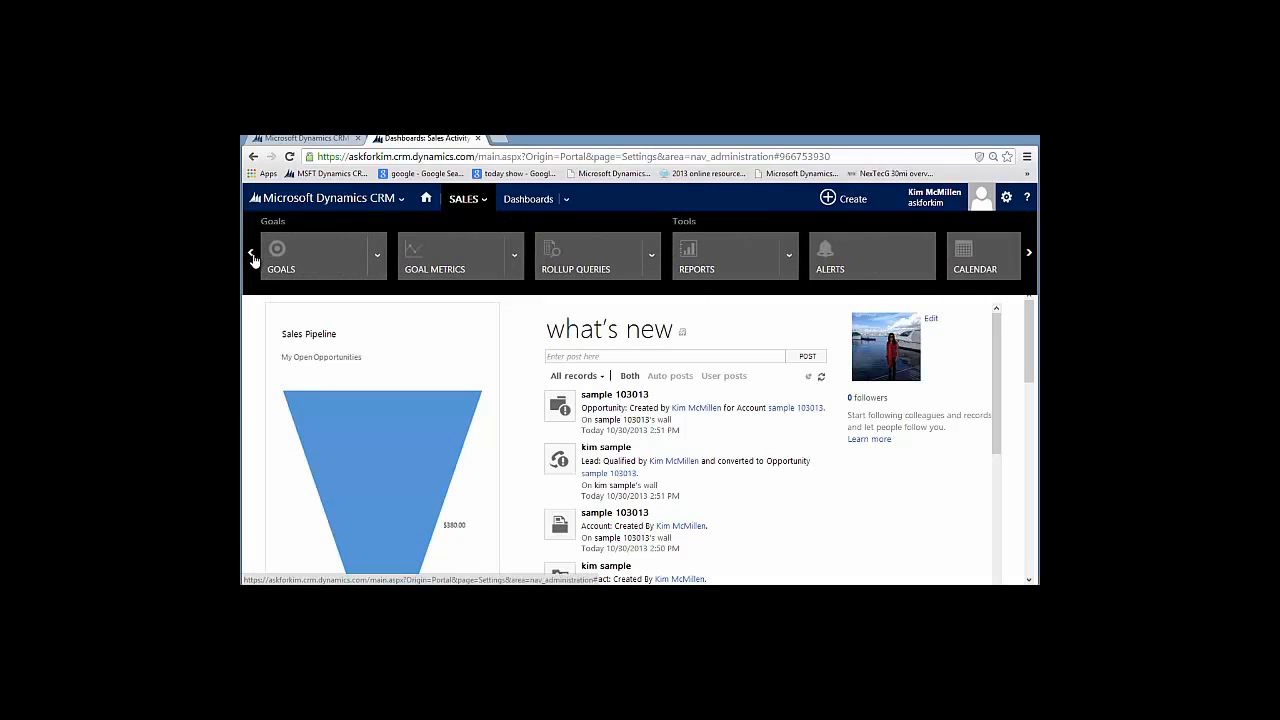
pyautogui.click(252, 256)
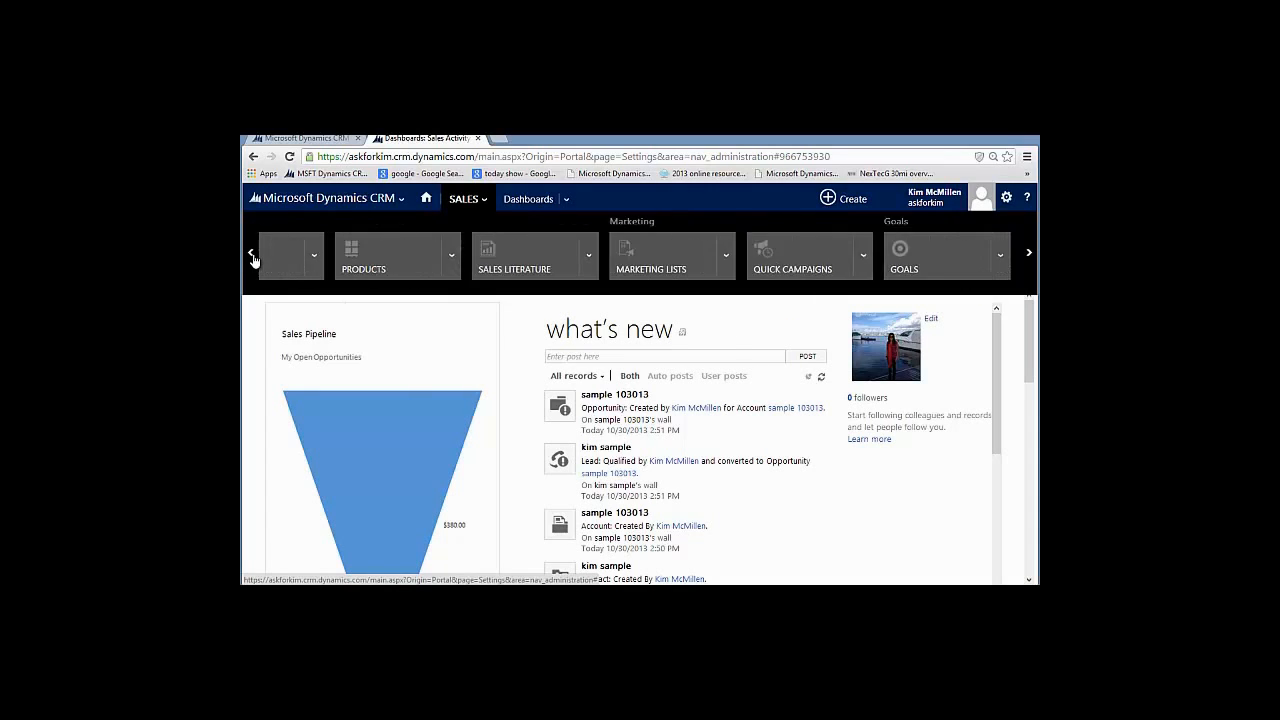
pyautogui.click(253, 253)
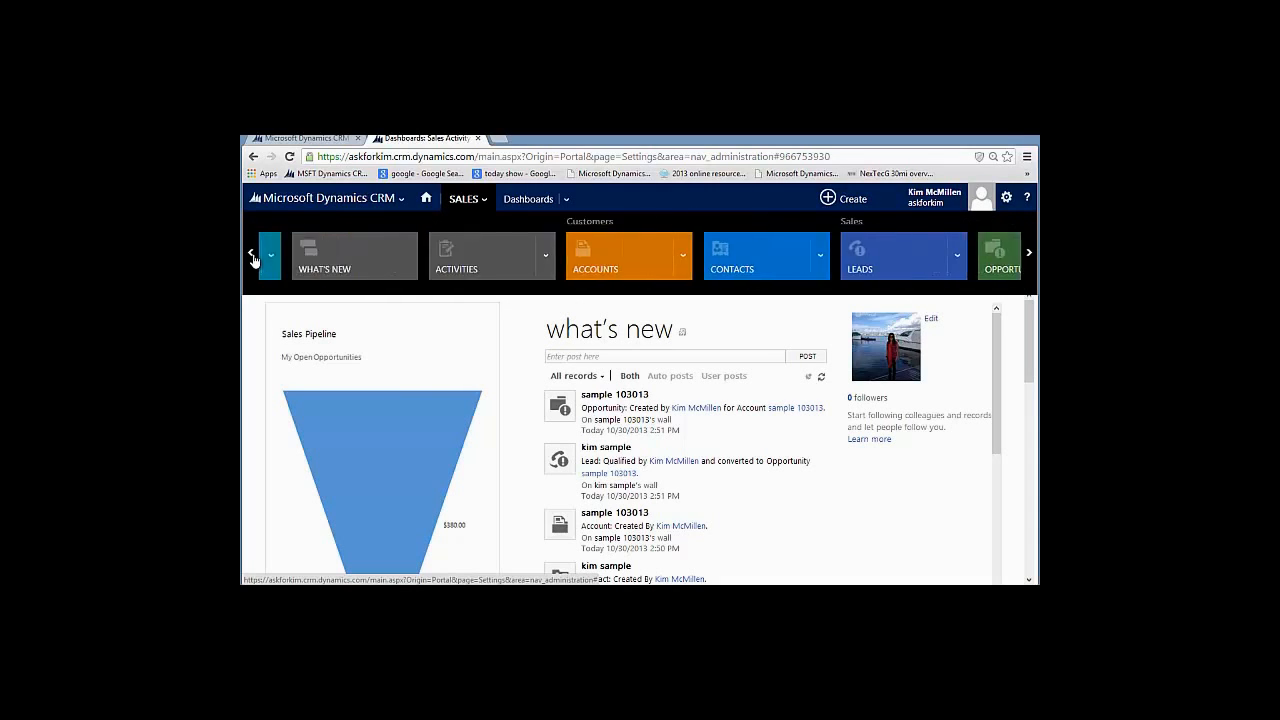
pyautogui.click(253, 255)
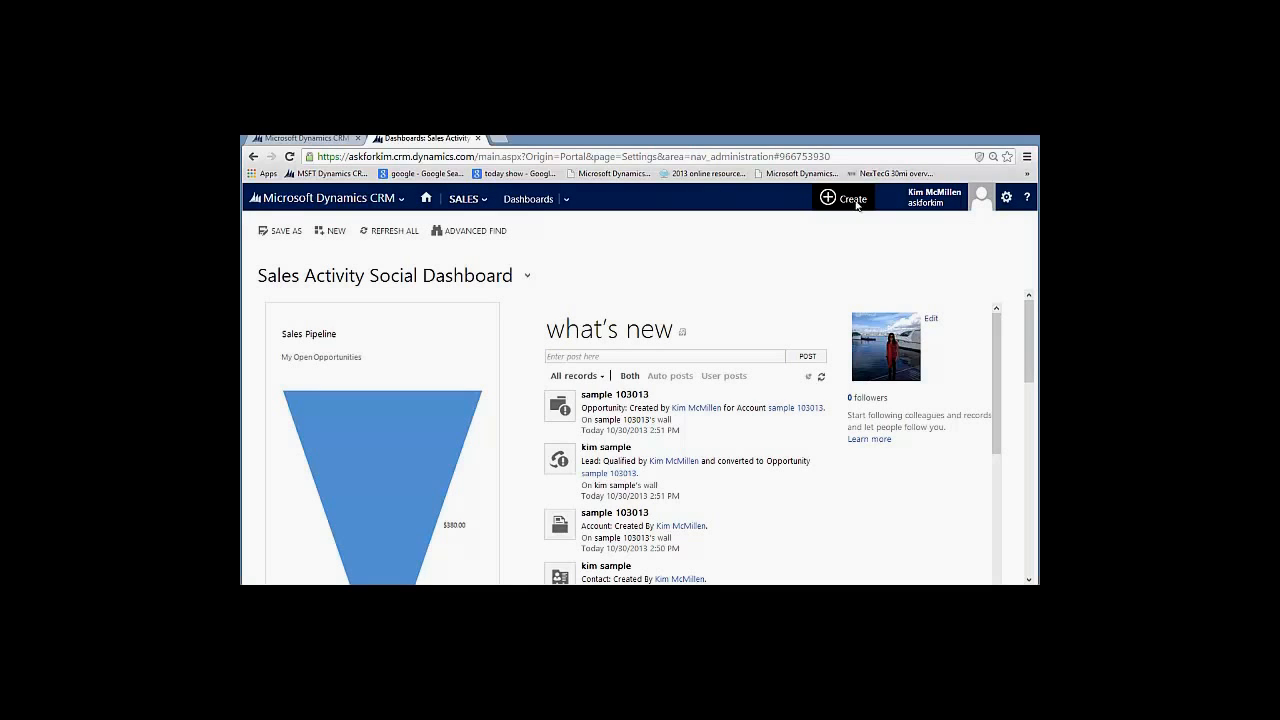
pyautogui.moveTo(852, 198)
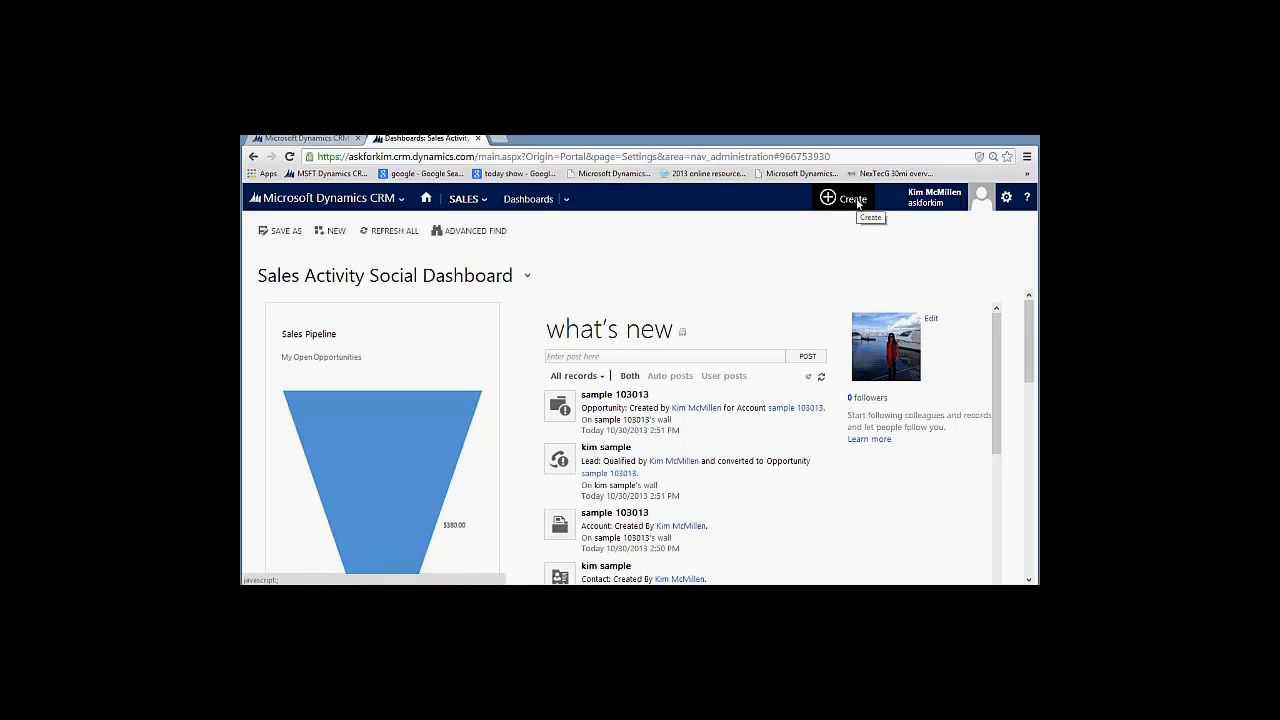
# - Start a new quick-create Lead from the Create menu
pyautogui.click(845, 198)
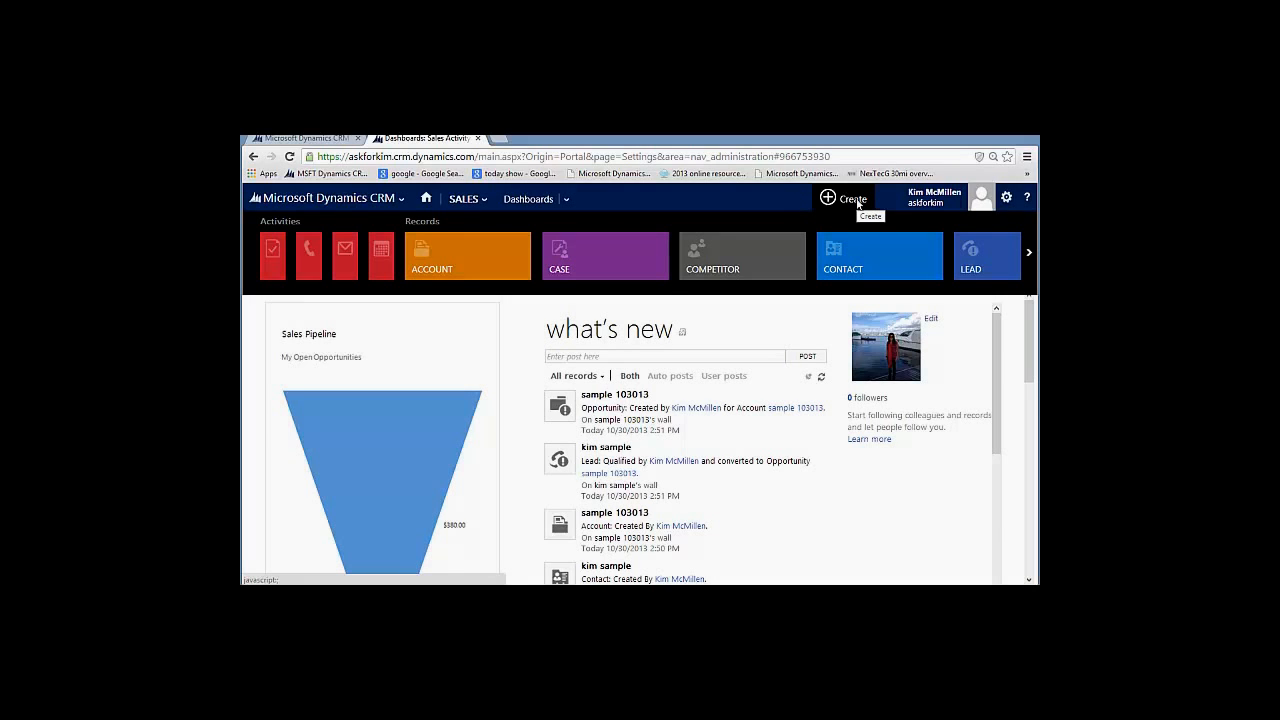
pyautogui.click(985, 255)
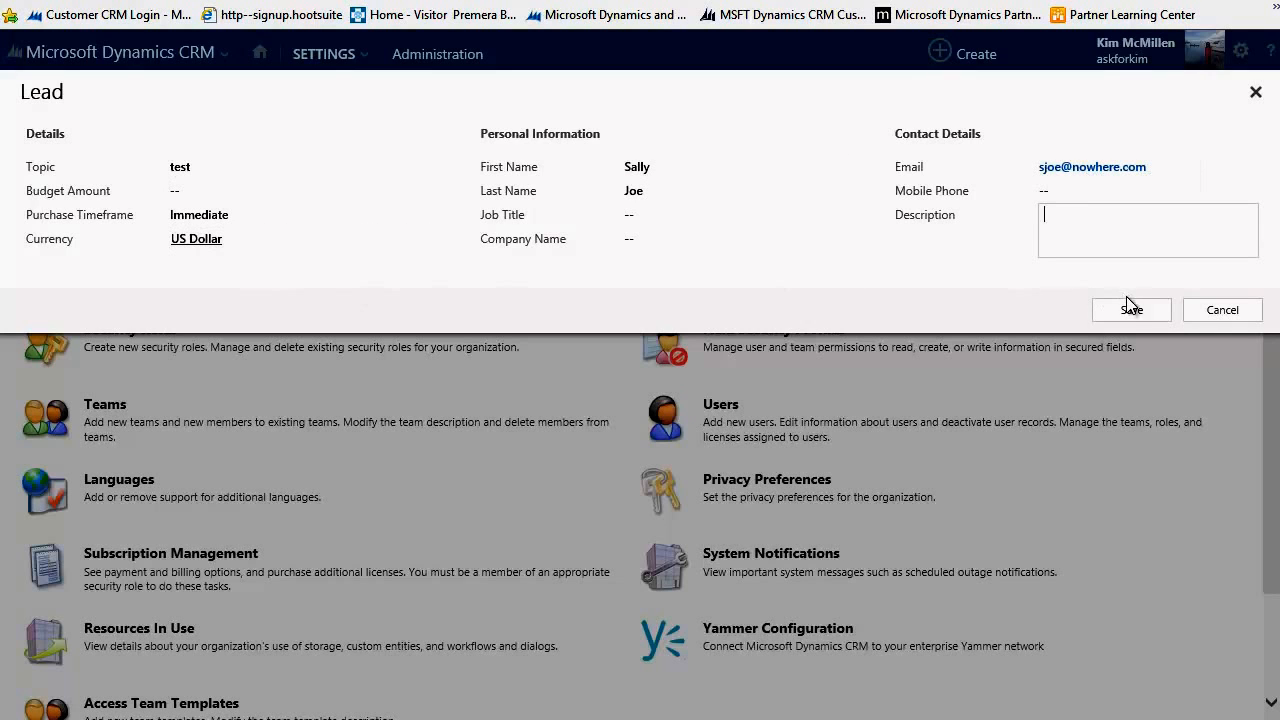
pyautogui.click(1131, 309)
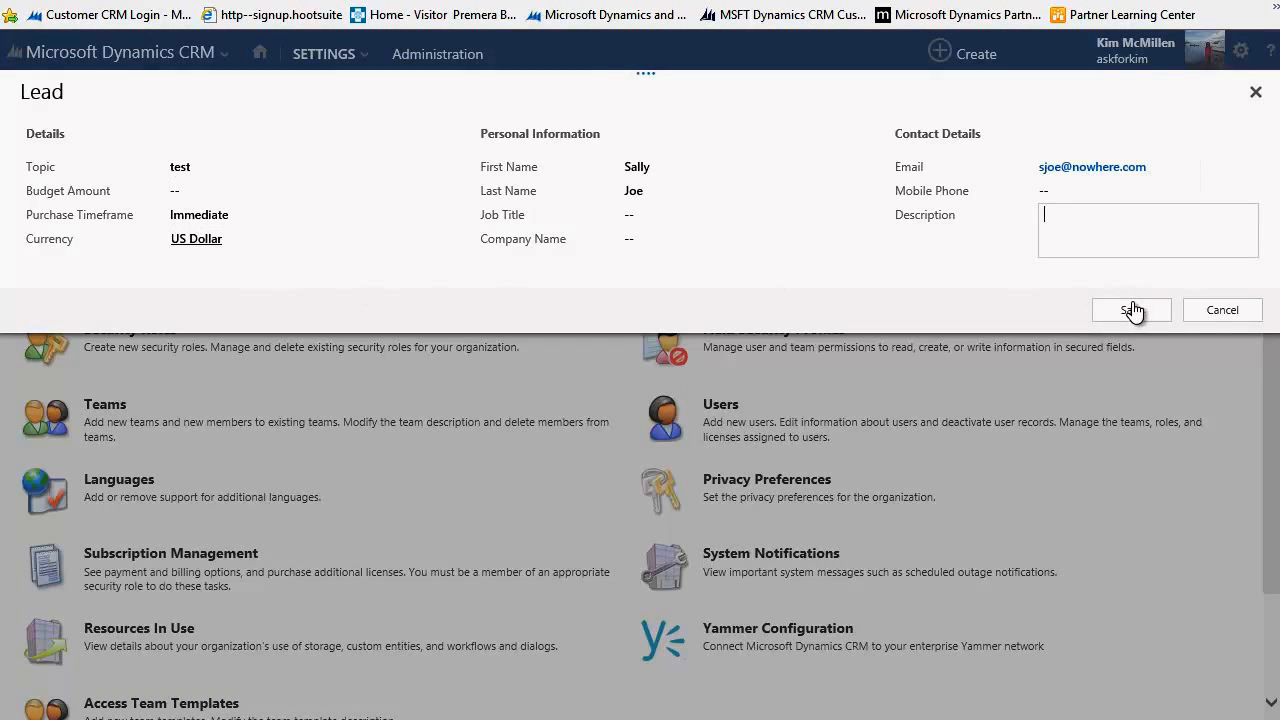
pyautogui.click(1131, 309)
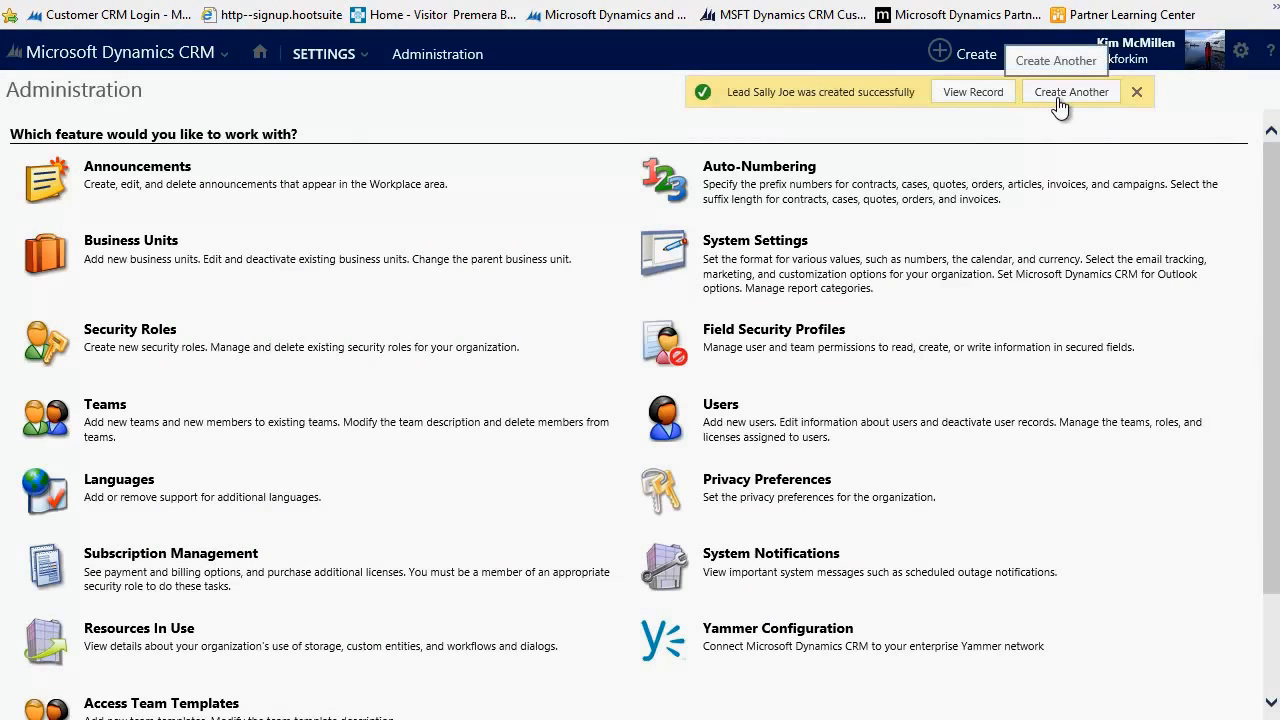
pyautogui.moveTo(995, 105)
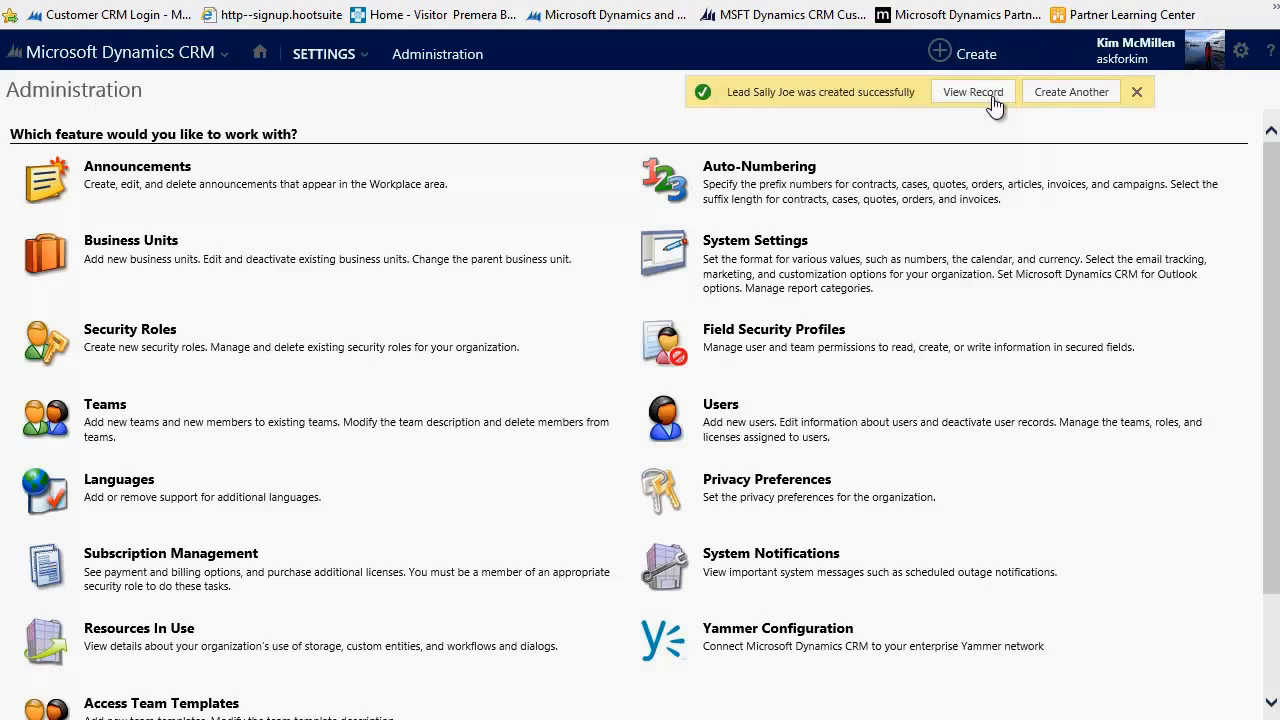
pyautogui.moveTo(1005, 108)
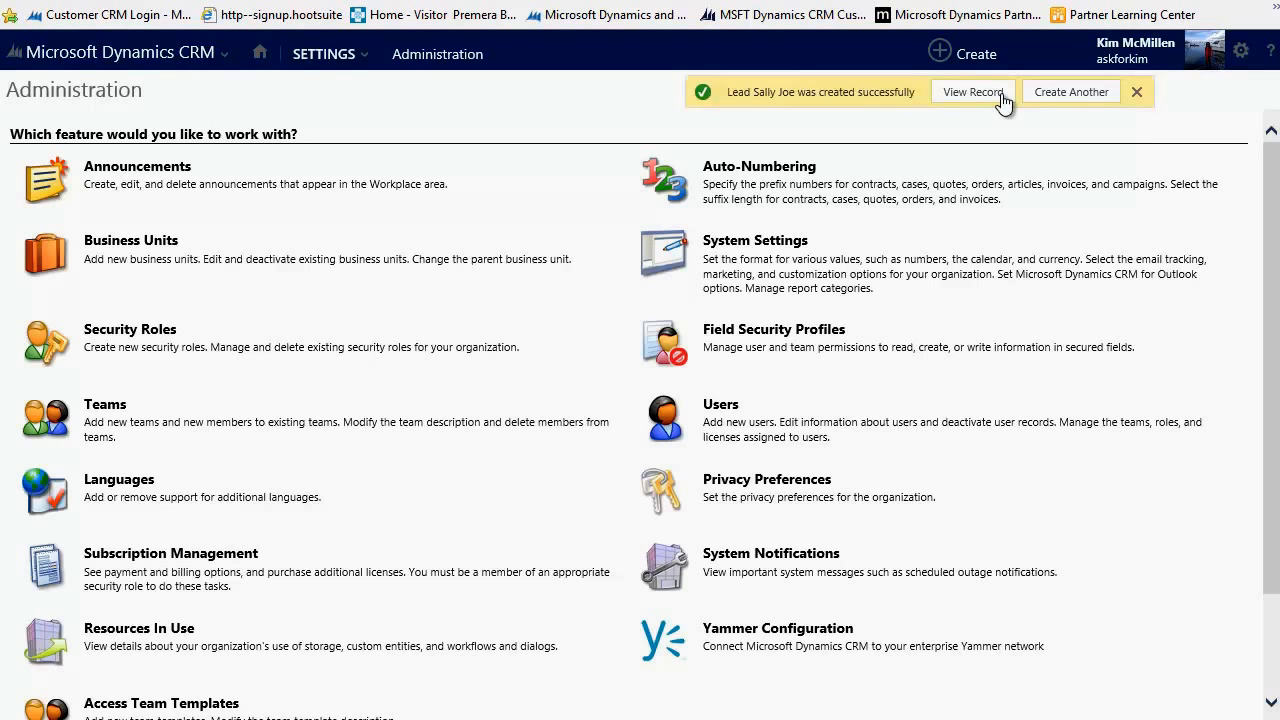
pyautogui.click(971, 91)
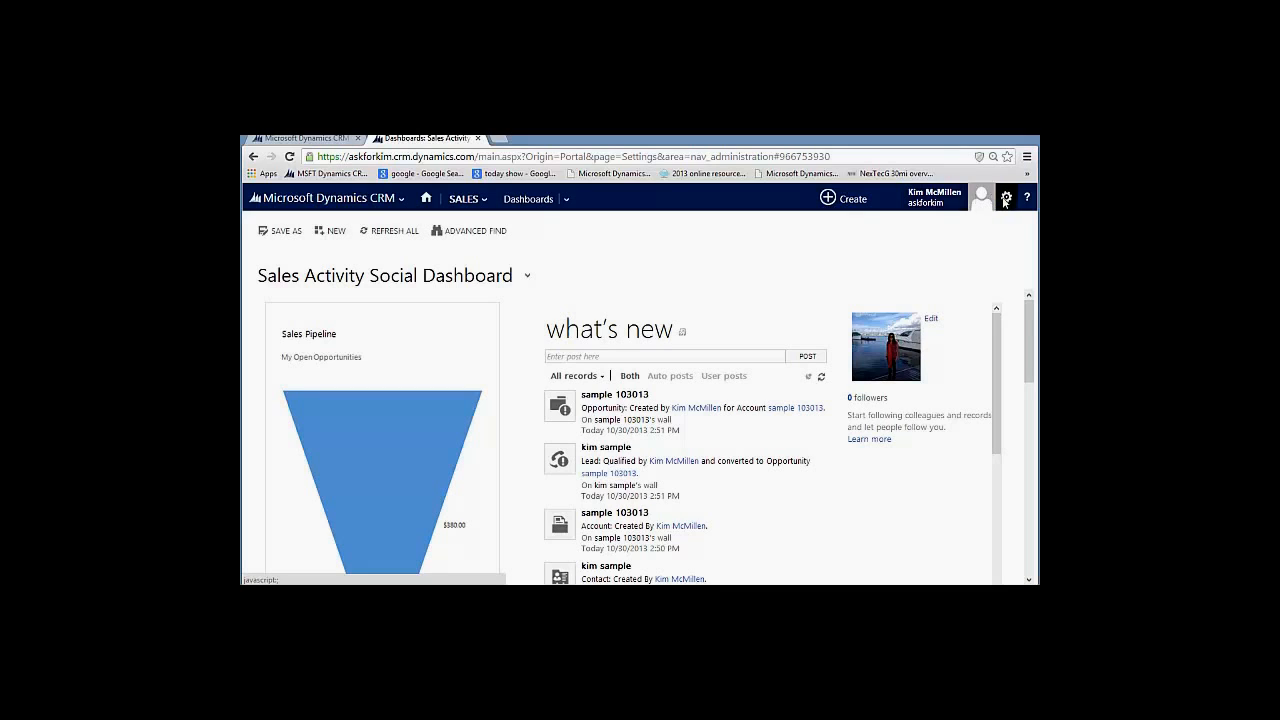
pyautogui.moveTo(1006, 198)
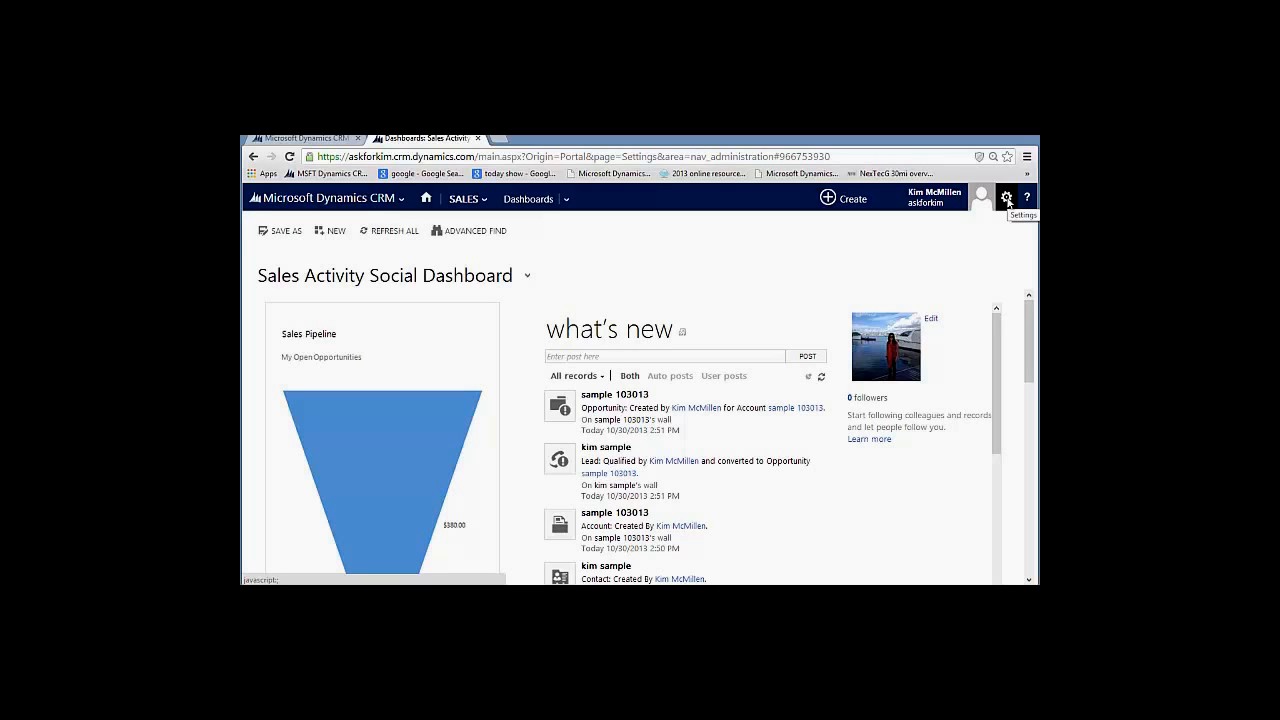
pyautogui.click(1007, 197)
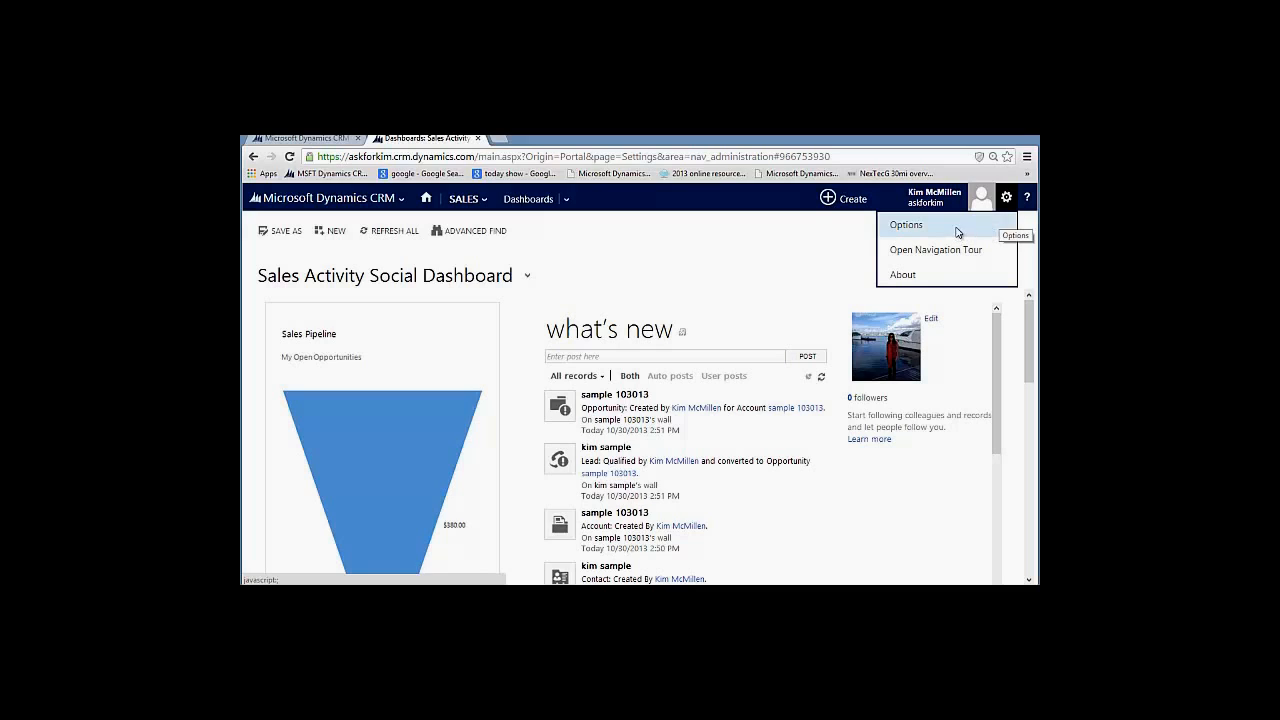
pyautogui.click(905, 224)
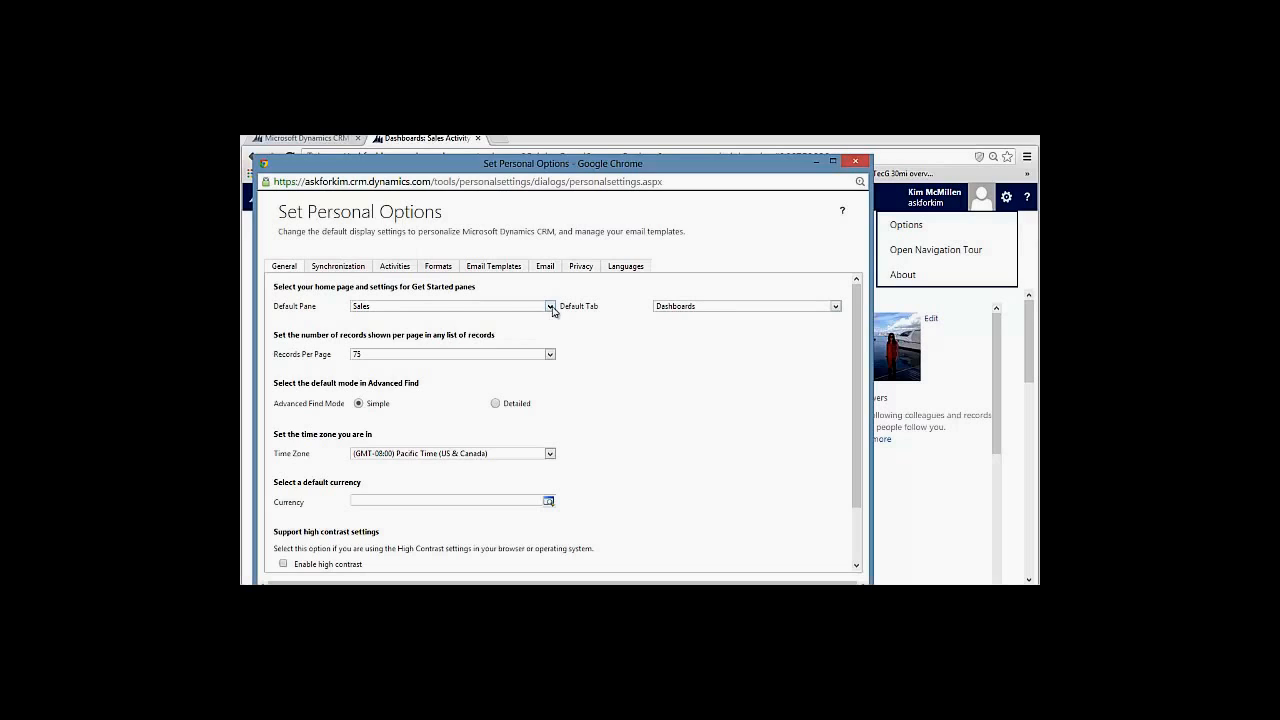
pyautogui.click(550, 306)
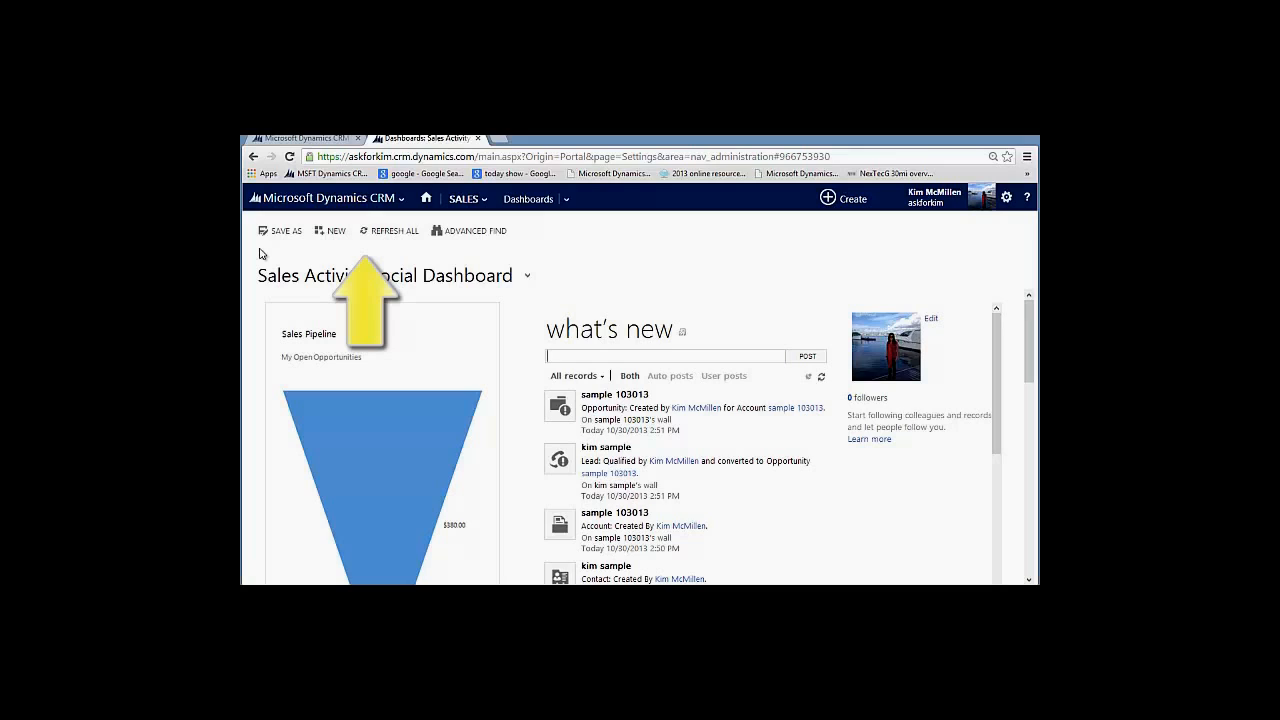
pyautogui.moveTo(505, 250)
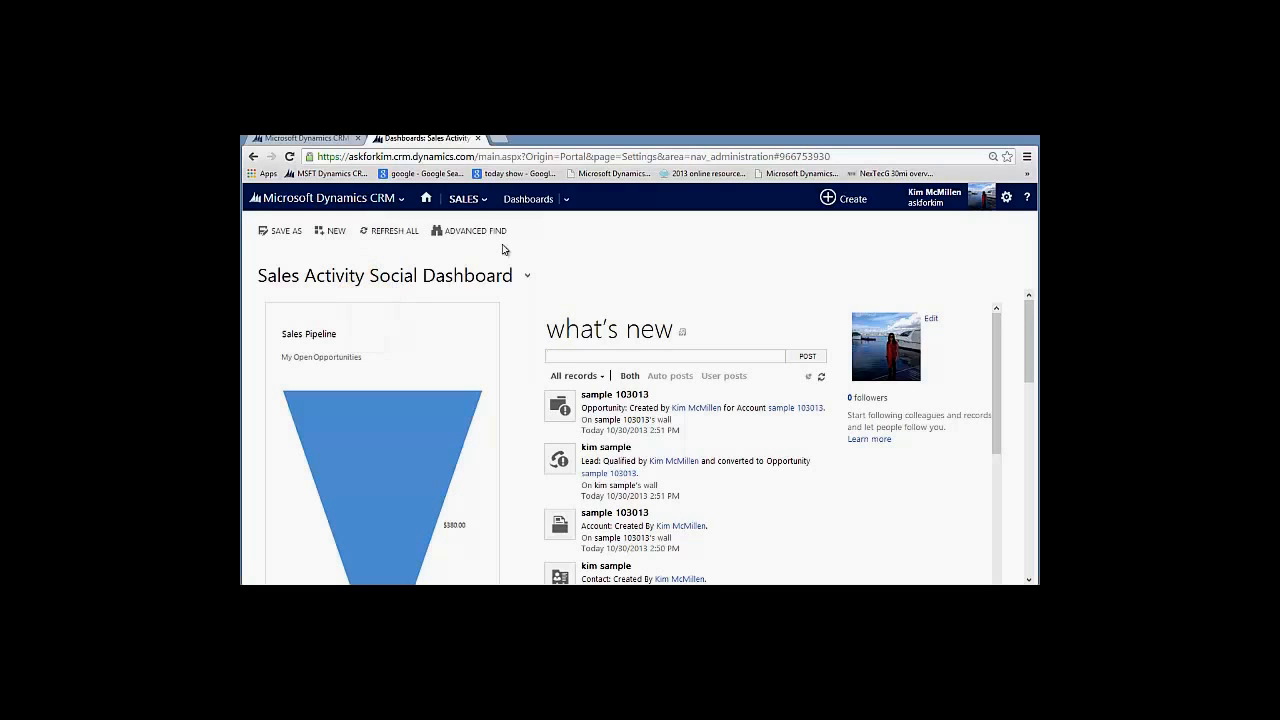
pyautogui.moveTo(639, 281)
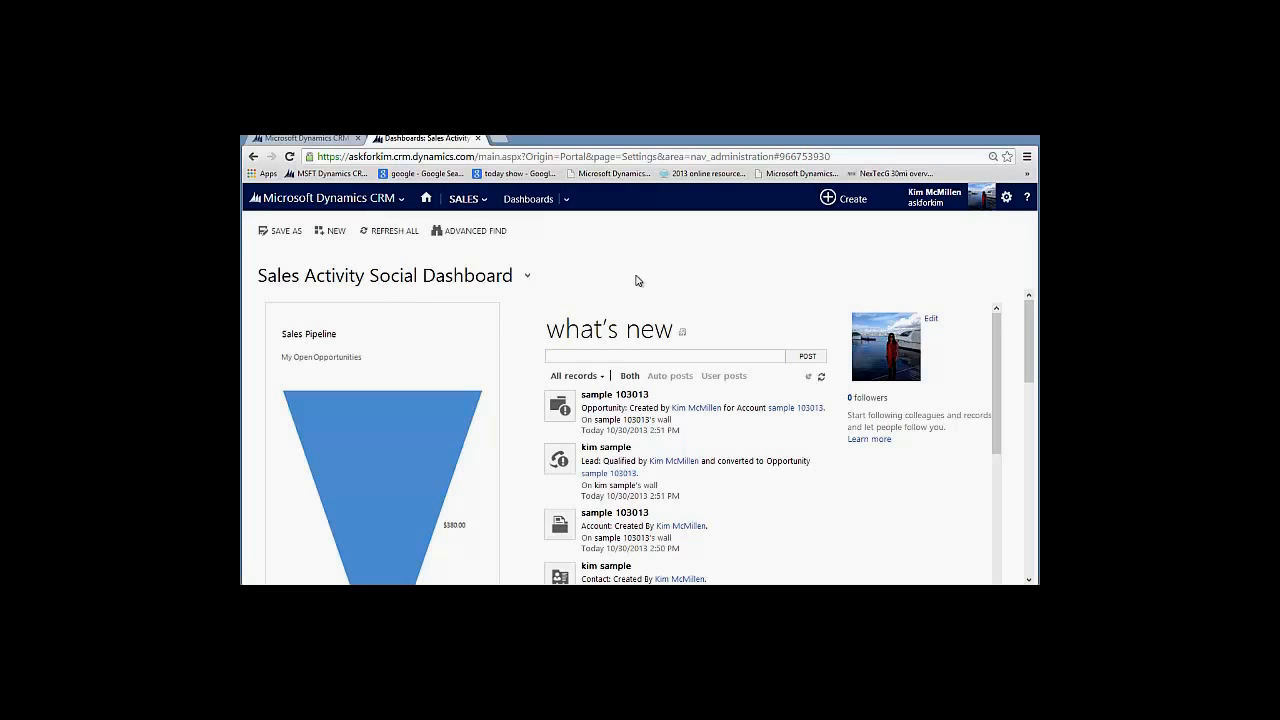
pyautogui.moveTo(667, 293)
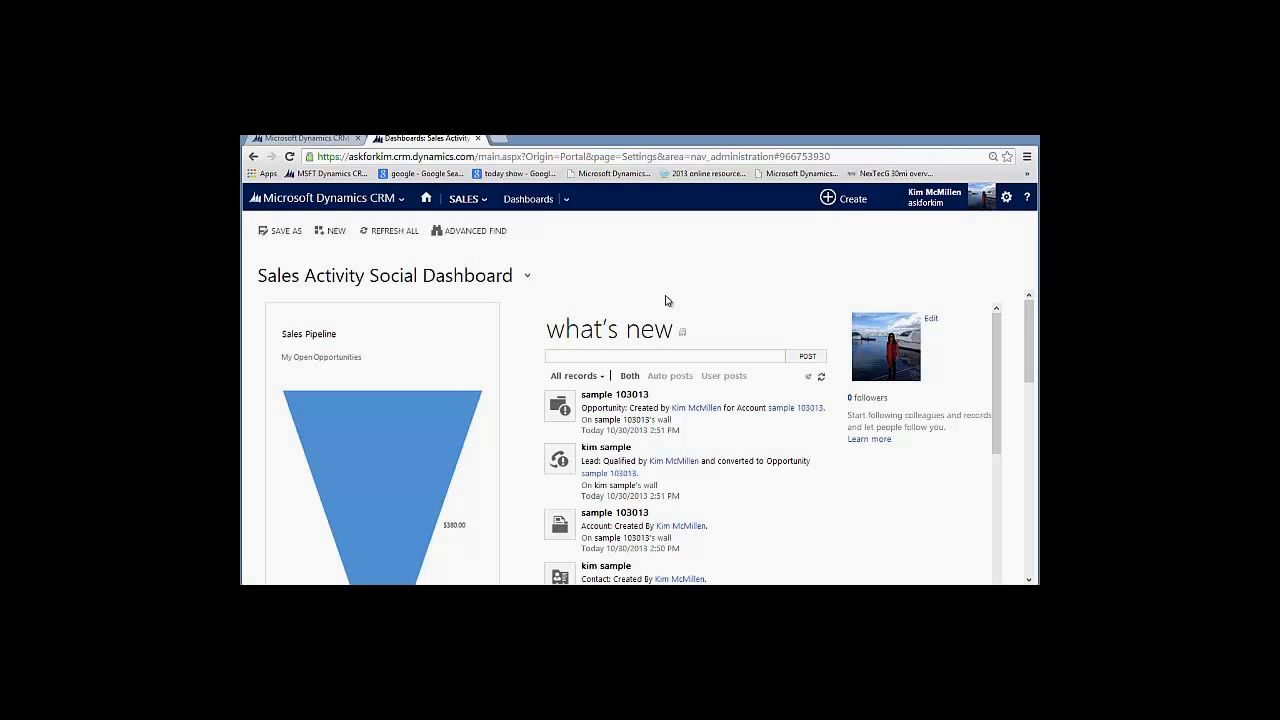
# - Replace the profile picture with the beach photo from the Profile Pictures folder
pyautogui.click(930, 318)
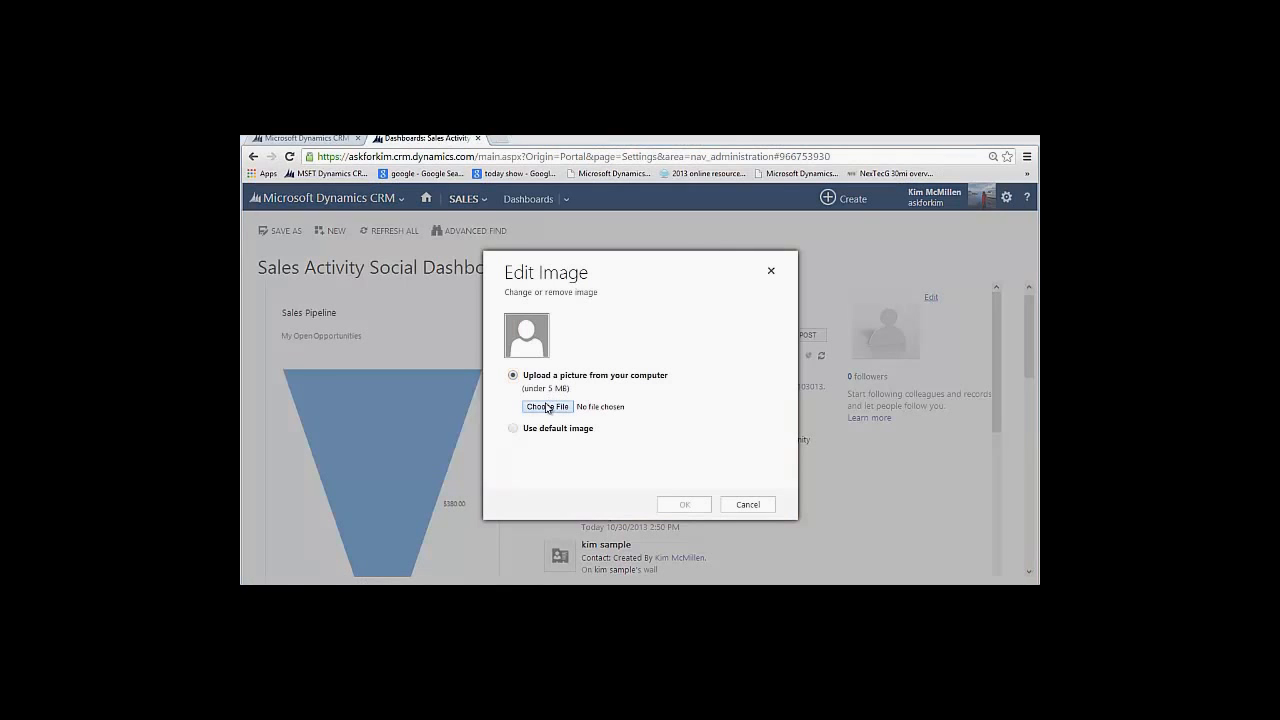
pyautogui.click(546, 406)
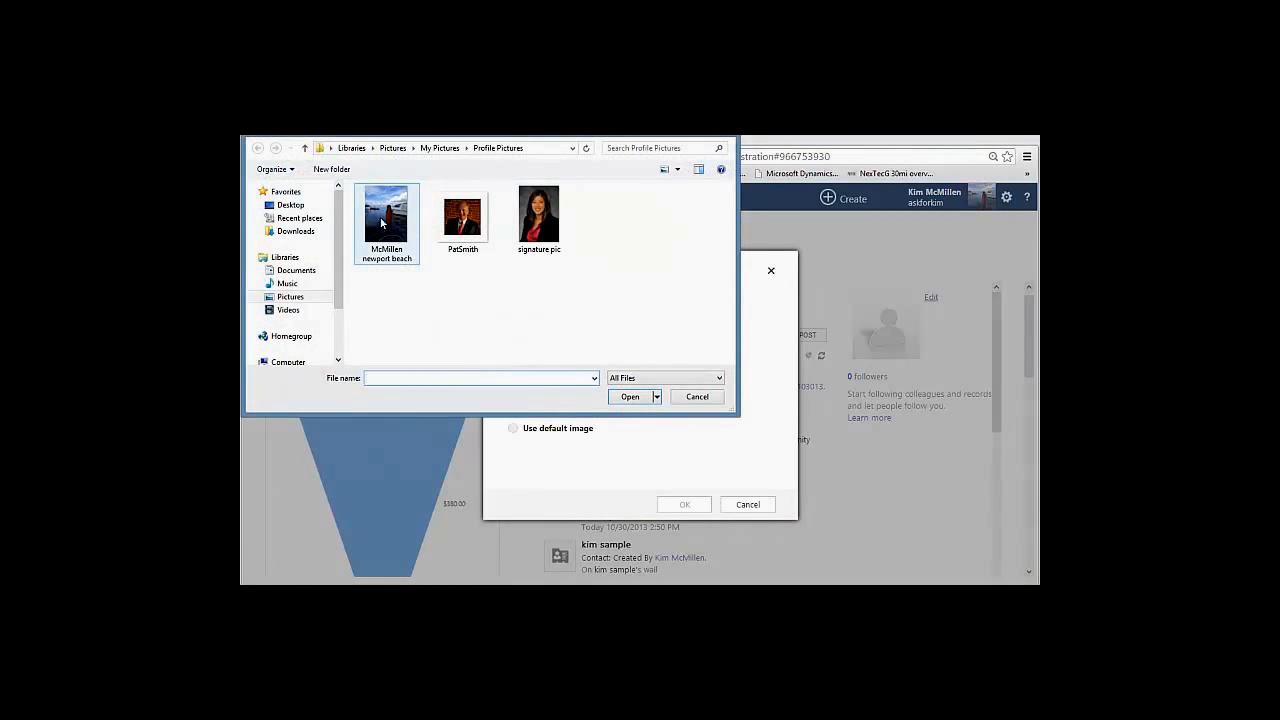
pyautogui.click(386, 212)
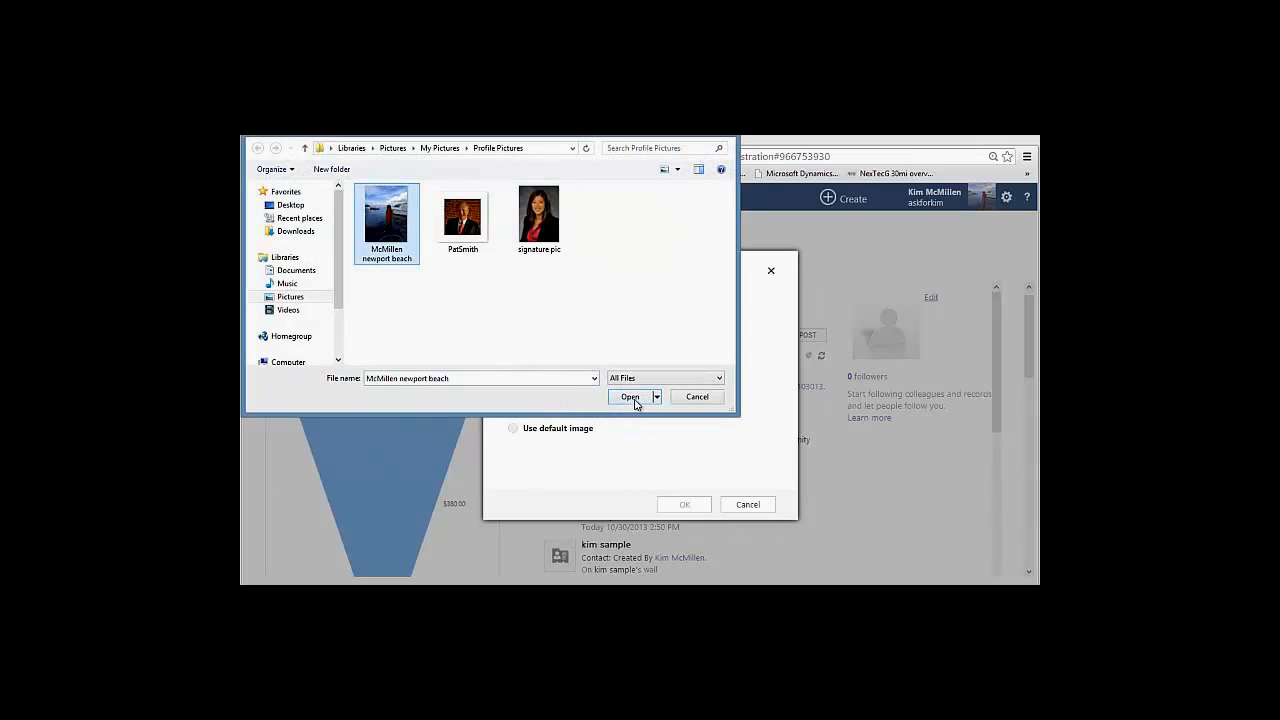
pyautogui.click(630, 397)
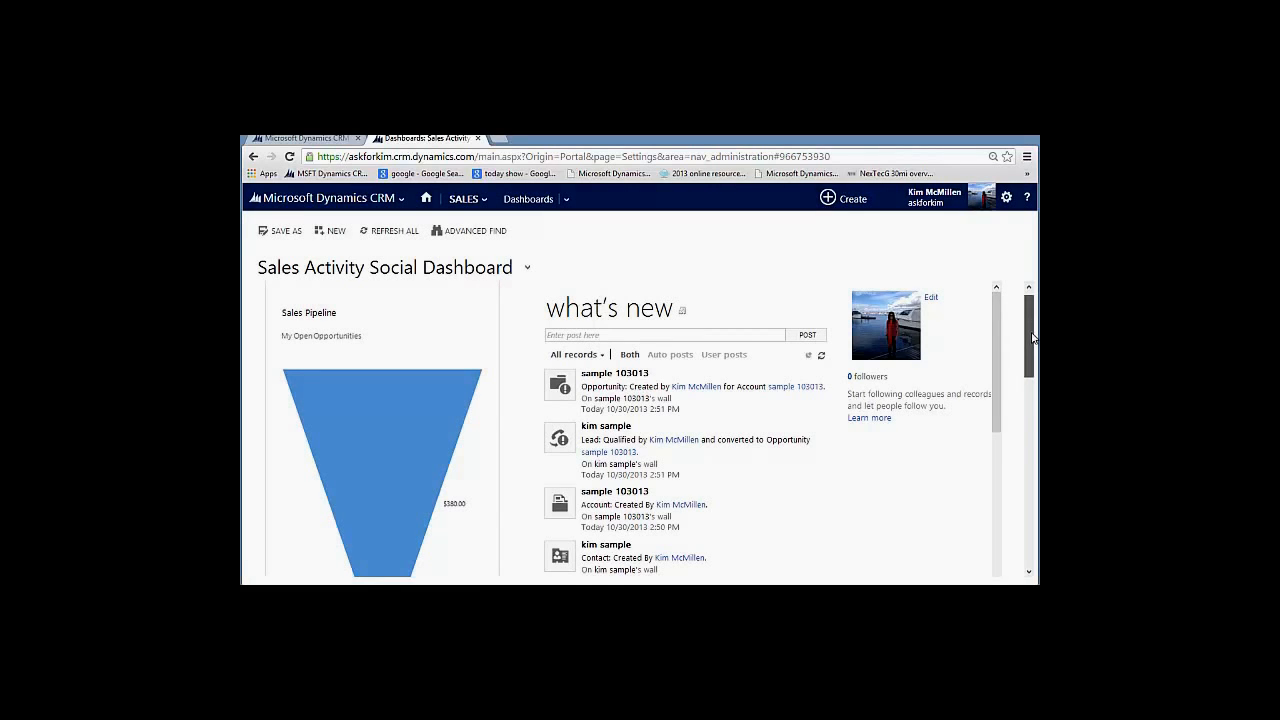
# - Browse the My Activities views list without switching, then open the Add Activity type menu
pyautogui.scroll(-3)
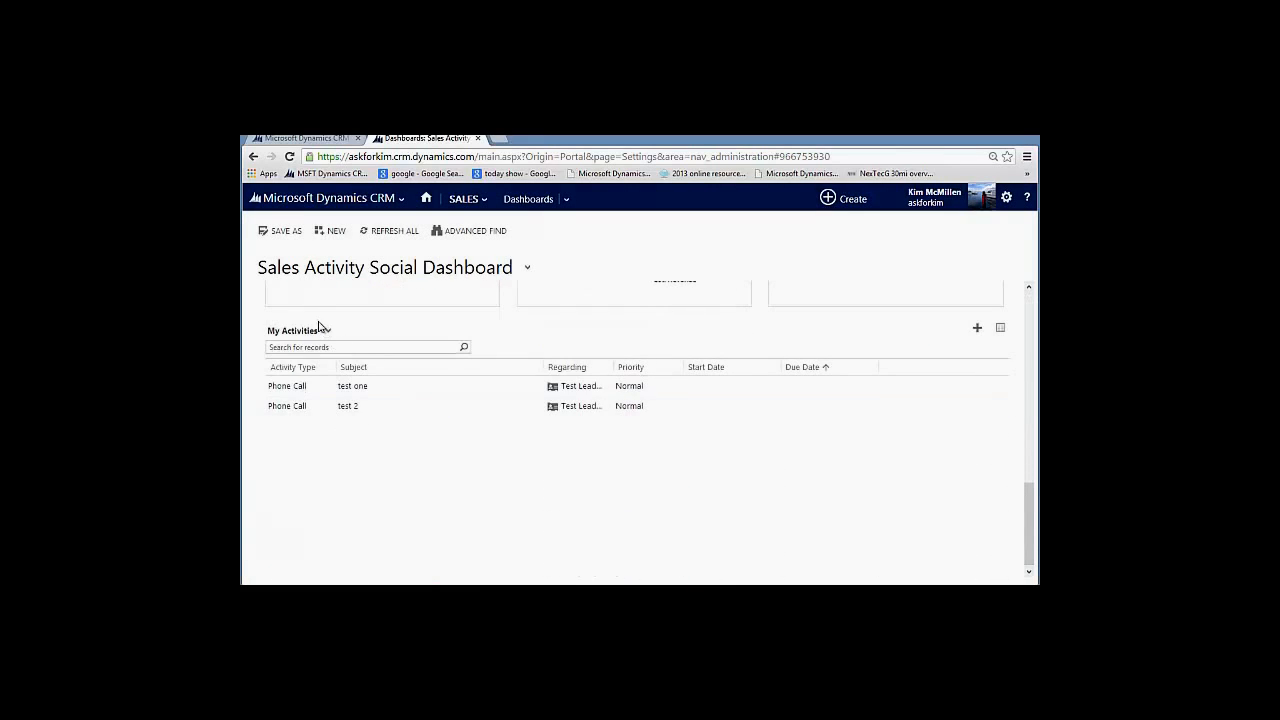
pyautogui.click(327, 331)
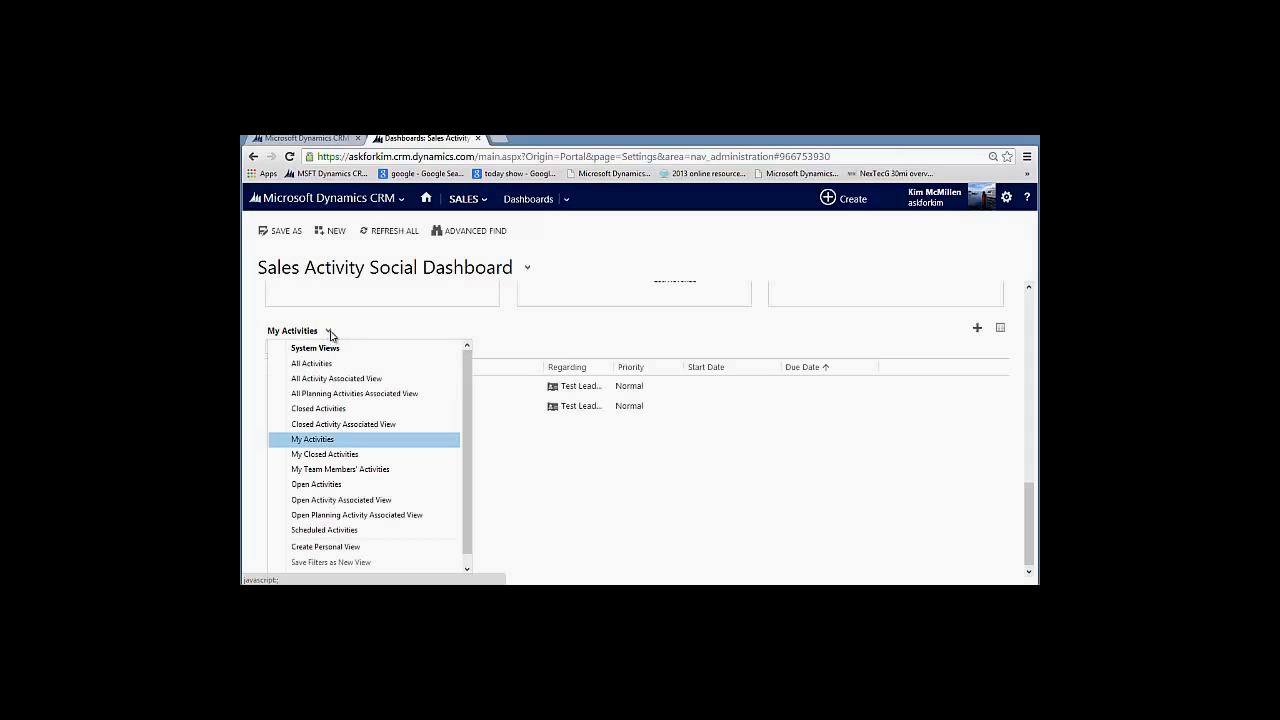
pyautogui.moveTo(363, 551)
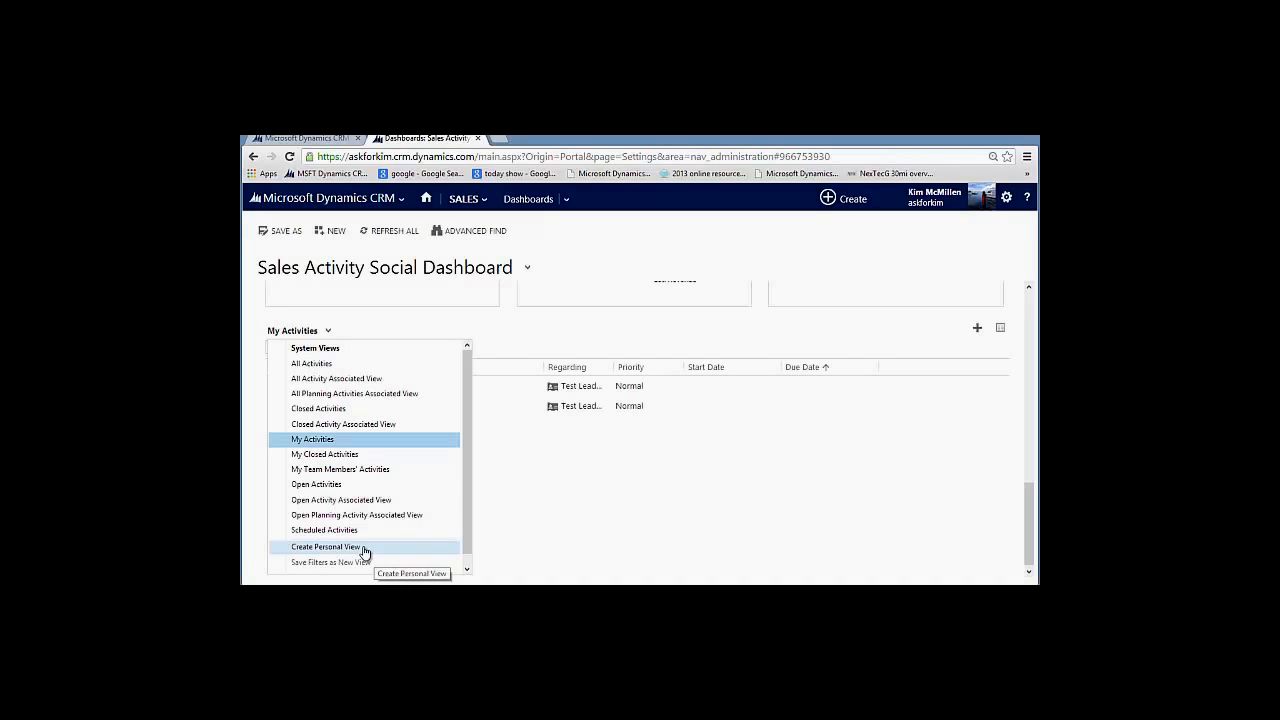
pyautogui.moveTo(428, 331)
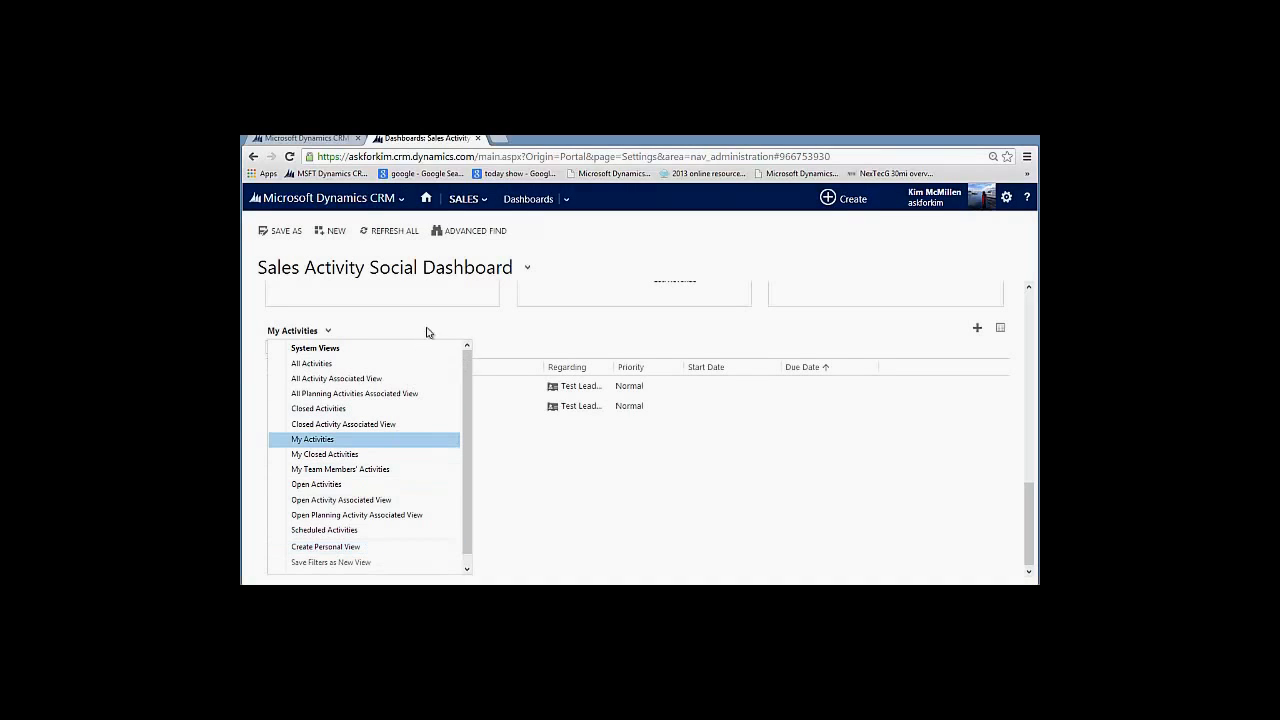
pyautogui.click(312, 439)
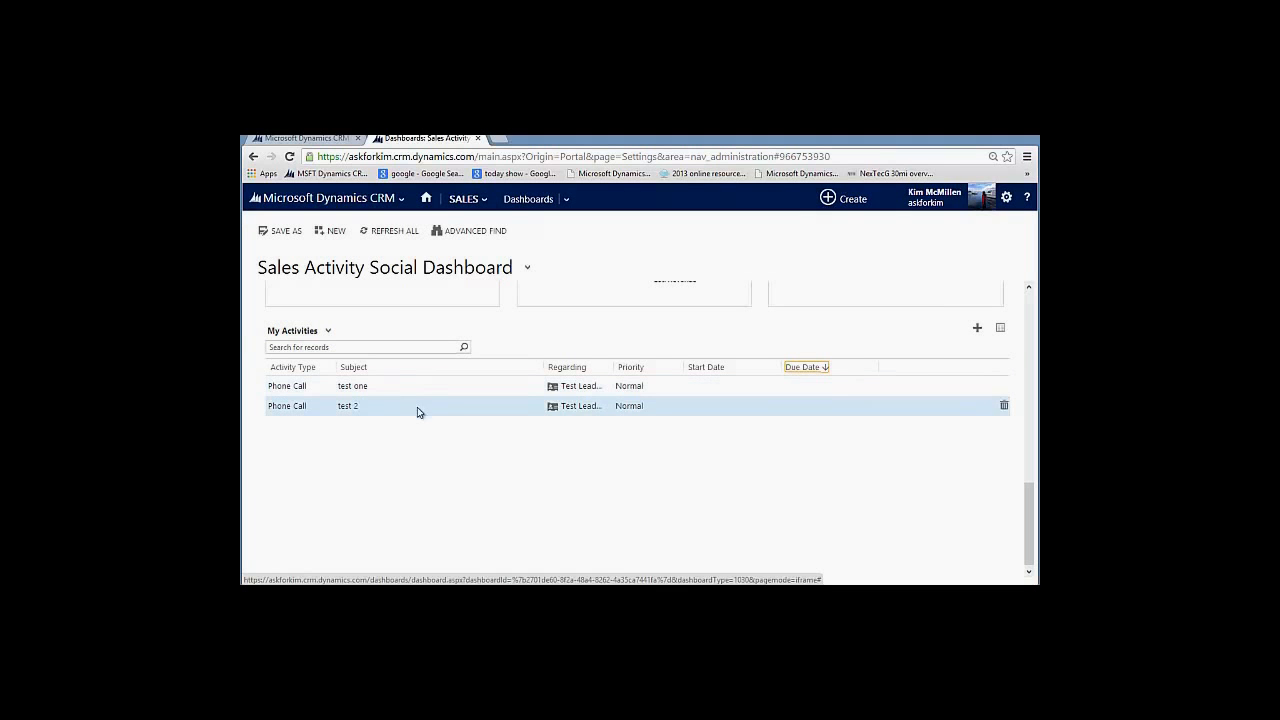
pyautogui.moveTo(418, 415)
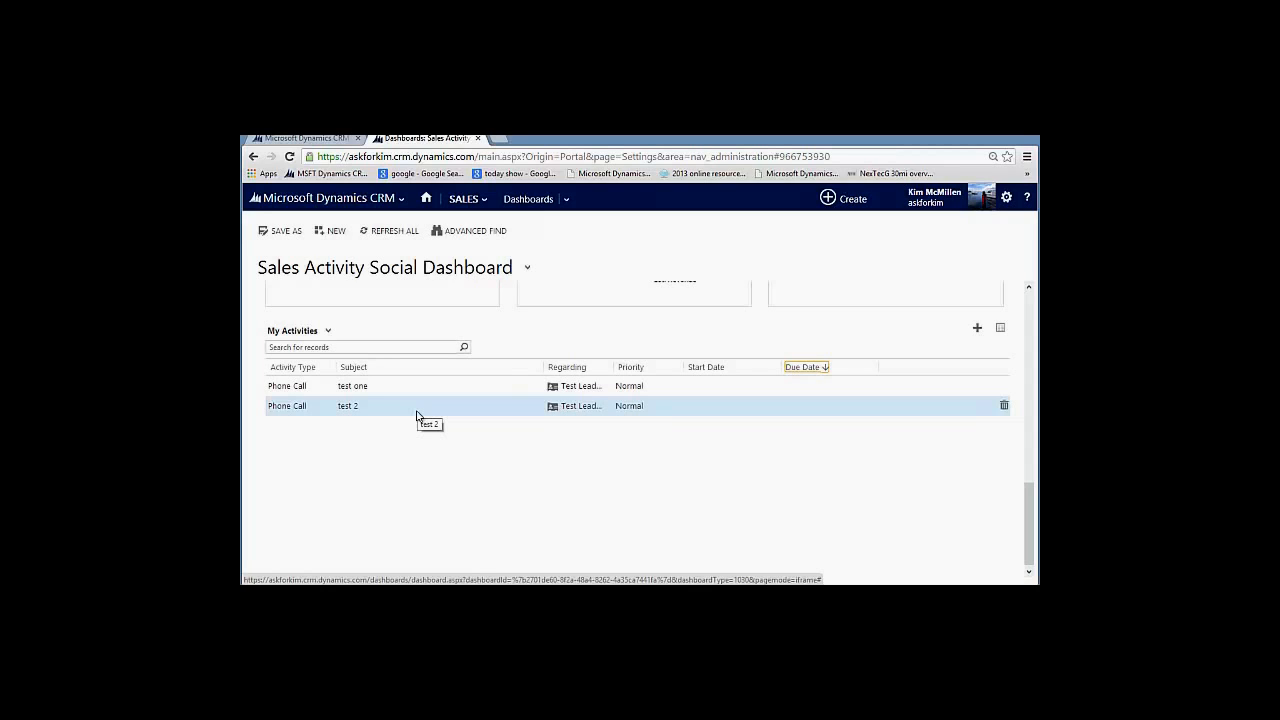
pyautogui.moveTo(430, 386)
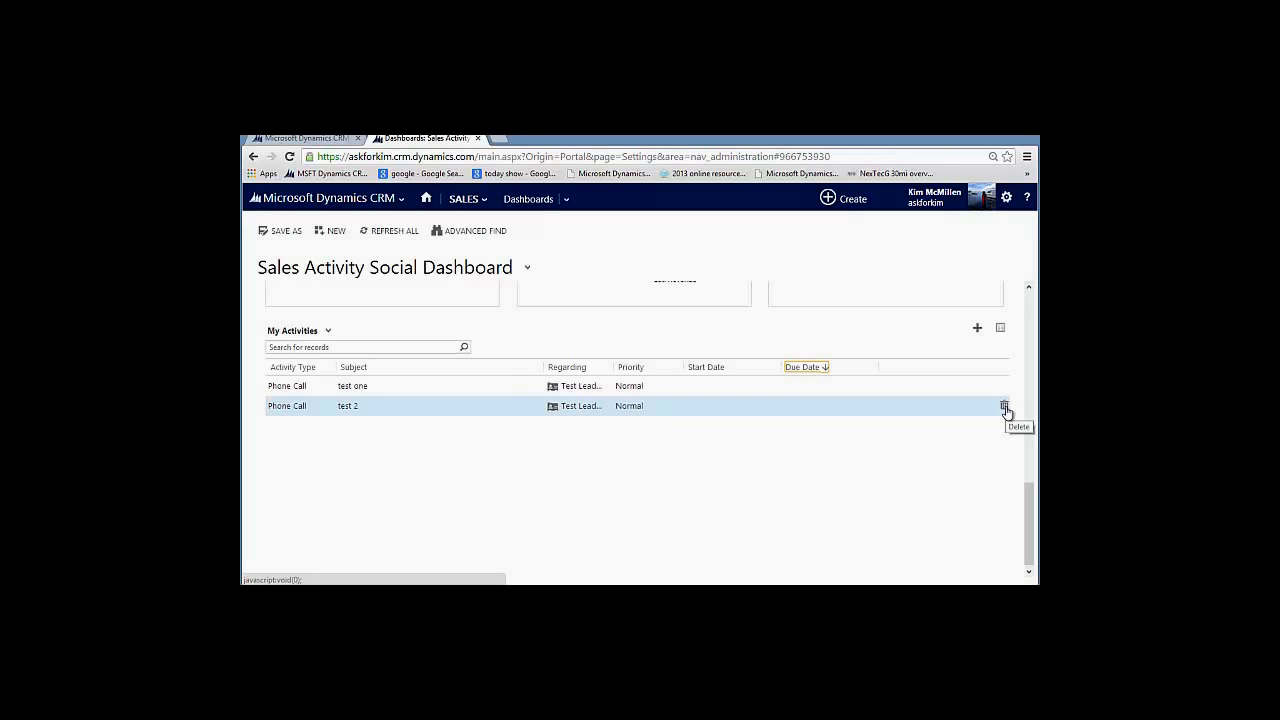
pyautogui.moveTo(977, 328)
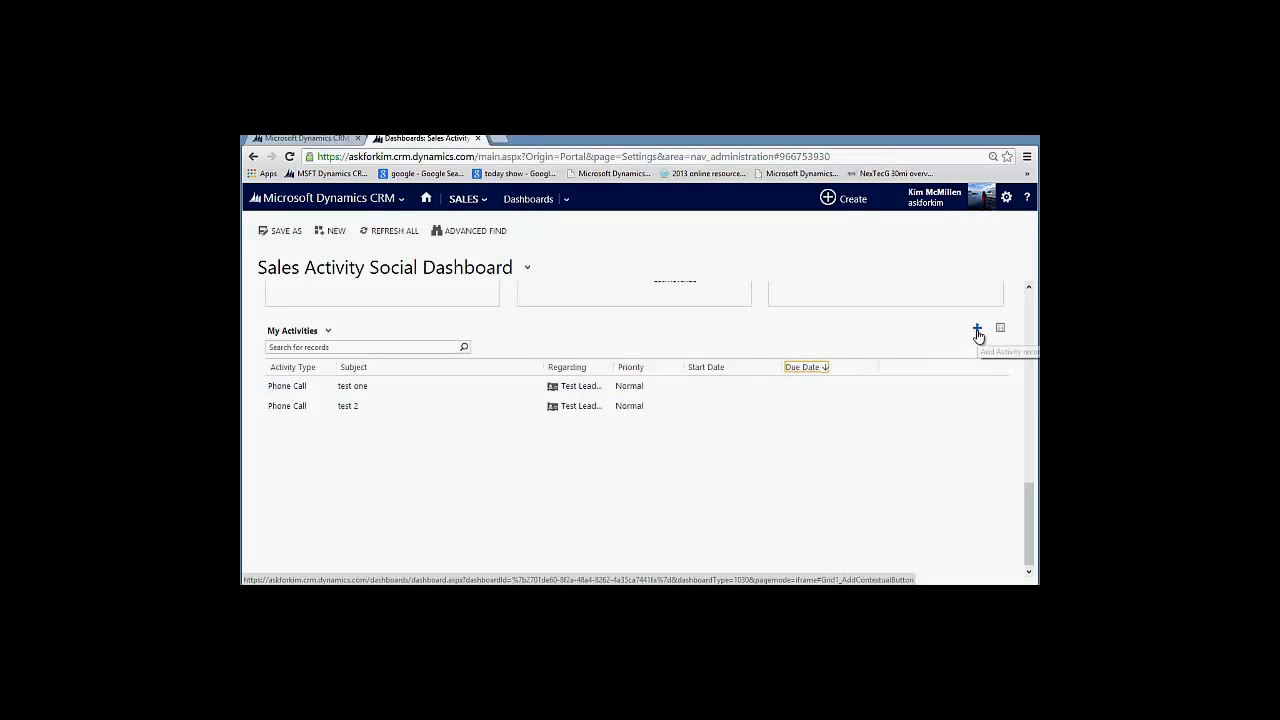
pyautogui.moveTo(979, 335)
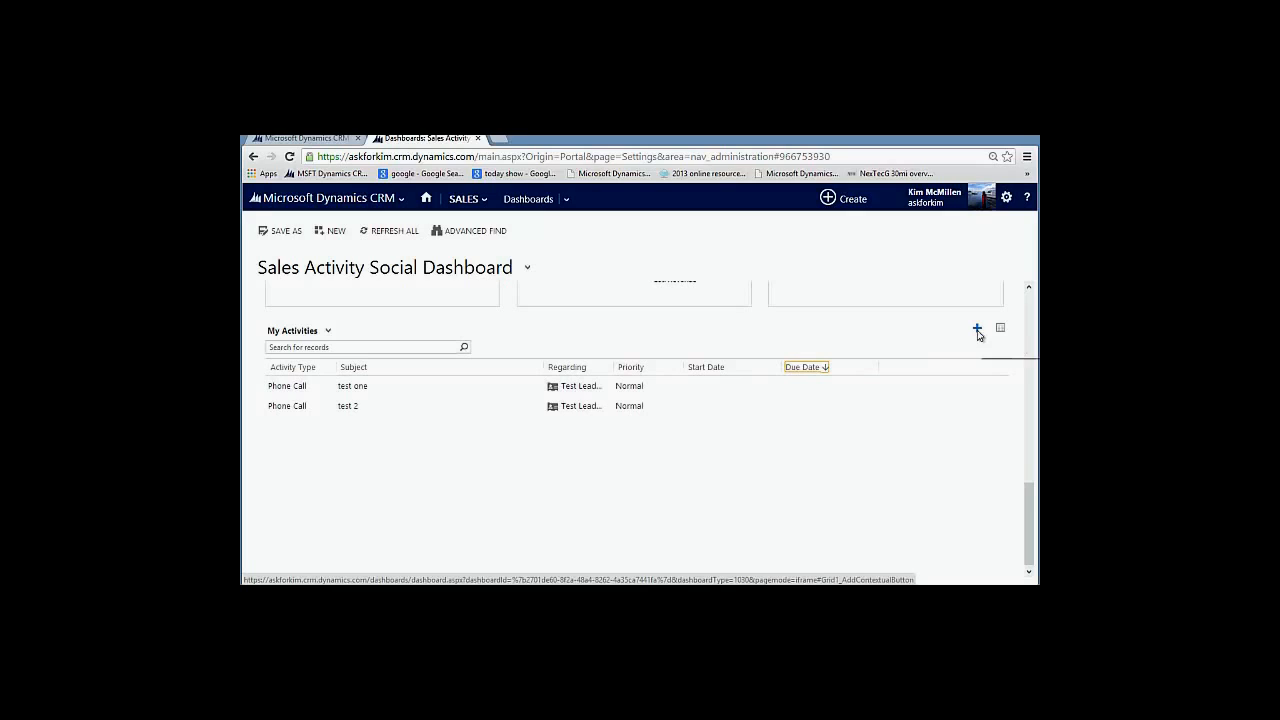
pyautogui.click(977, 328)
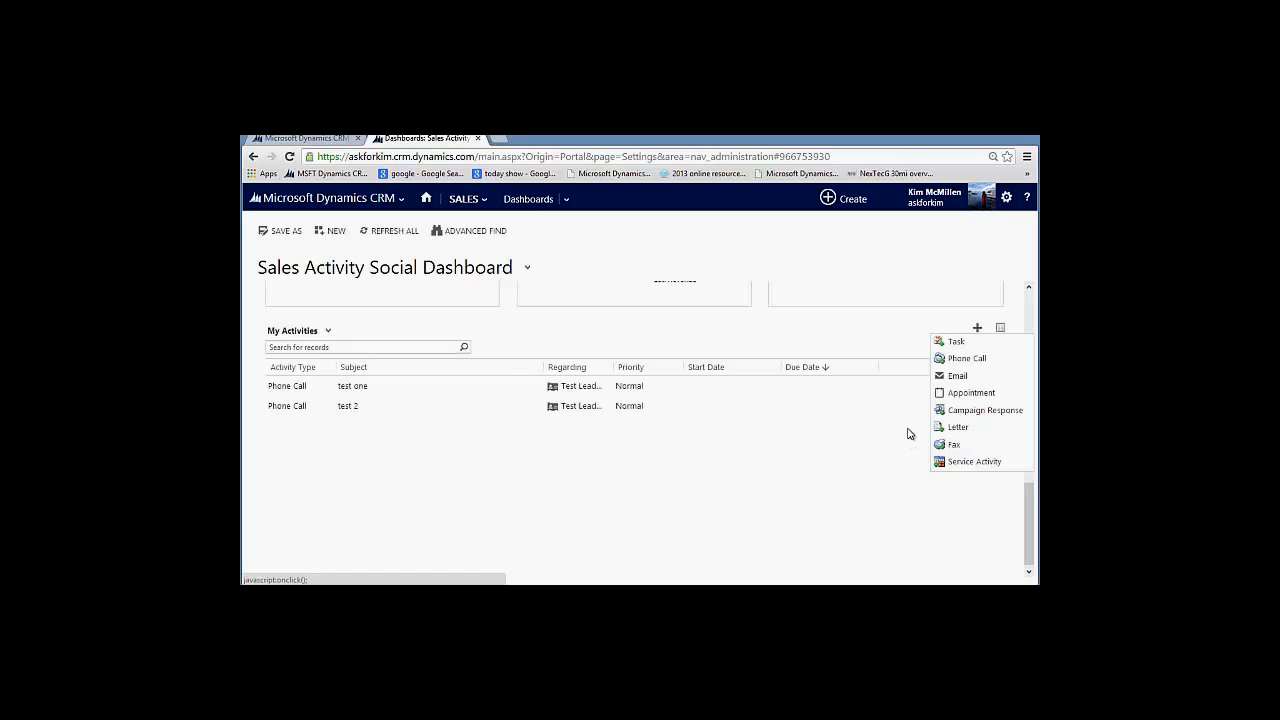
# - Dismiss the activity type menu and pop My Activities out into its own window
pyautogui.click(922, 421)
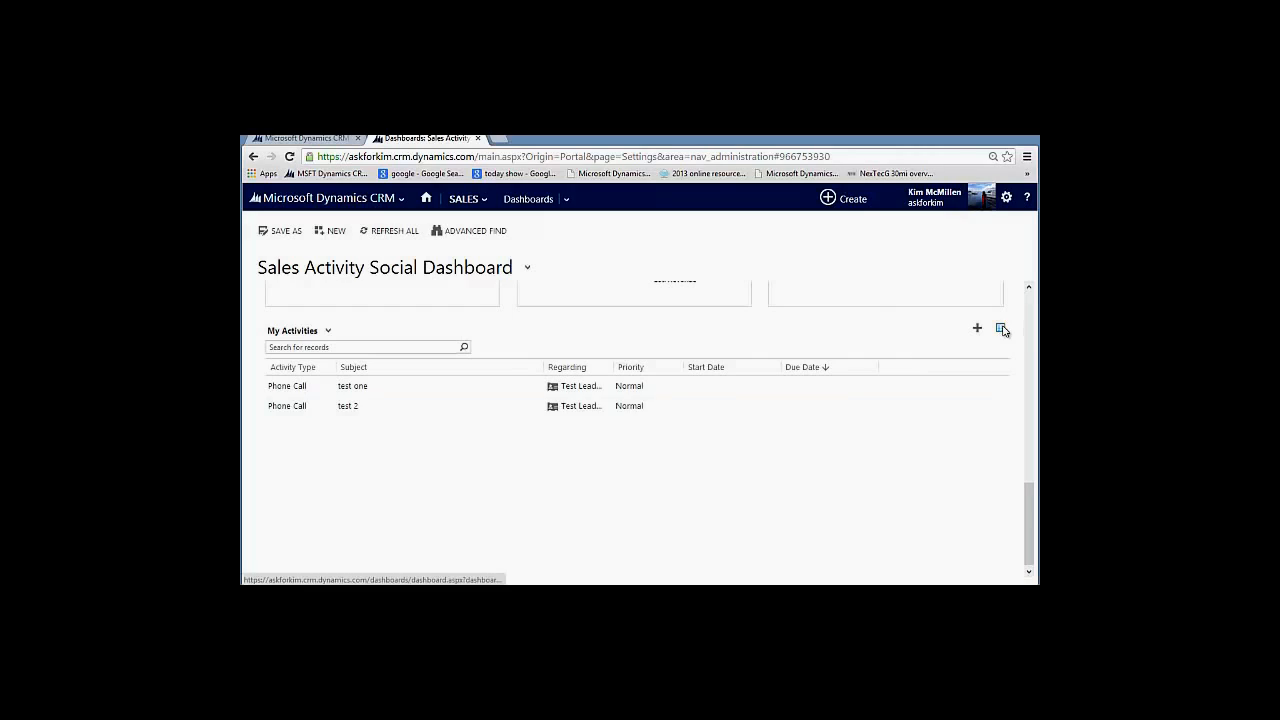
pyautogui.click(1003, 328)
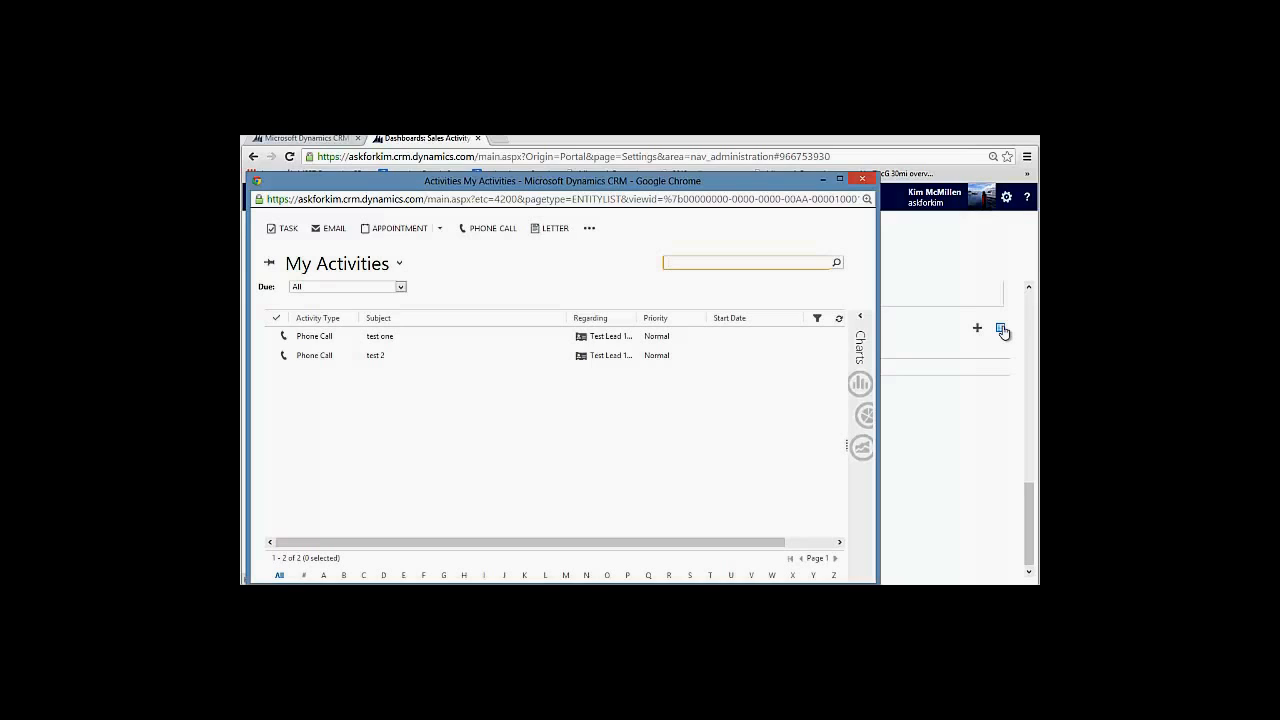
# - Reveal the More Commands options in the separate My Activities window
pyautogui.click(745, 262)
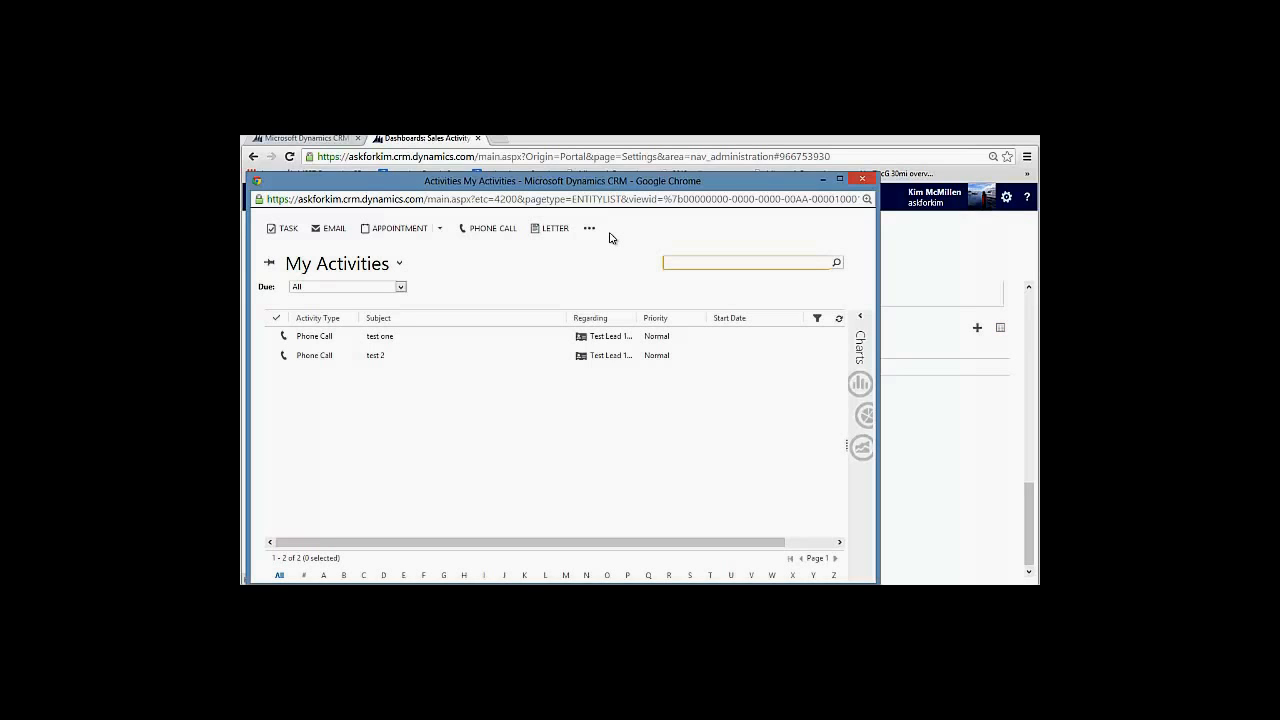
pyautogui.moveTo(589, 228)
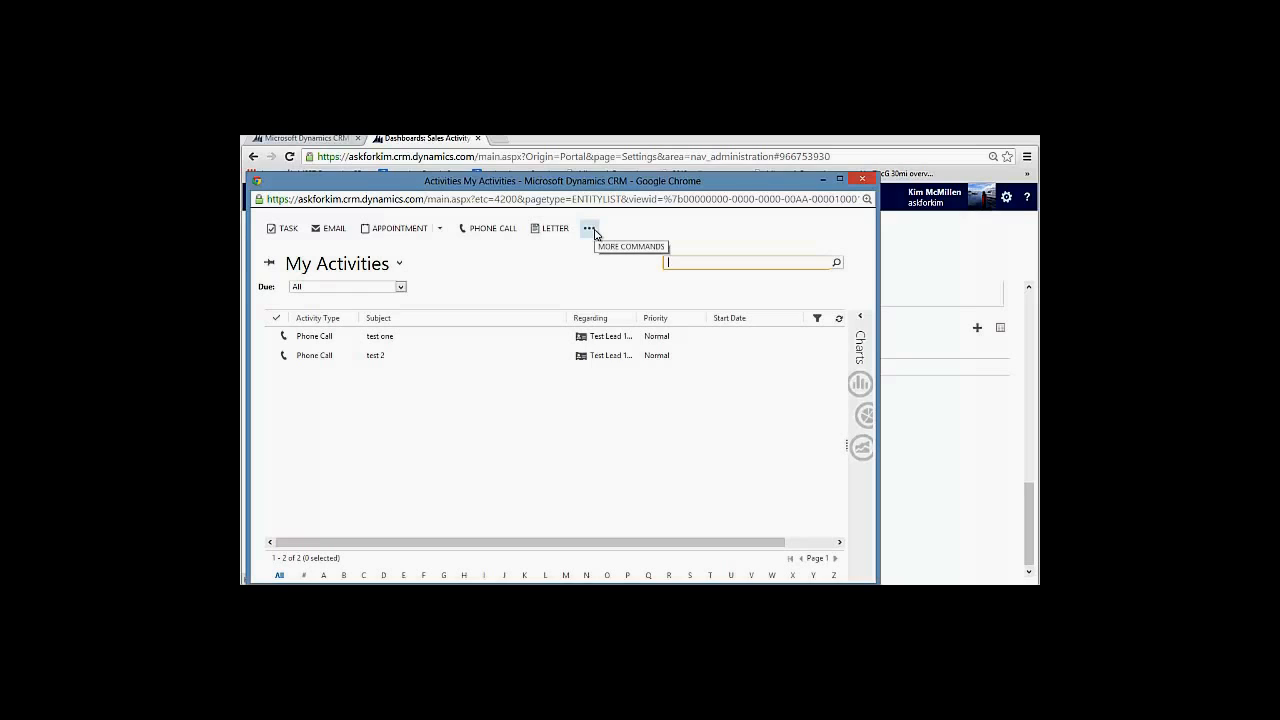
pyautogui.click(590, 228)
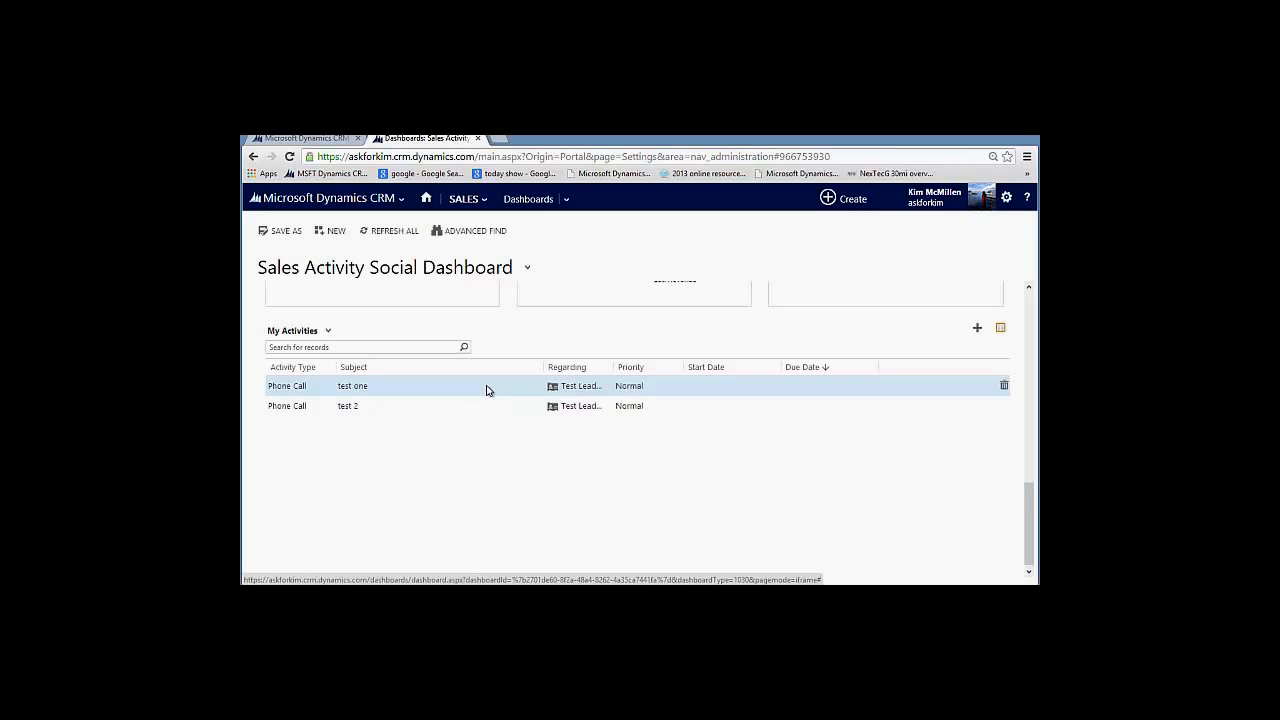
# - Open the test one phone call record from the My Activities list
pyautogui.doubleClick(352, 386)
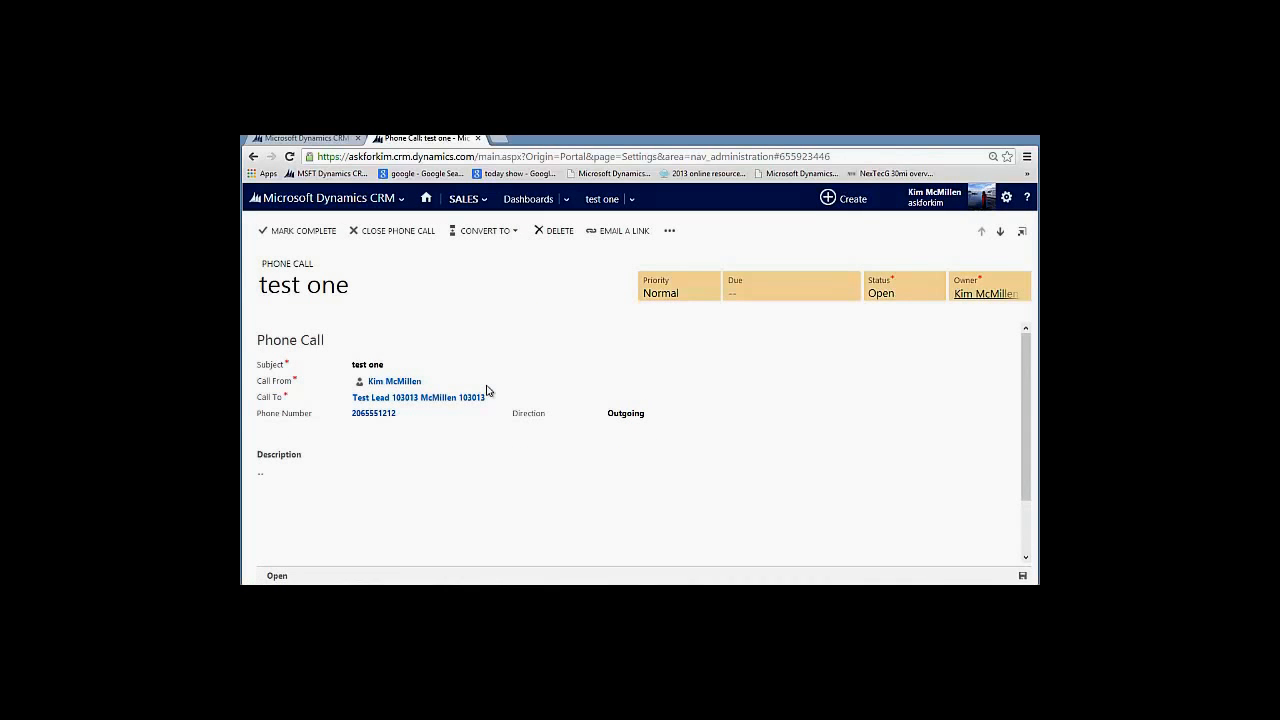
pyautogui.moveTo(620, 231)
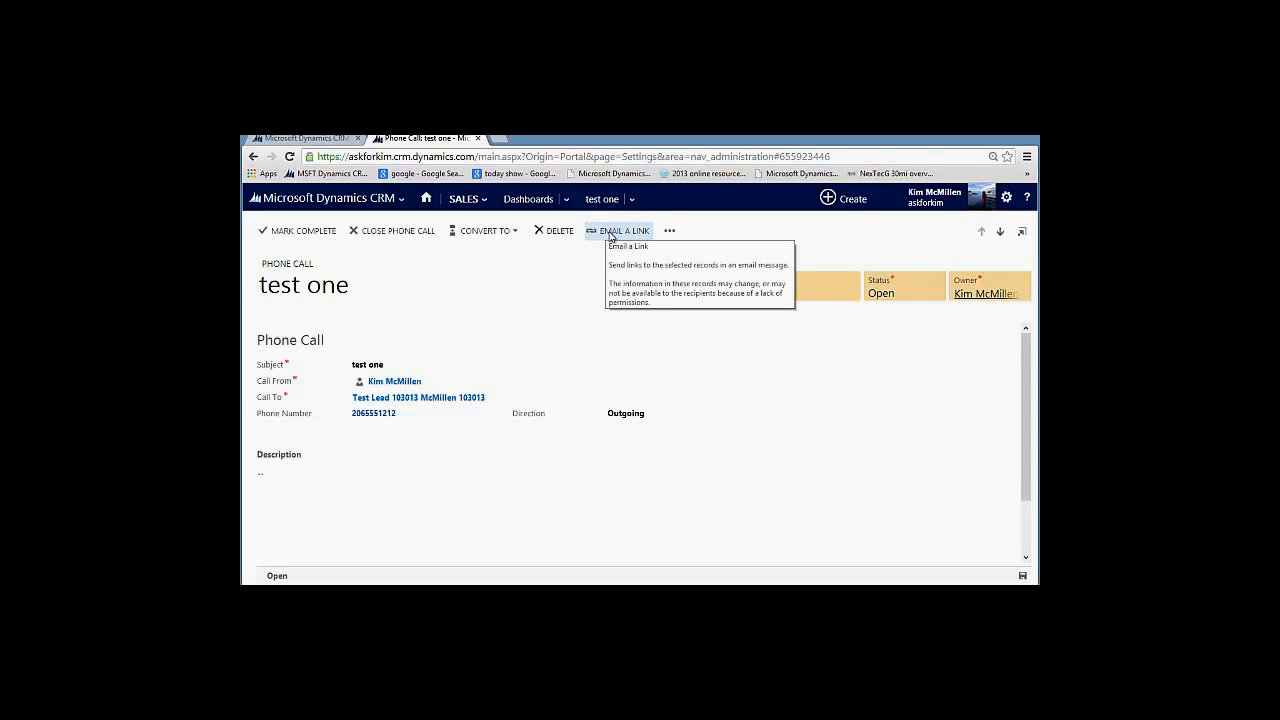
pyautogui.moveTo(527, 270)
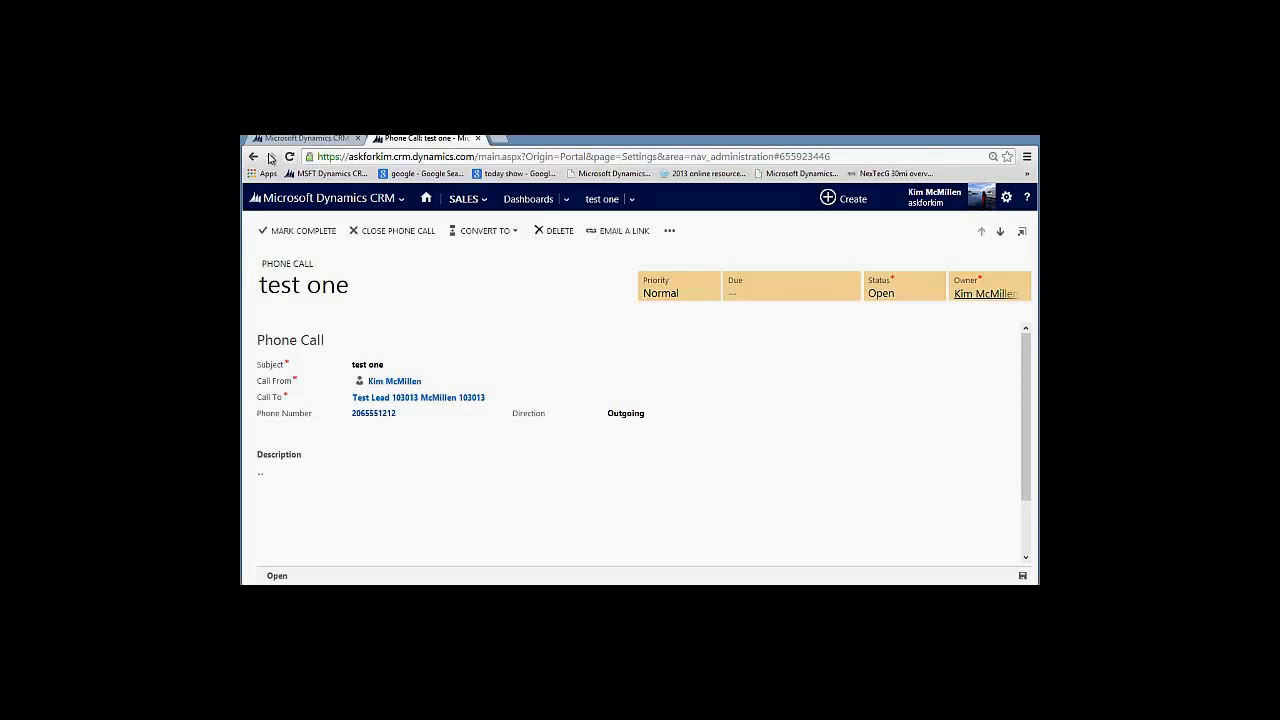
# - Return to the dashboard and bring up the actions menu for the test one activity
pyautogui.click(256, 157)
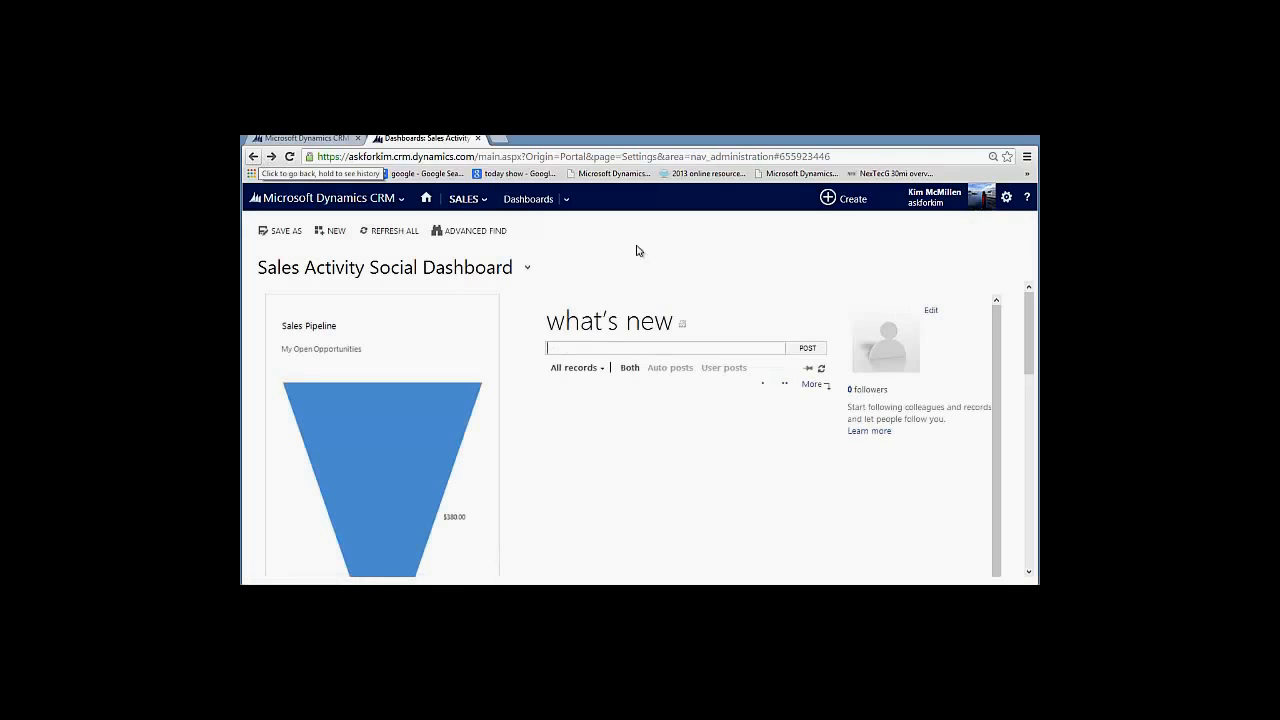
pyautogui.scroll(-3)
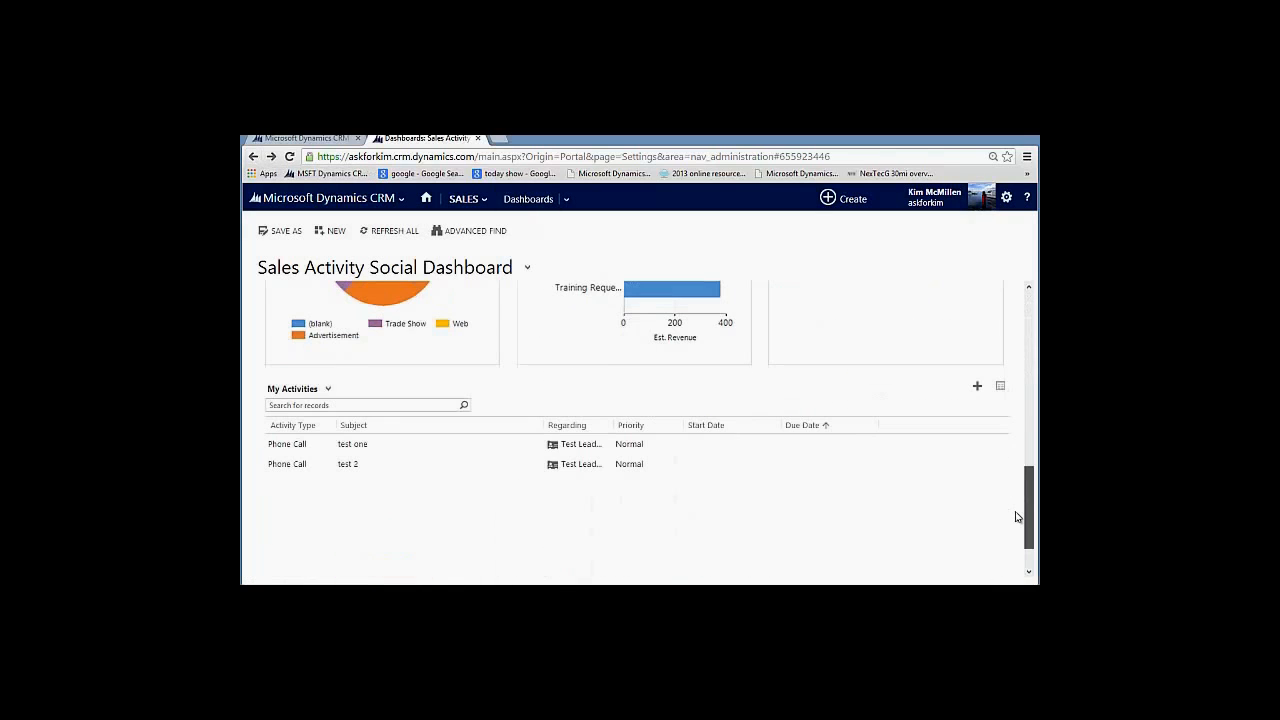
pyautogui.click(450, 444)
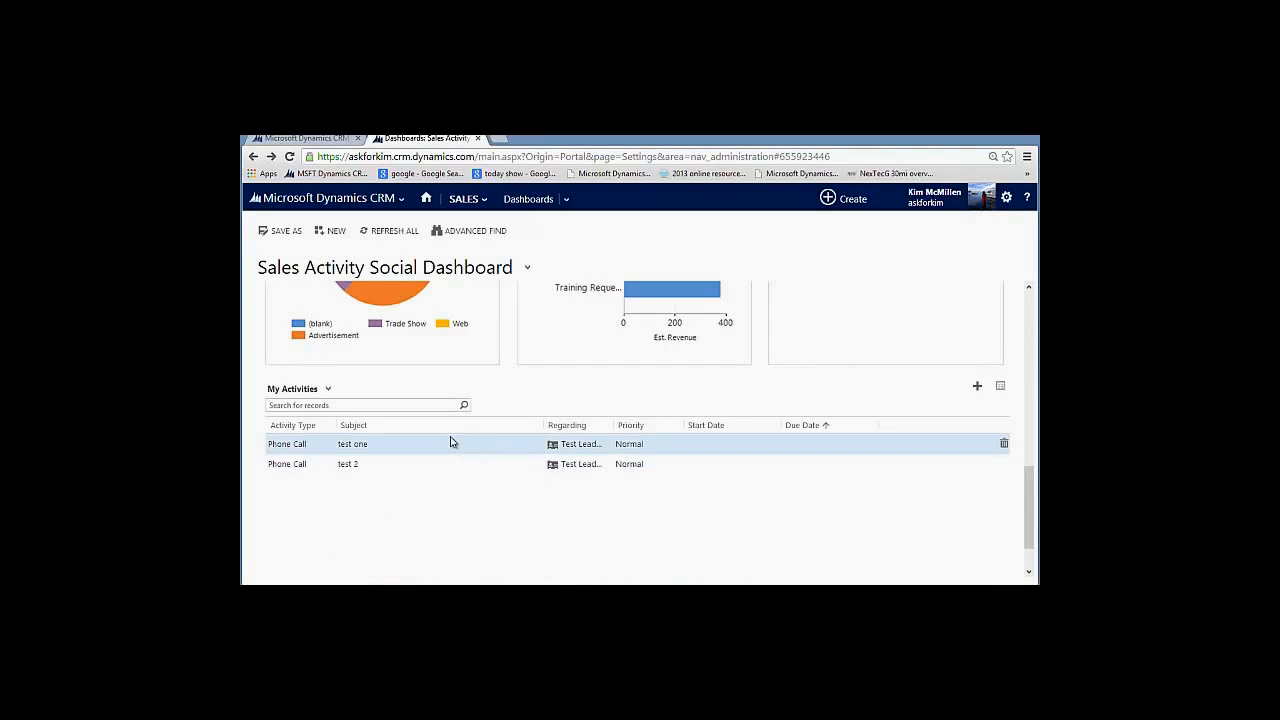
pyautogui.rightClick(450, 443)
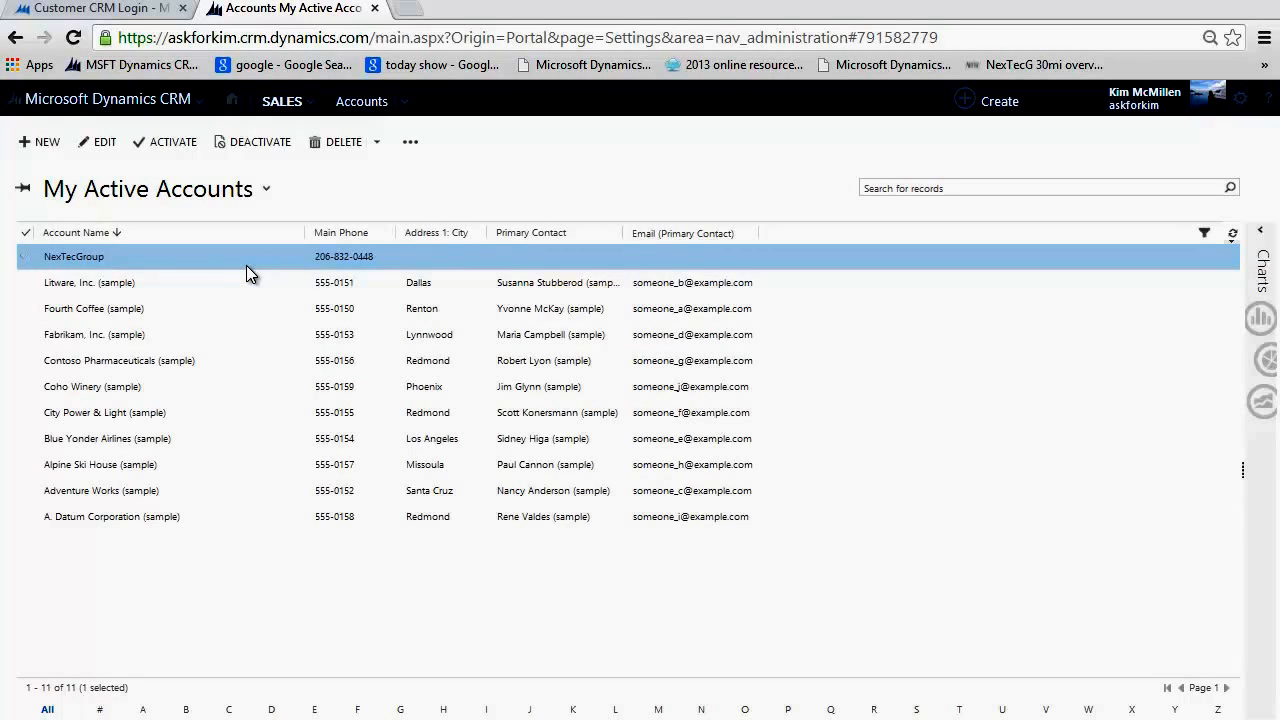
# - Step forward through the sample account records with the Next Record arrow
pyautogui.click(73, 256)
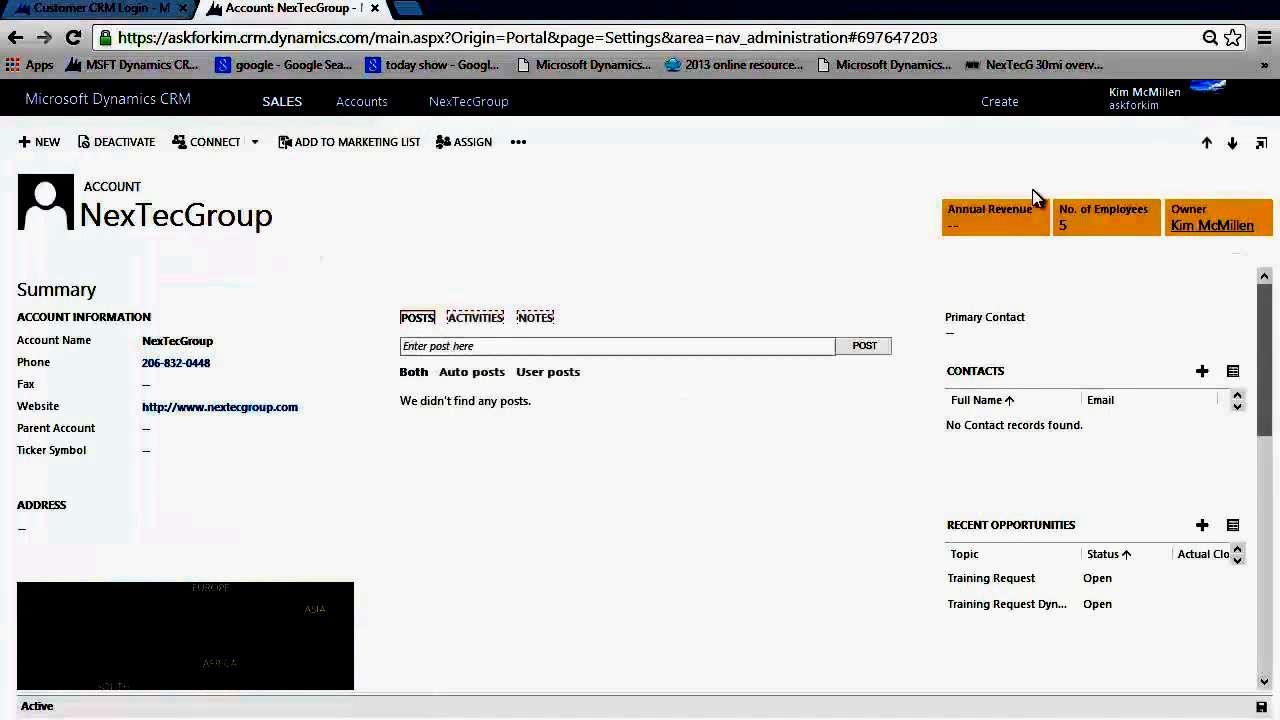
pyautogui.moveTo(1100, 200)
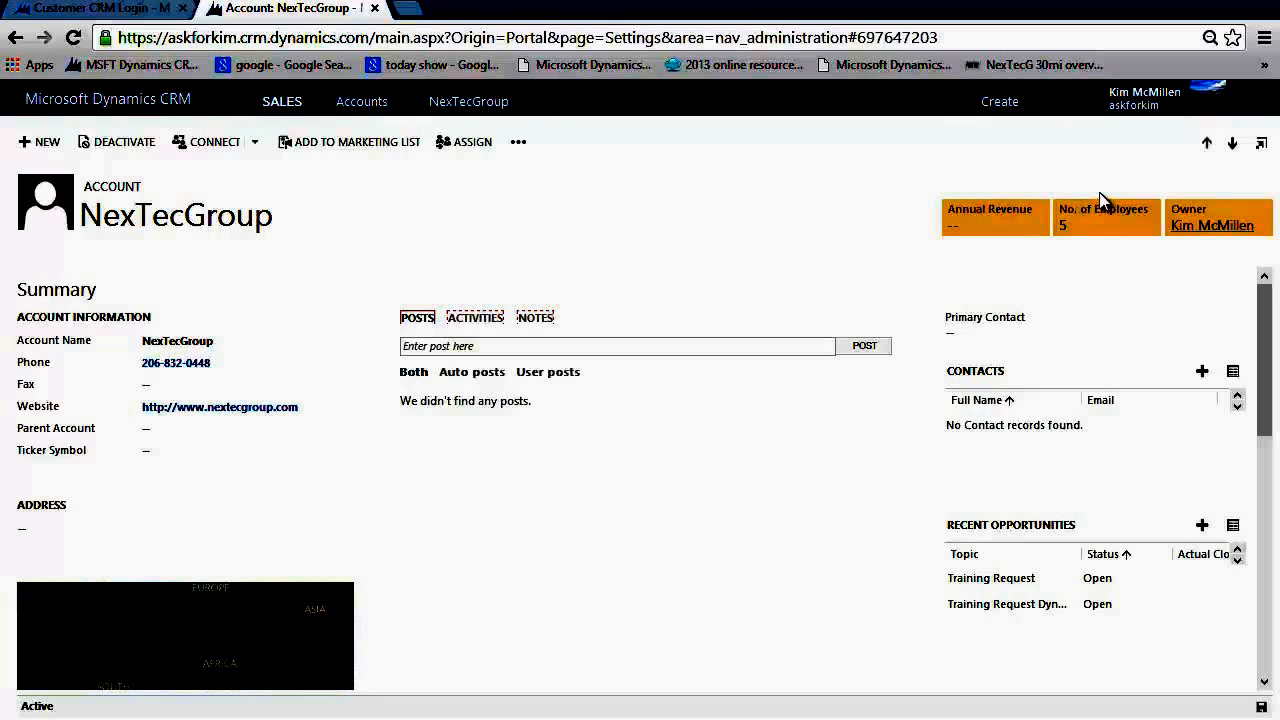
pyautogui.moveTo(1152, 173)
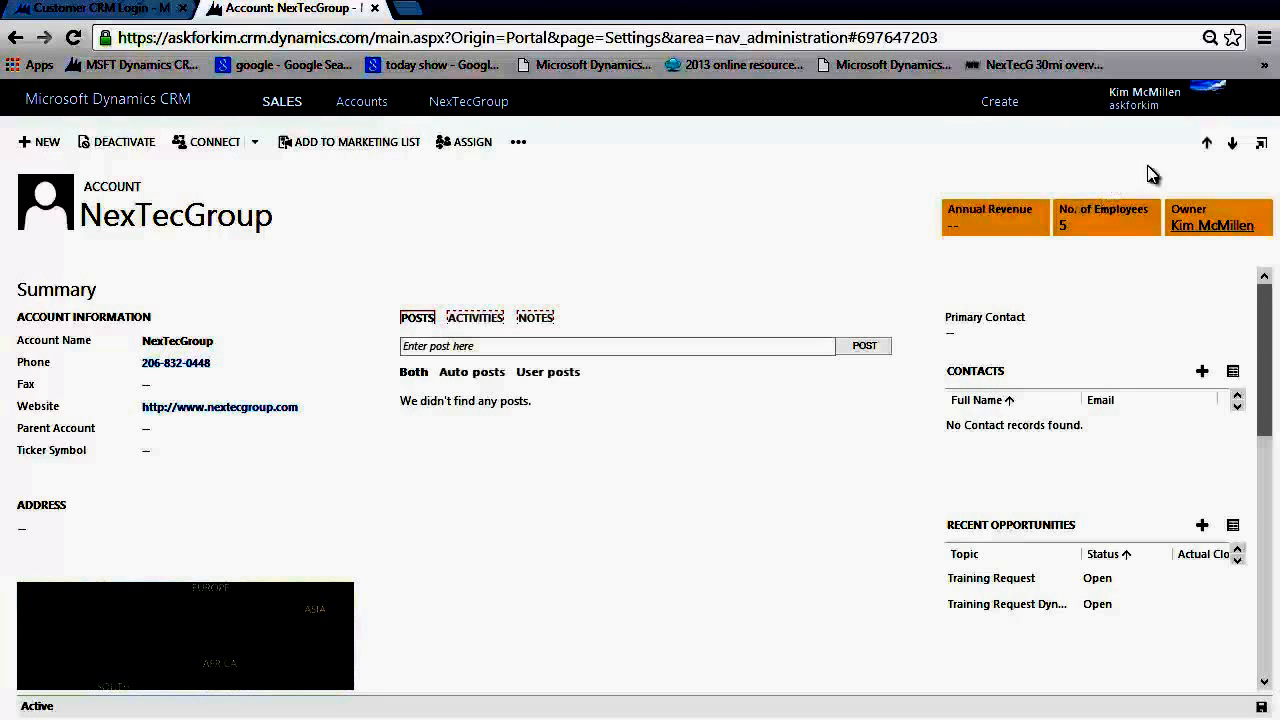
pyautogui.moveTo(1233, 143)
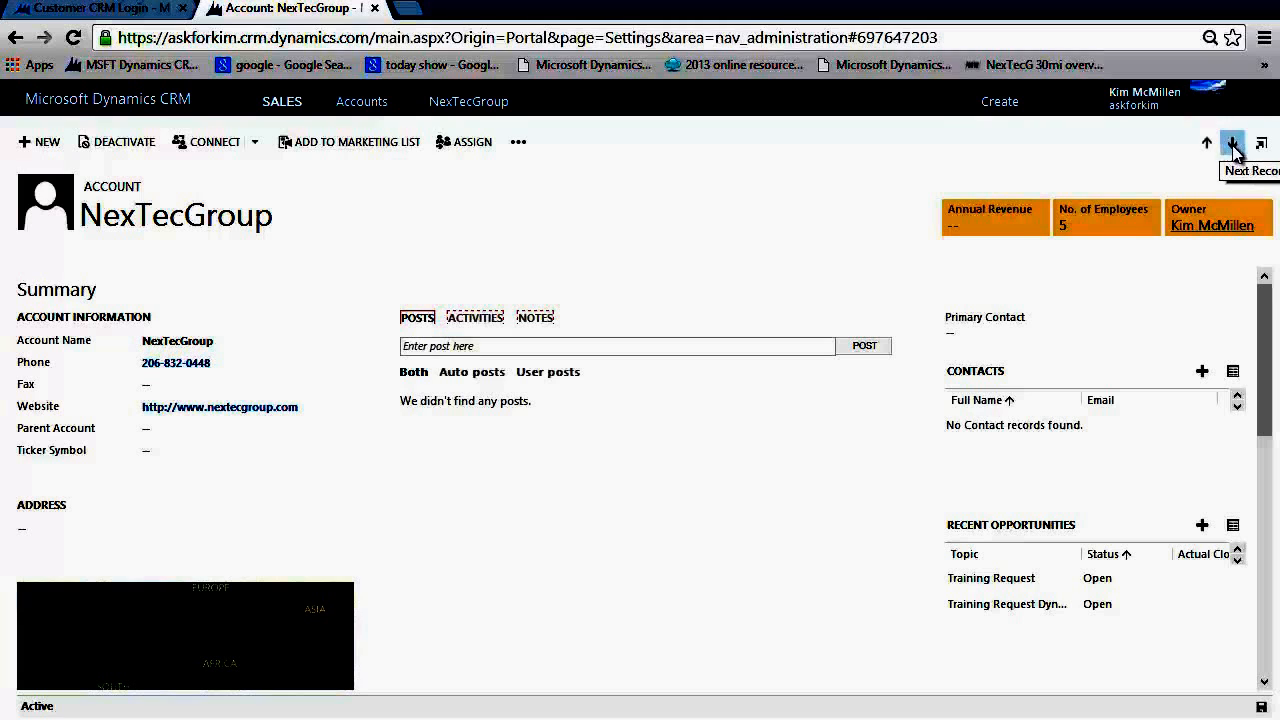
pyautogui.click(1232, 142)
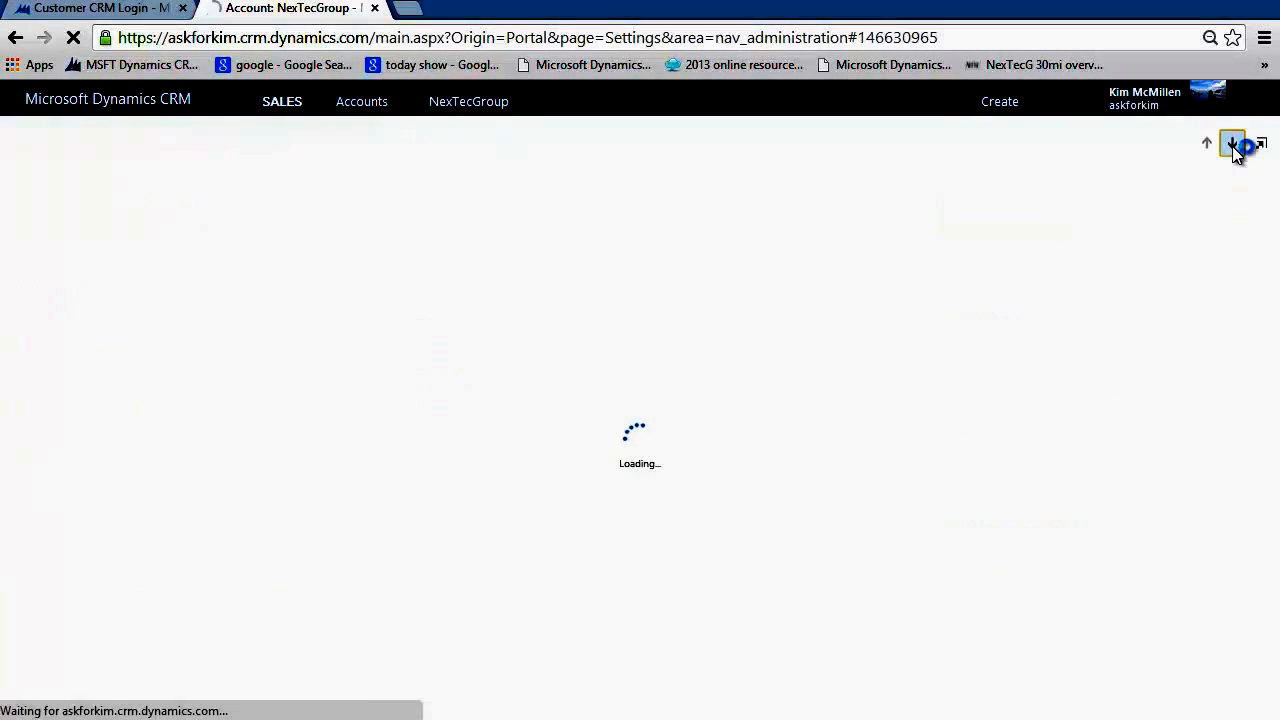
pyautogui.click(1232, 143)
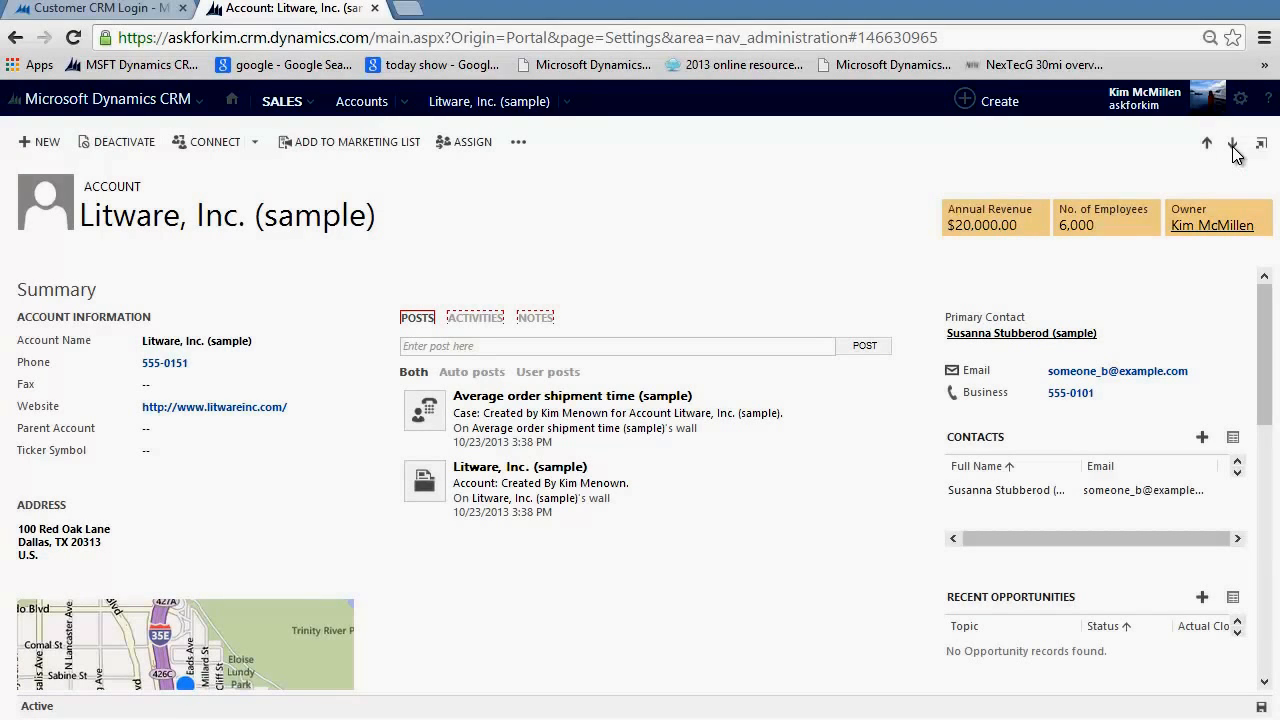
pyautogui.click(1233, 142)
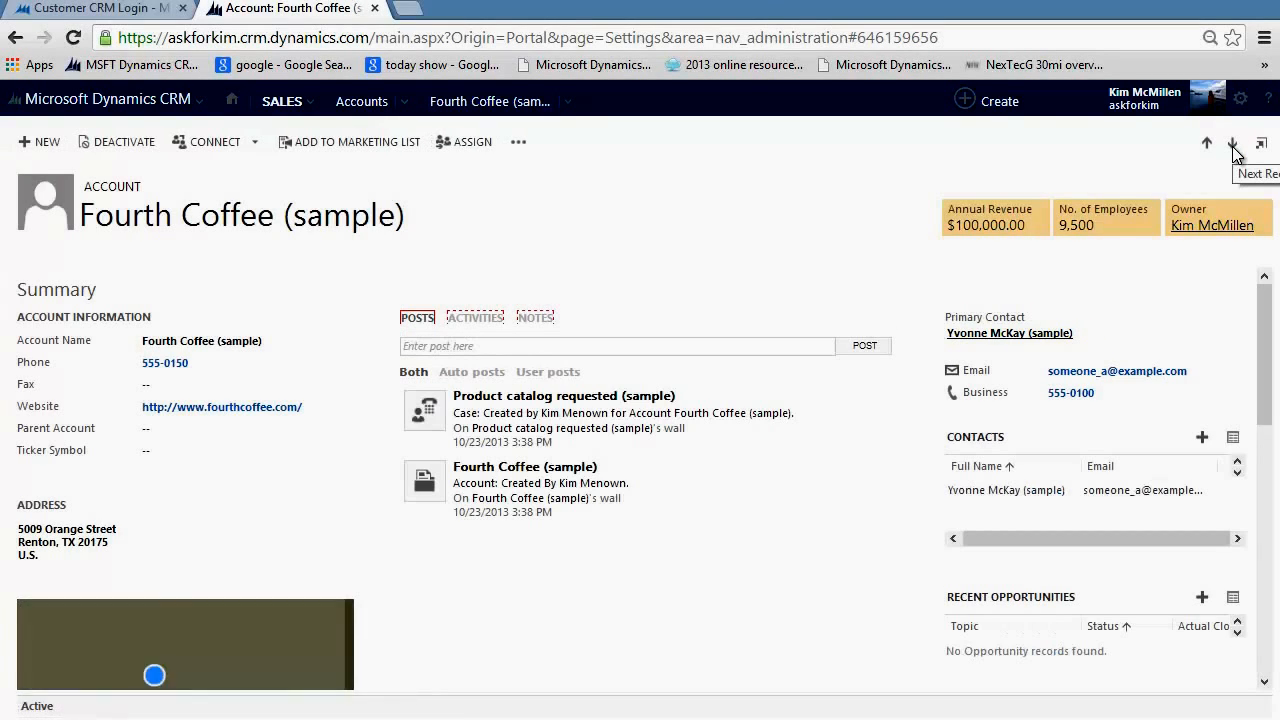
pyautogui.click(1232, 143)
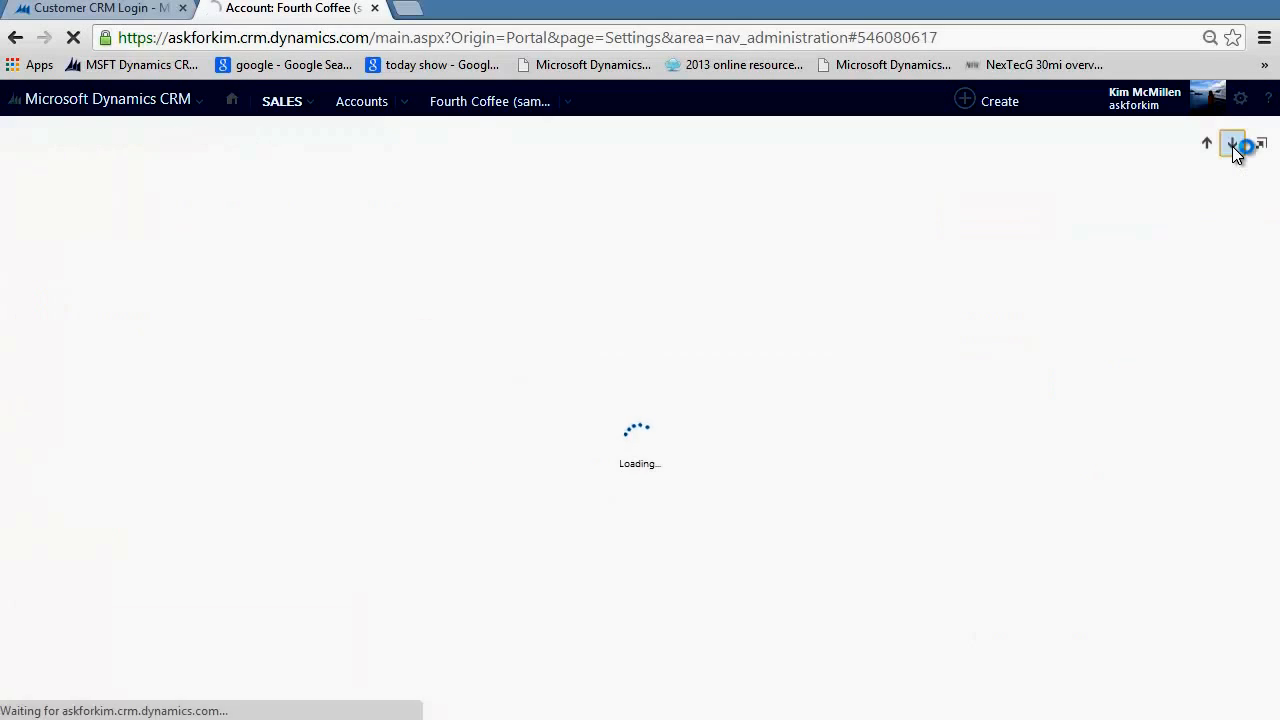
pyautogui.click(1233, 143)
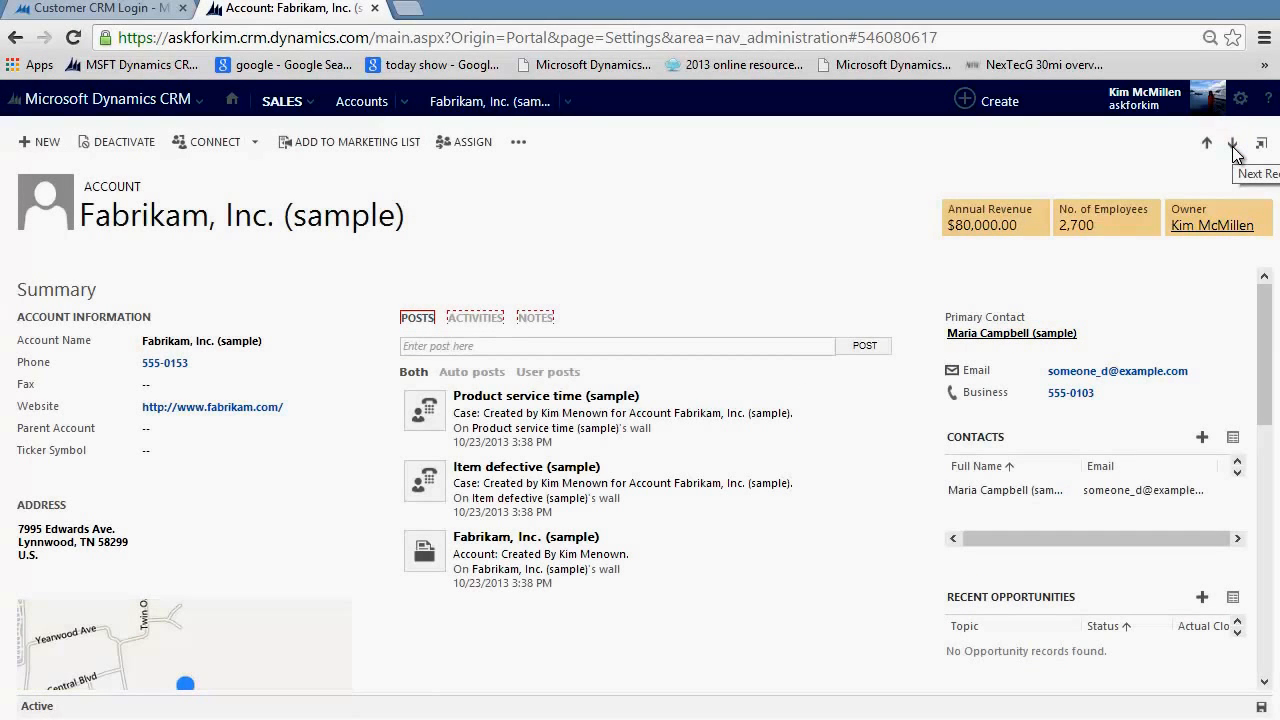
pyautogui.click(1232, 143)
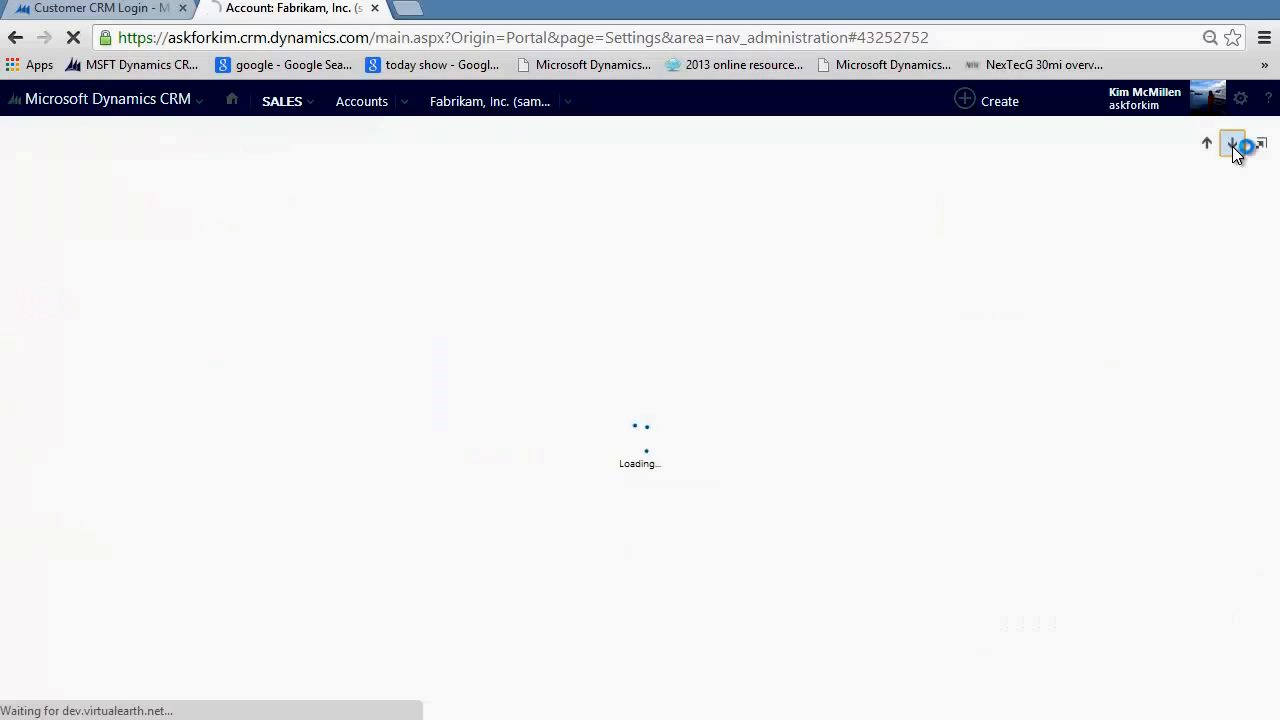
pyautogui.click(1232, 143)
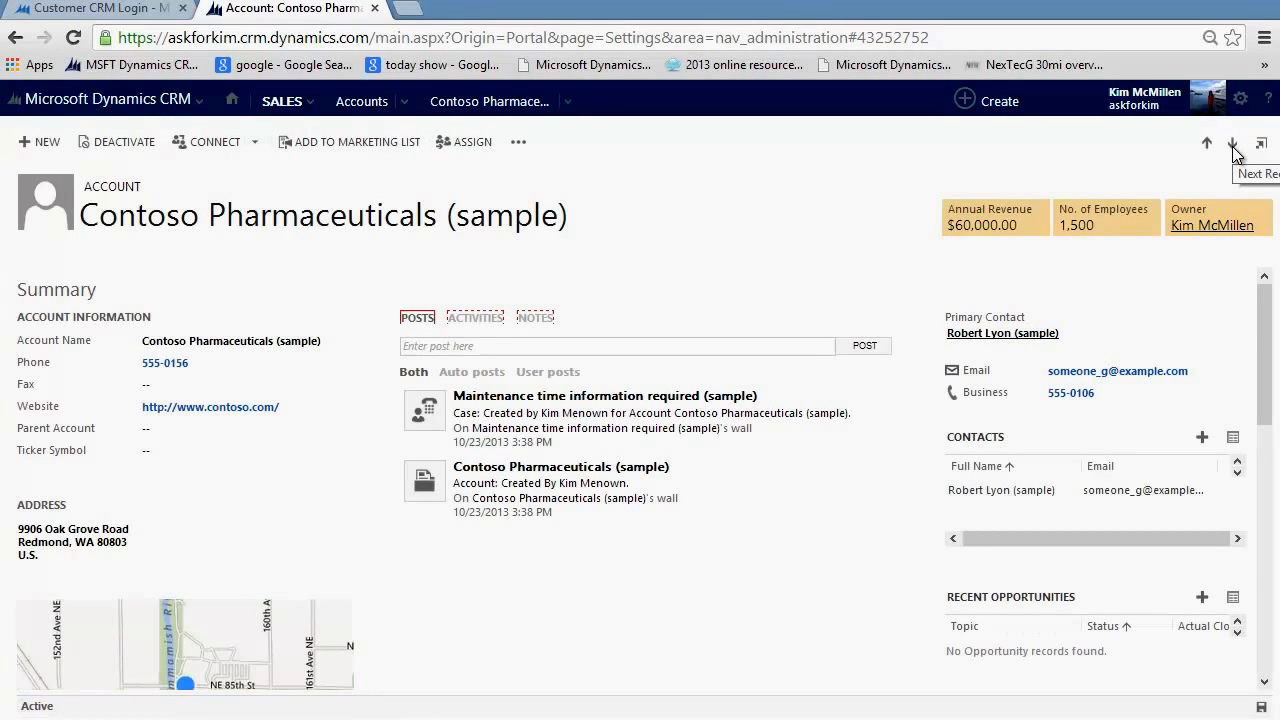
pyautogui.moveTo(1207, 142)
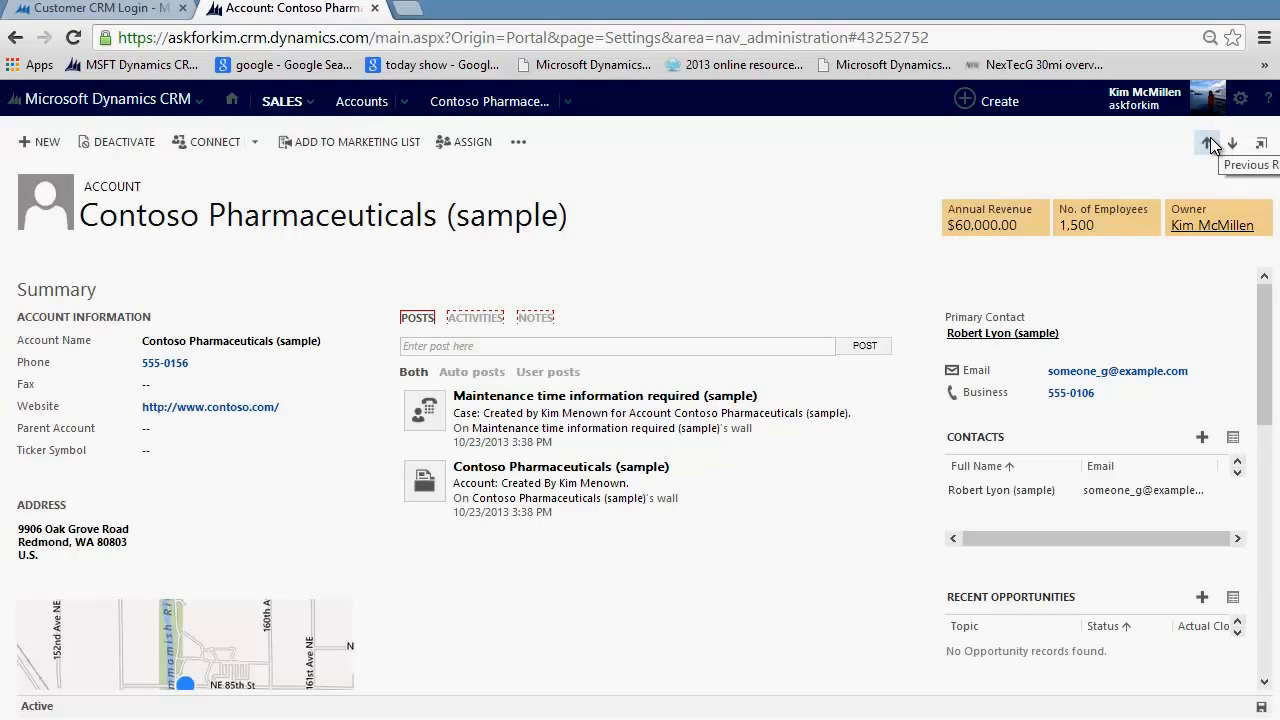
# - Go back using Previous Record and browser Back, landing on Contoso Pharmaceuticals (sample)
pyautogui.click(1207, 142)
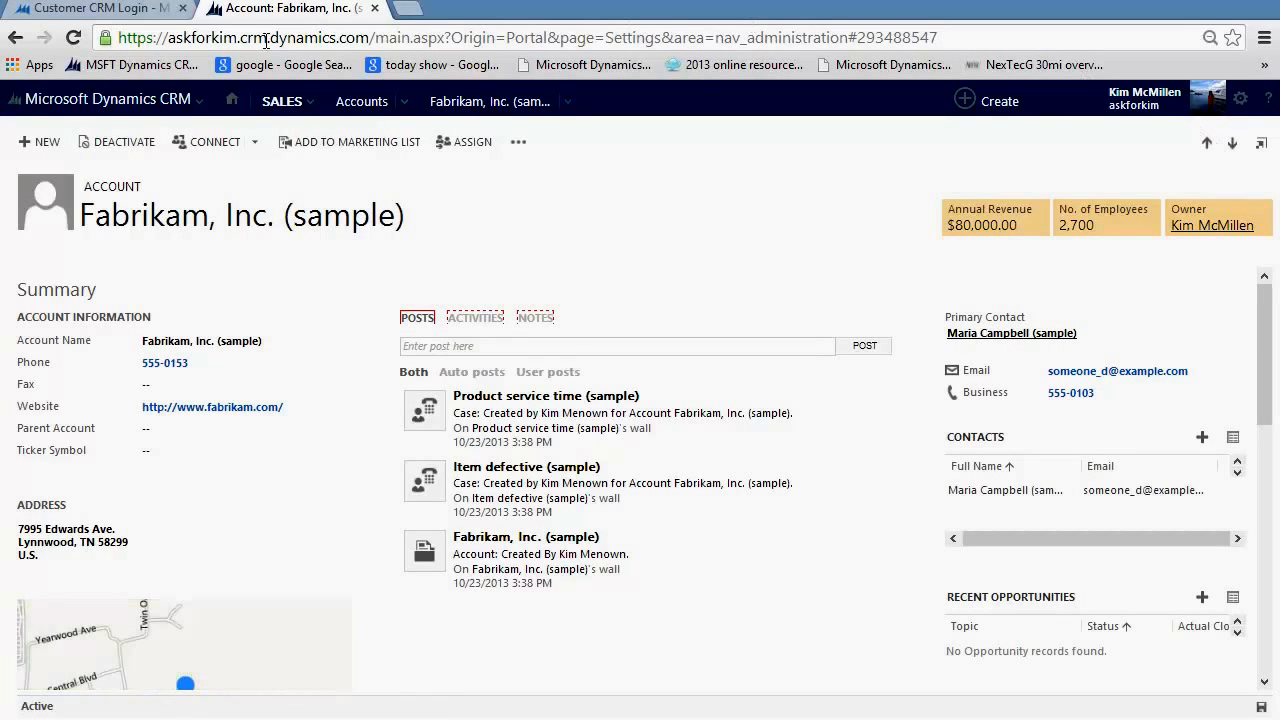
pyautogui.click(16, 37)
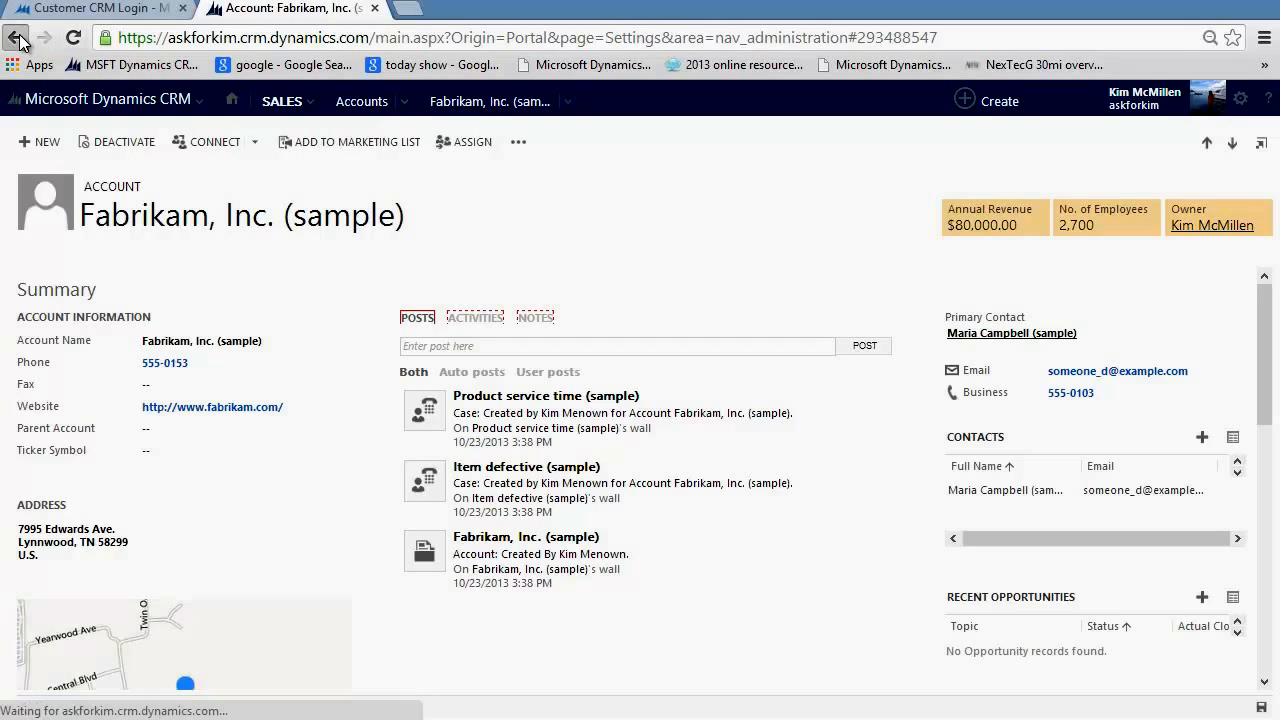
pyautogui.click(17, 37)
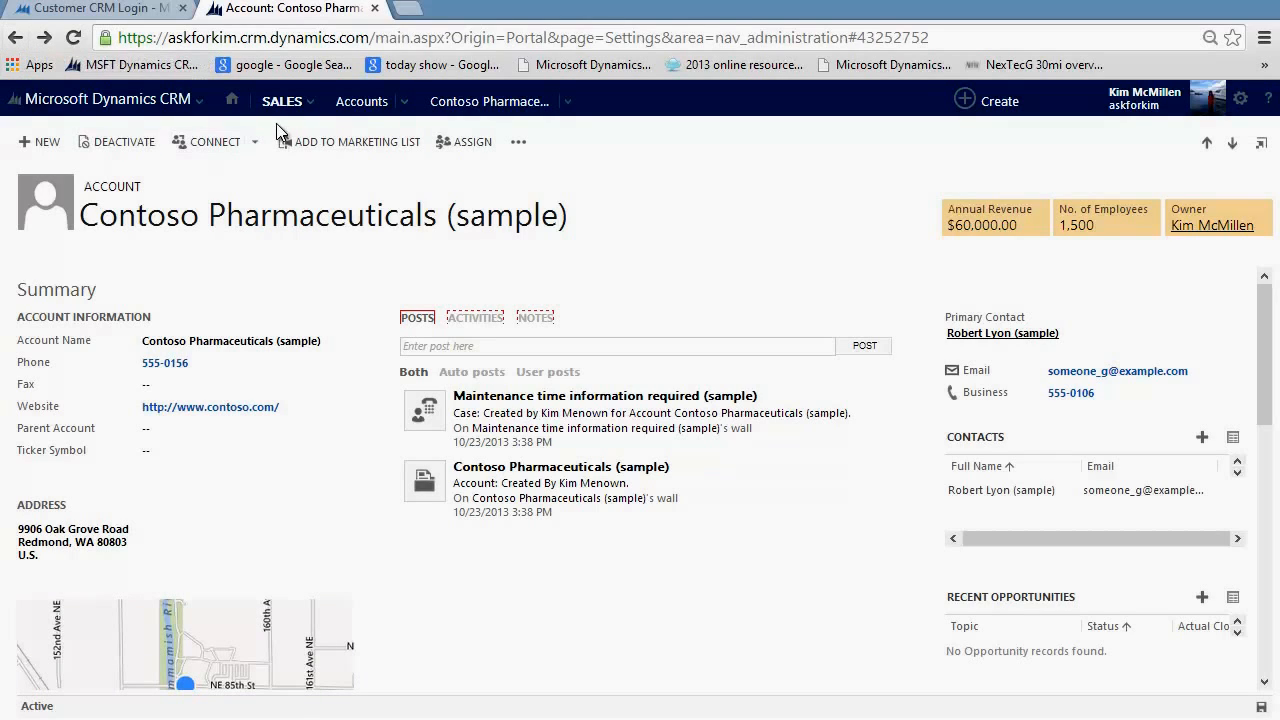
pyautogui.moveTo(361, 101)
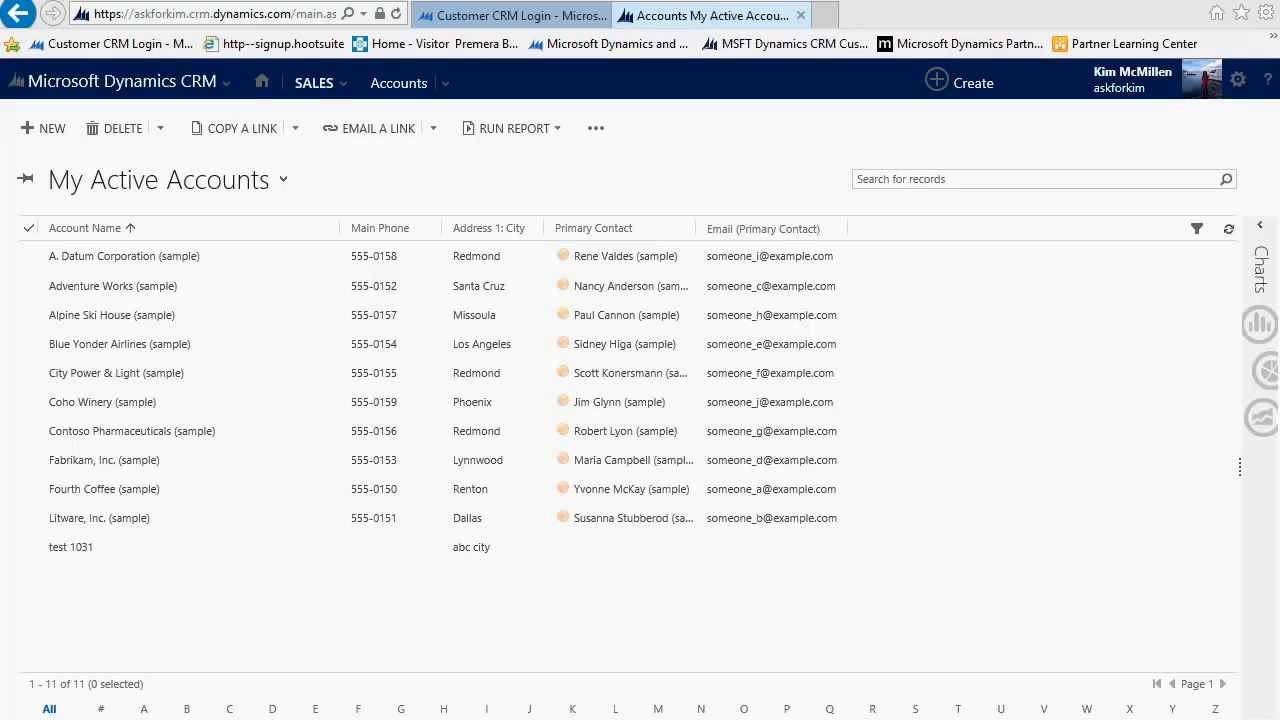
# - Expand the SALES menu and open My Activities, listing two phone calls, an email and a task
pyautogui.click(314, 83)
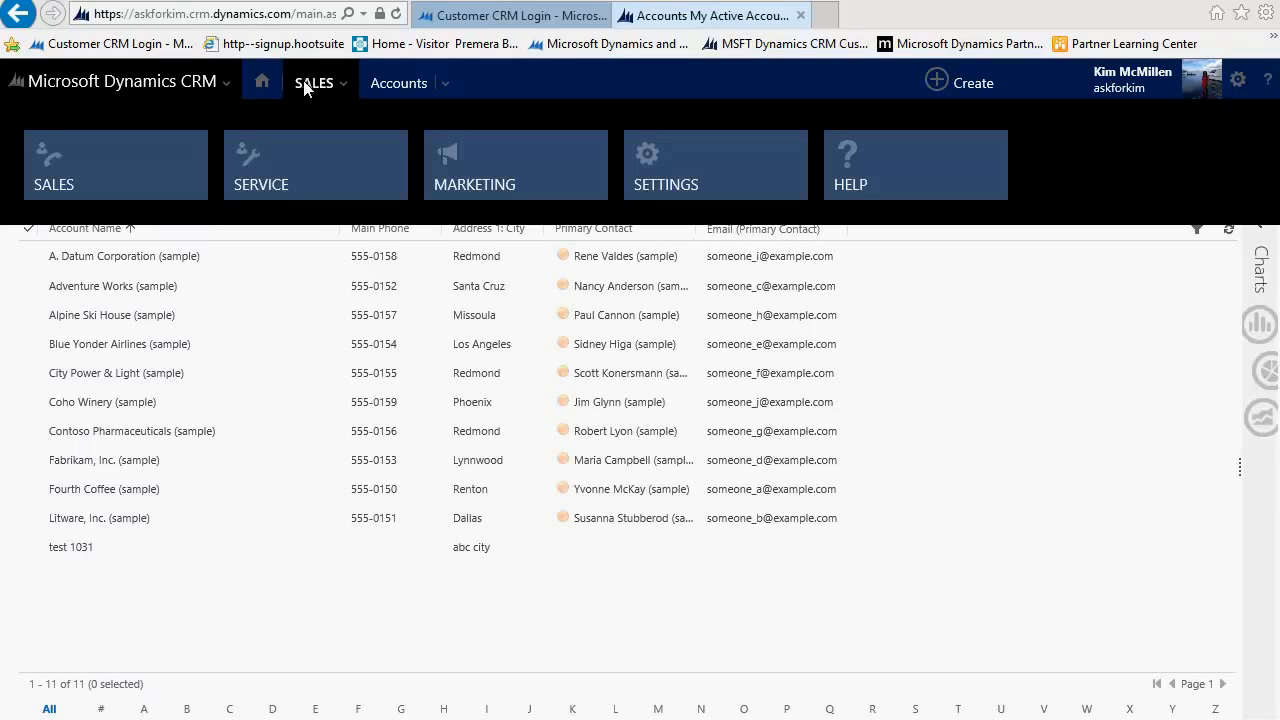
pyautogui.click(314, 83)
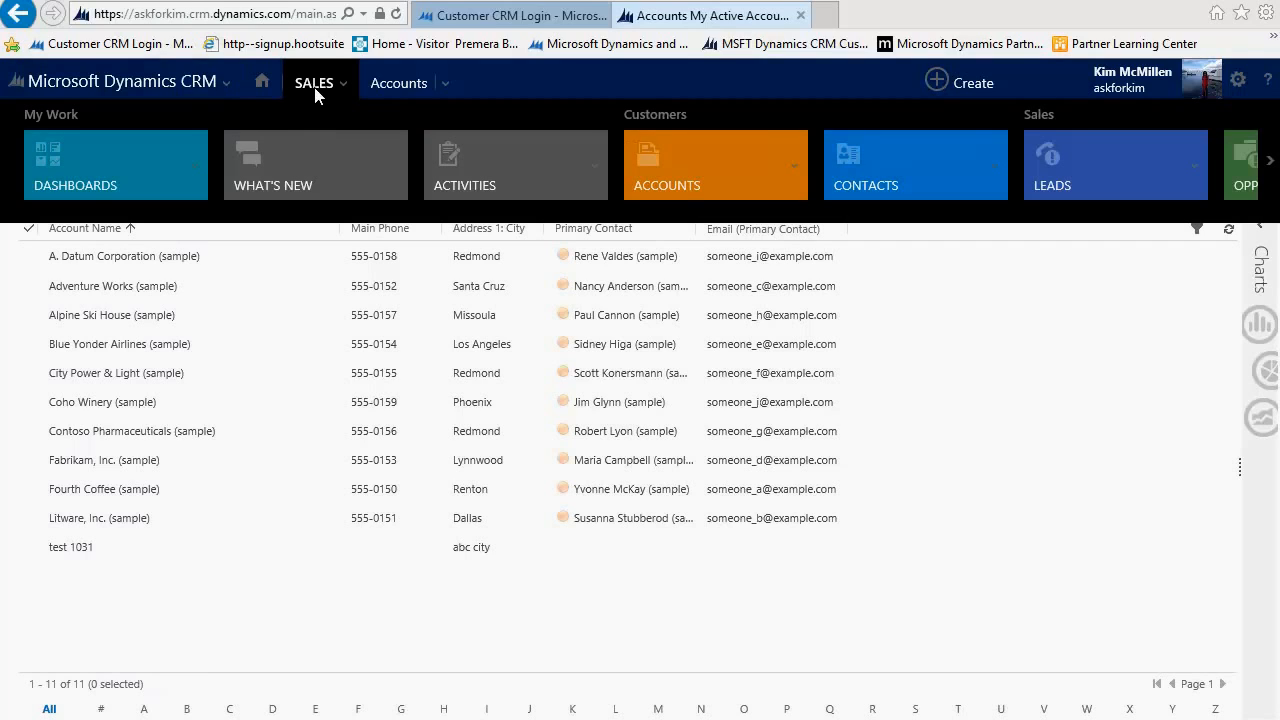
pyautogui.moveTo(445, 138)
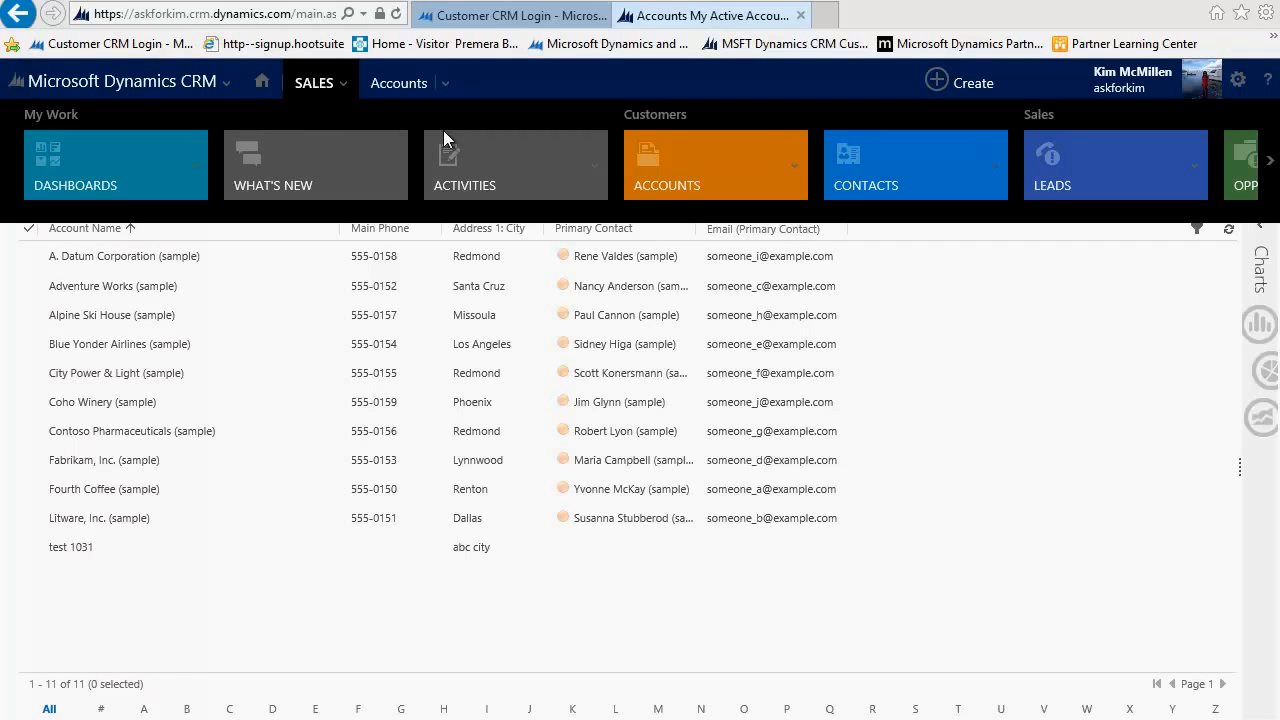
pyautogui.moveTo(475, 152)
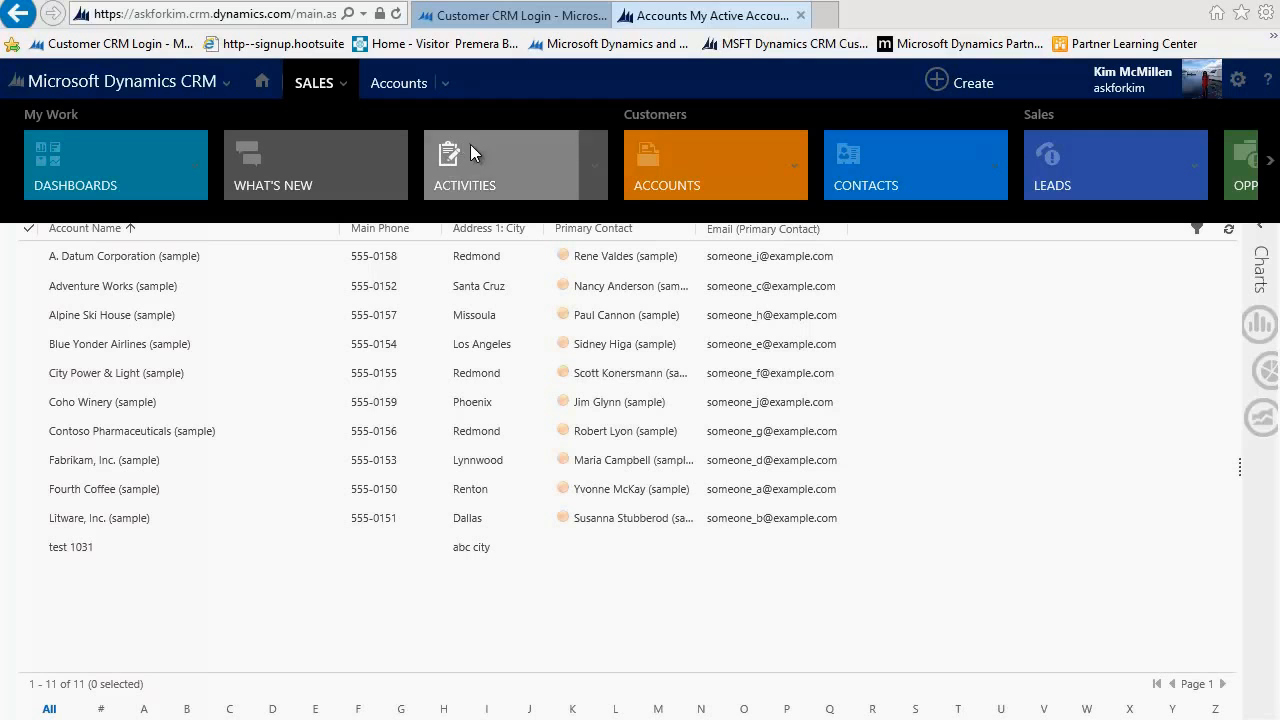
pyautogui.click(464, 165)
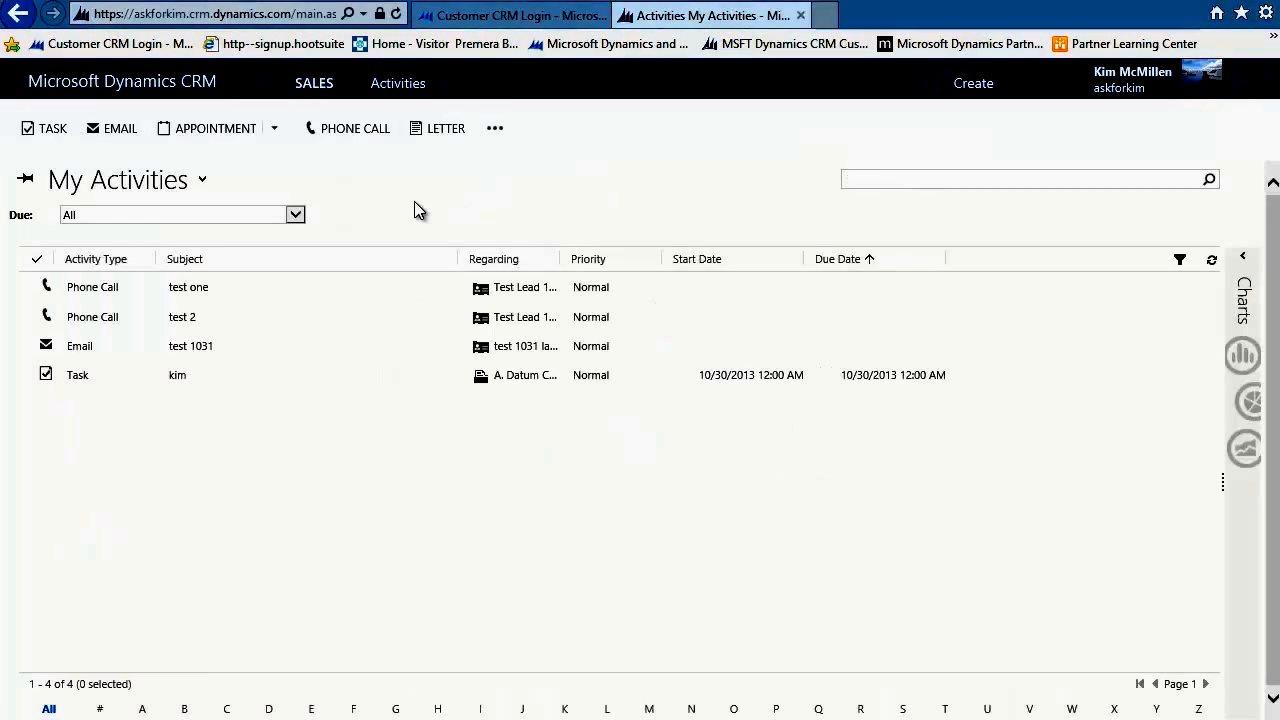
# - Create a phone call with subject 'test', regarding Test Lead 103013, due 11/4/2013 12:00 PM
pyautogui.click(354, 128)
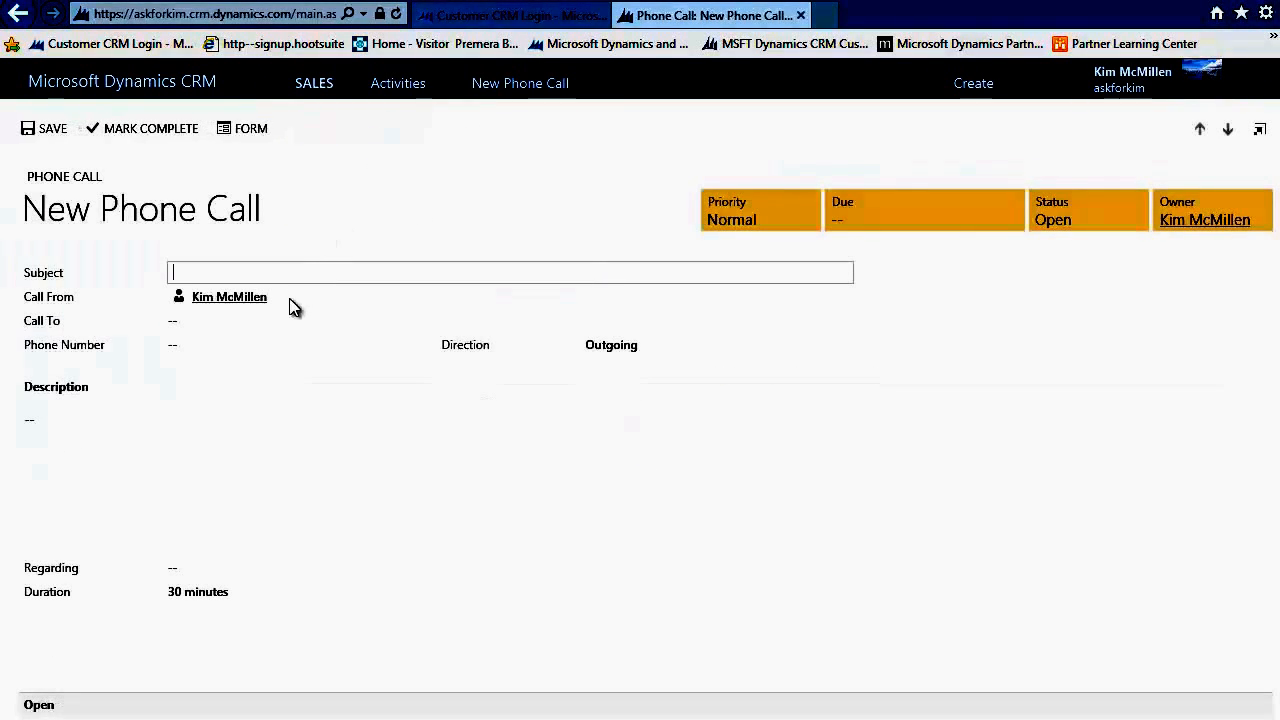
pyautogui.write('test')
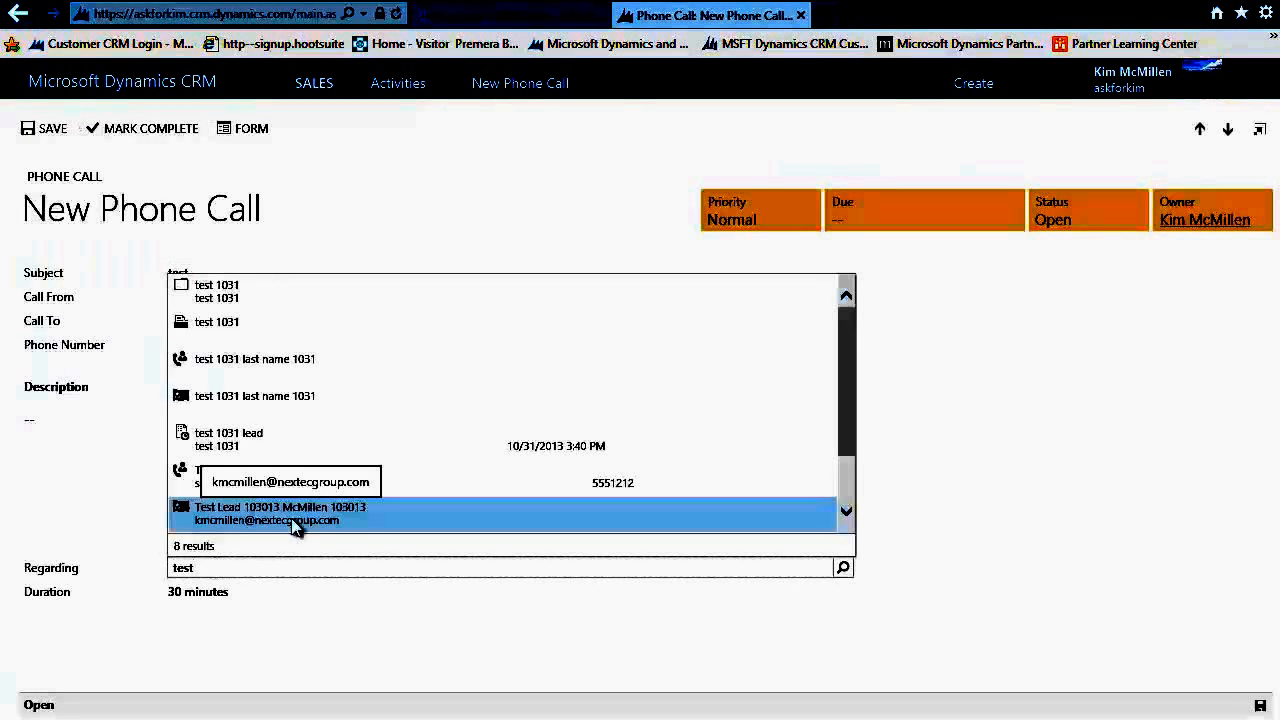
pyautogui.click(280, 513)
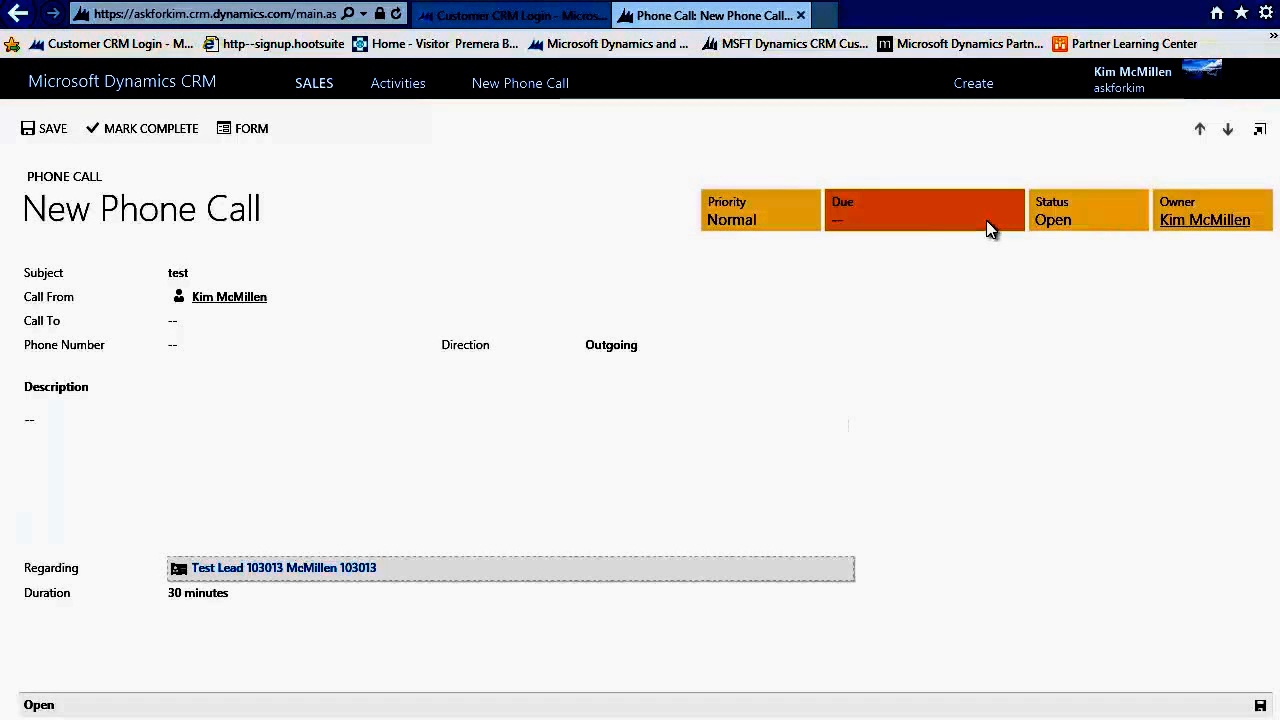
pyautogui.click(920, 218)
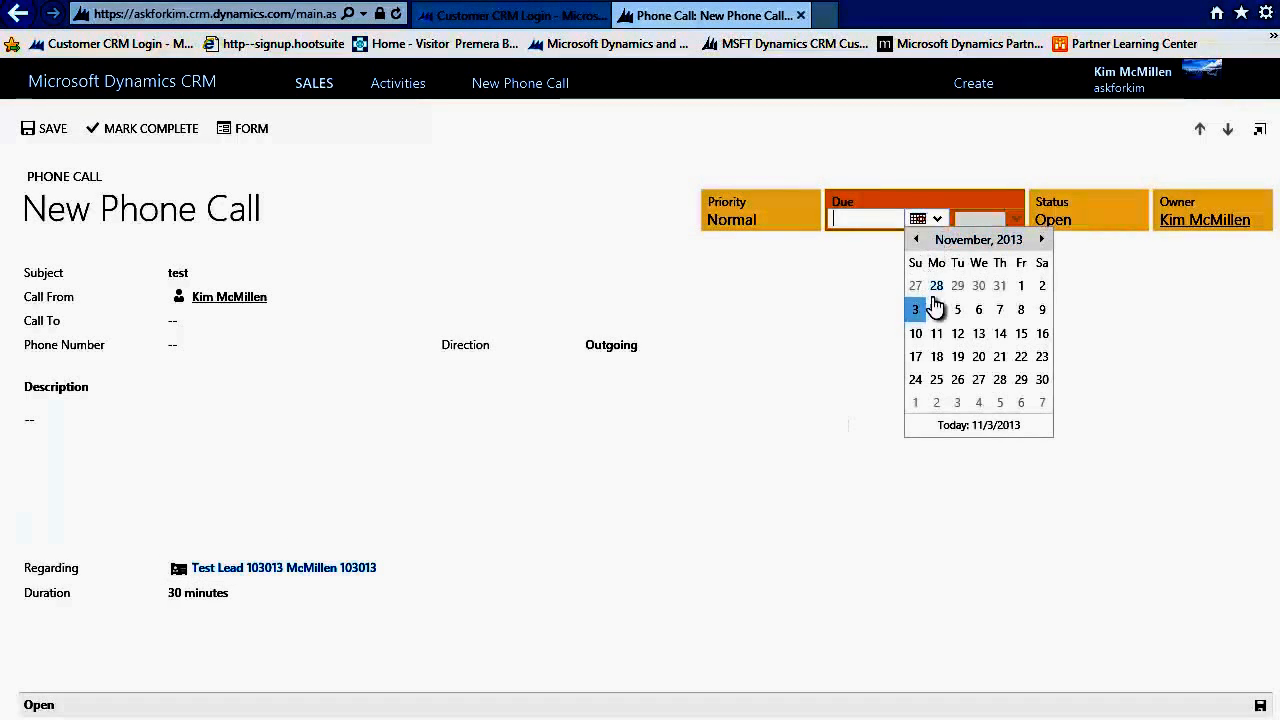
pyautogui.click(936, 309)
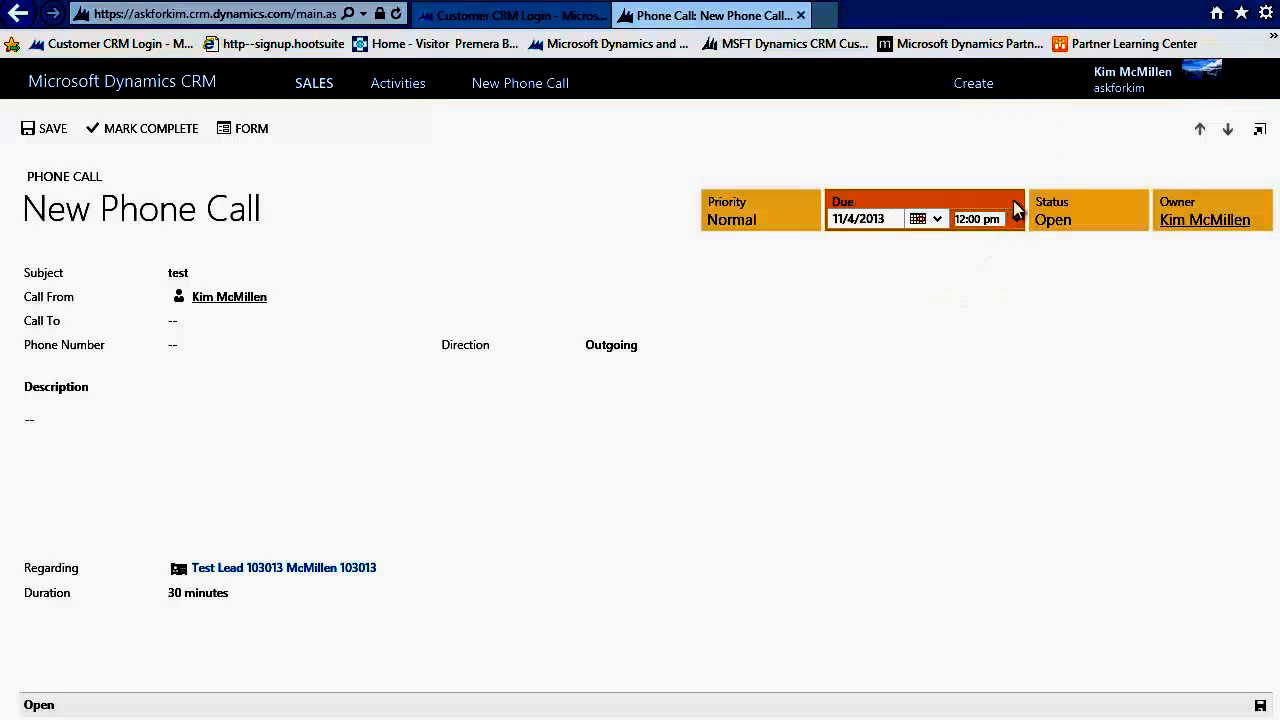
pyautogui.click(977, 279)
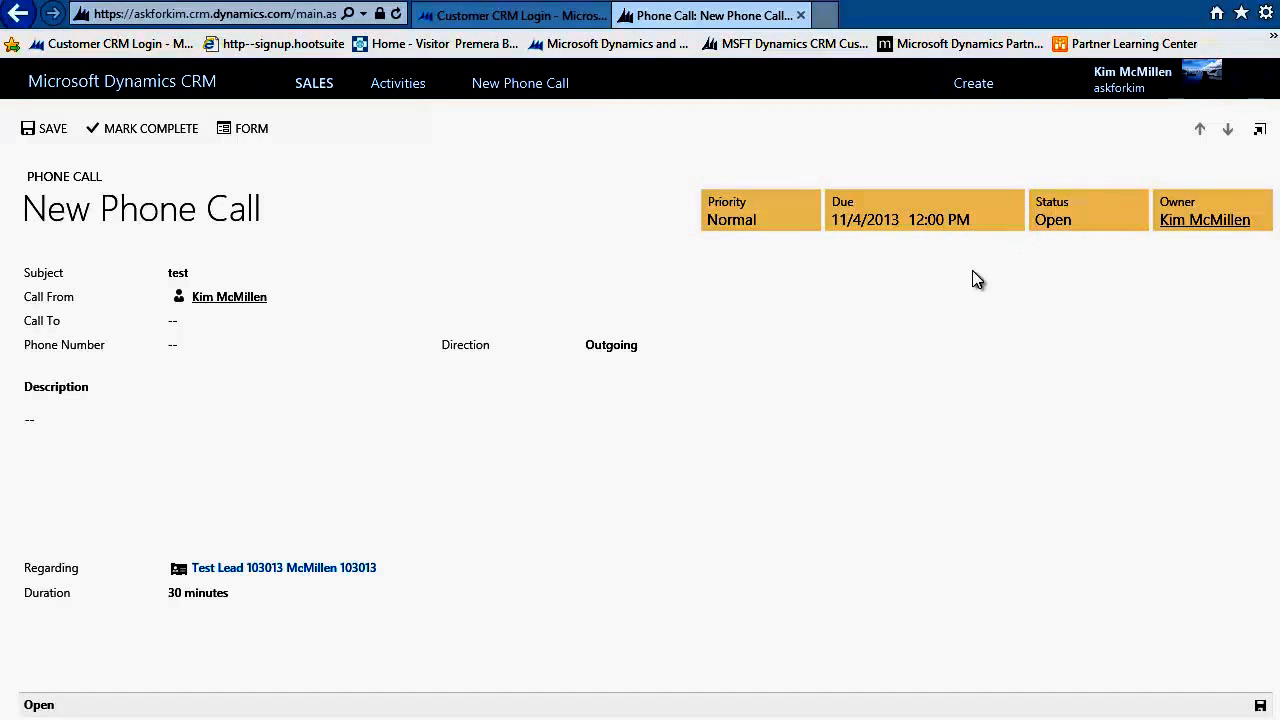